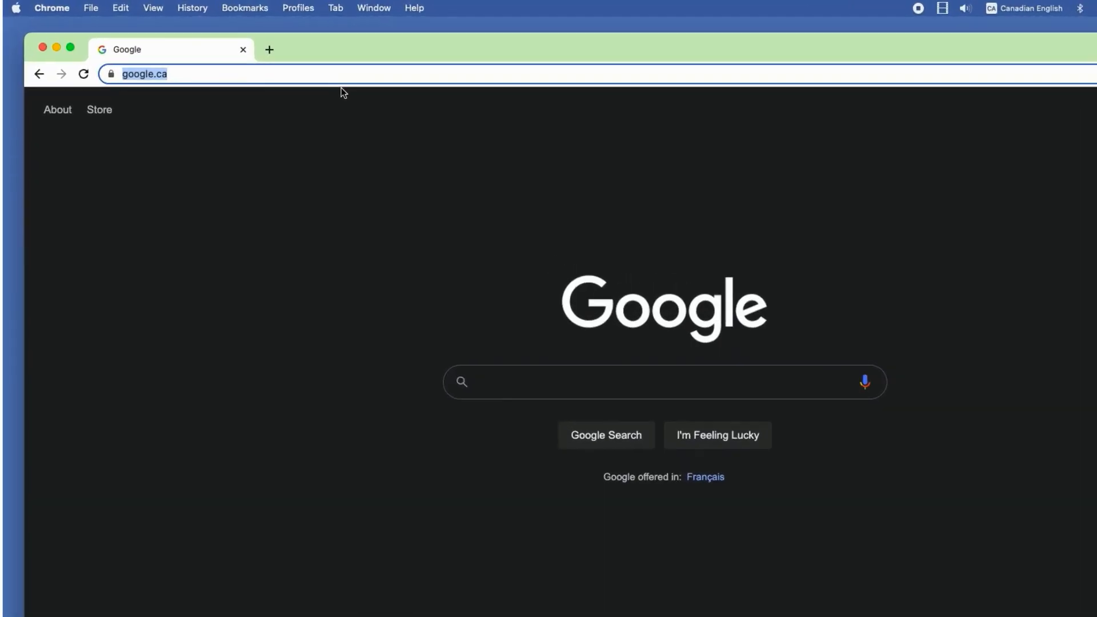
Step: Search Google for Firebase, go to its console and sign in with the Google account
type("firebase.")
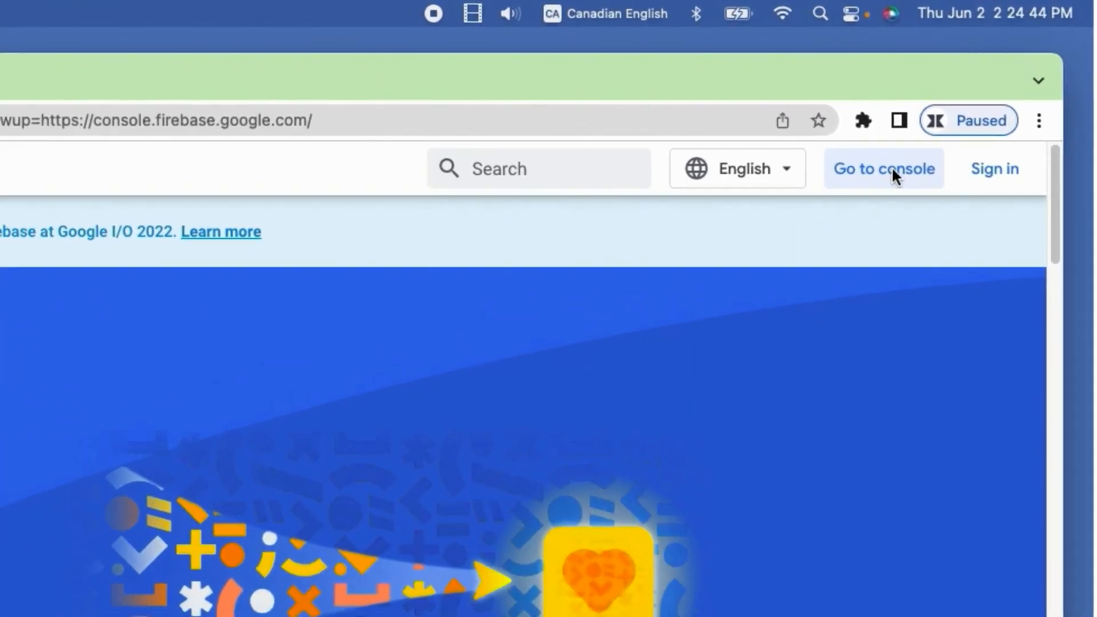
left_click(883, 169)
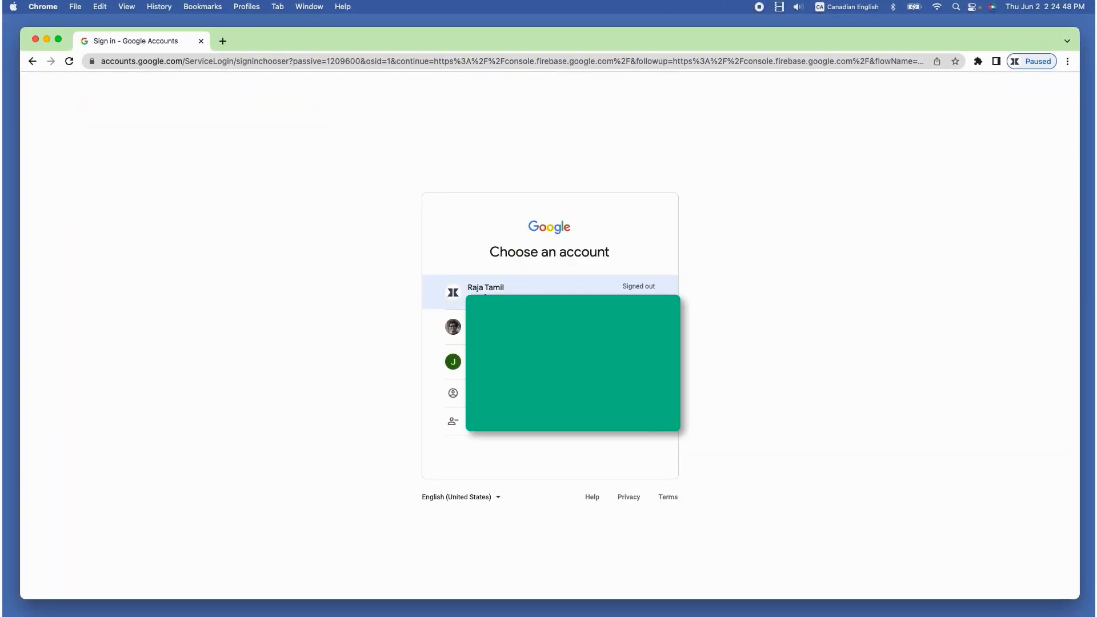
left_click(486, 291)
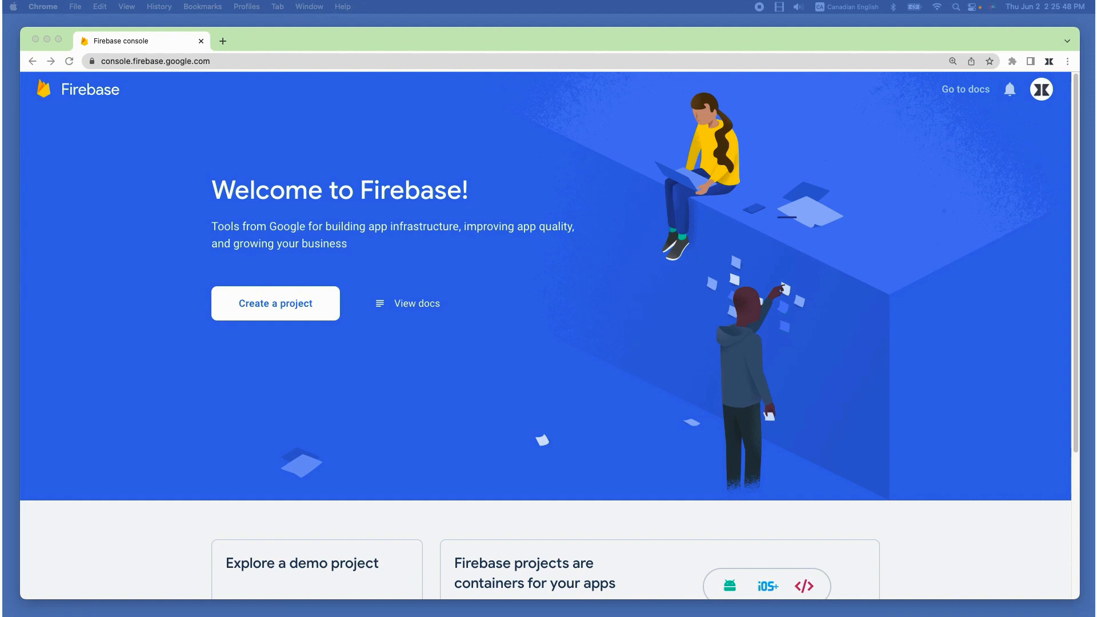
Step: Start a new Firebase project named My First Firebase Project
left_click(274, 303)
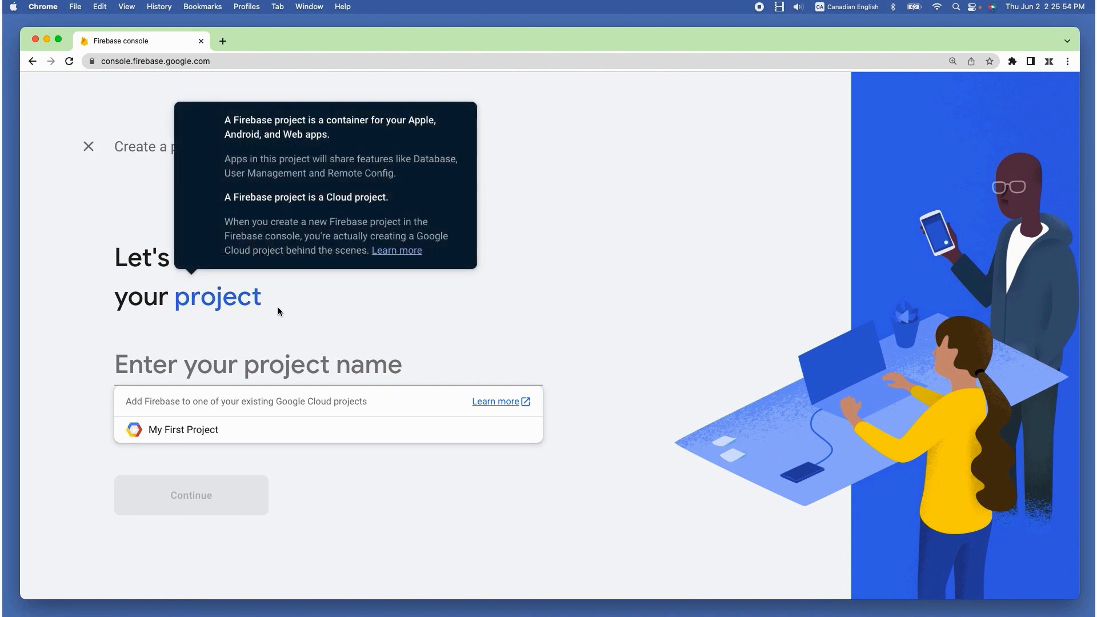
left_click(280, 365)
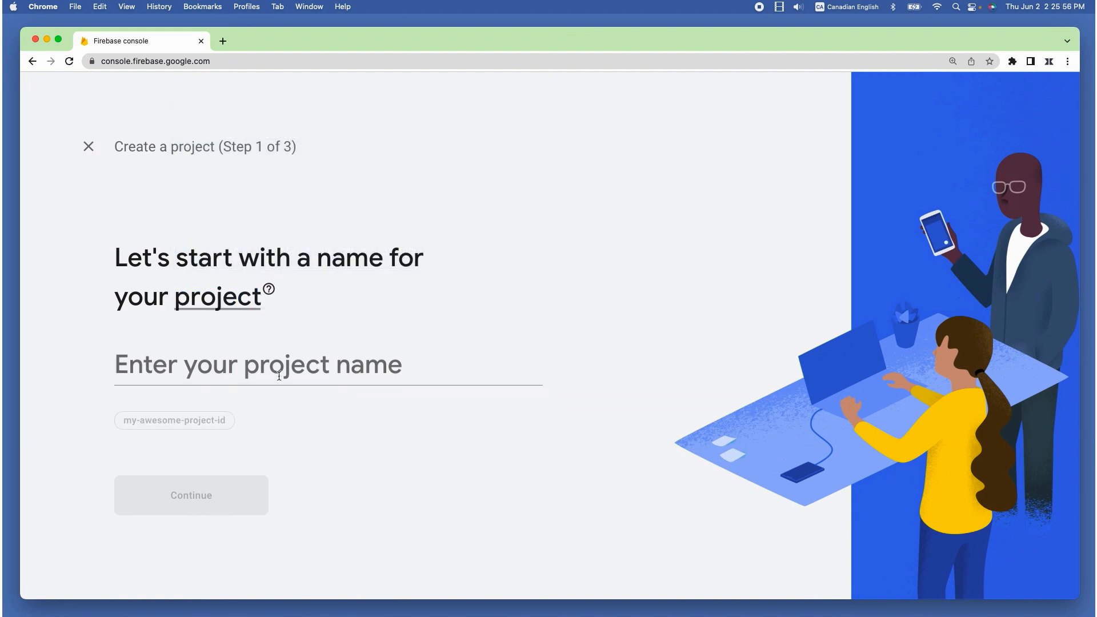
type("My First Firebase Project")
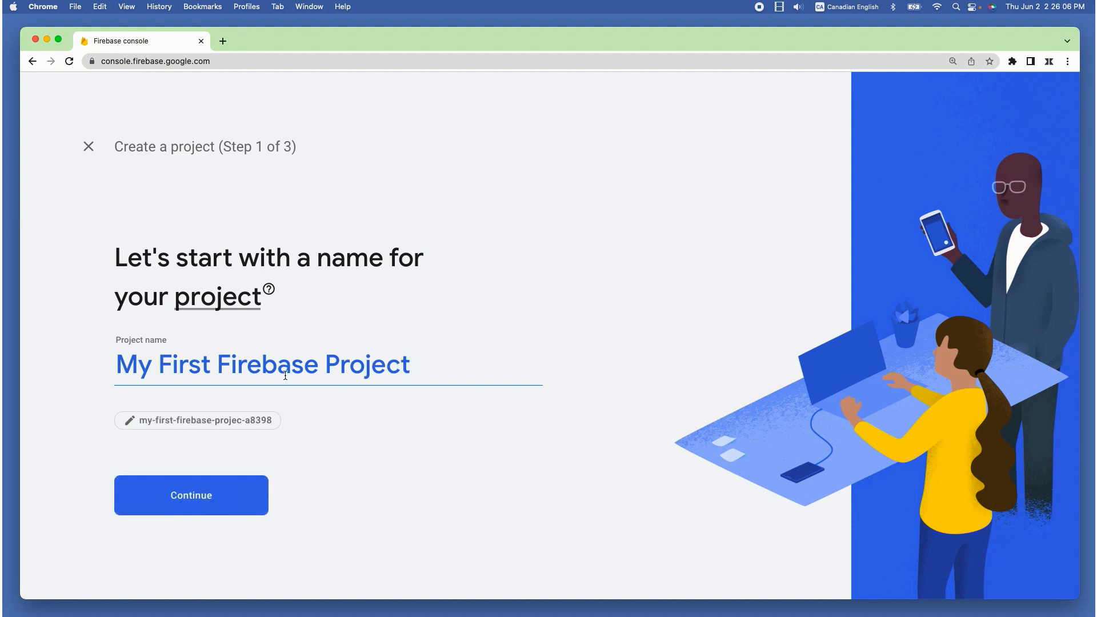
left_click(190, 495)
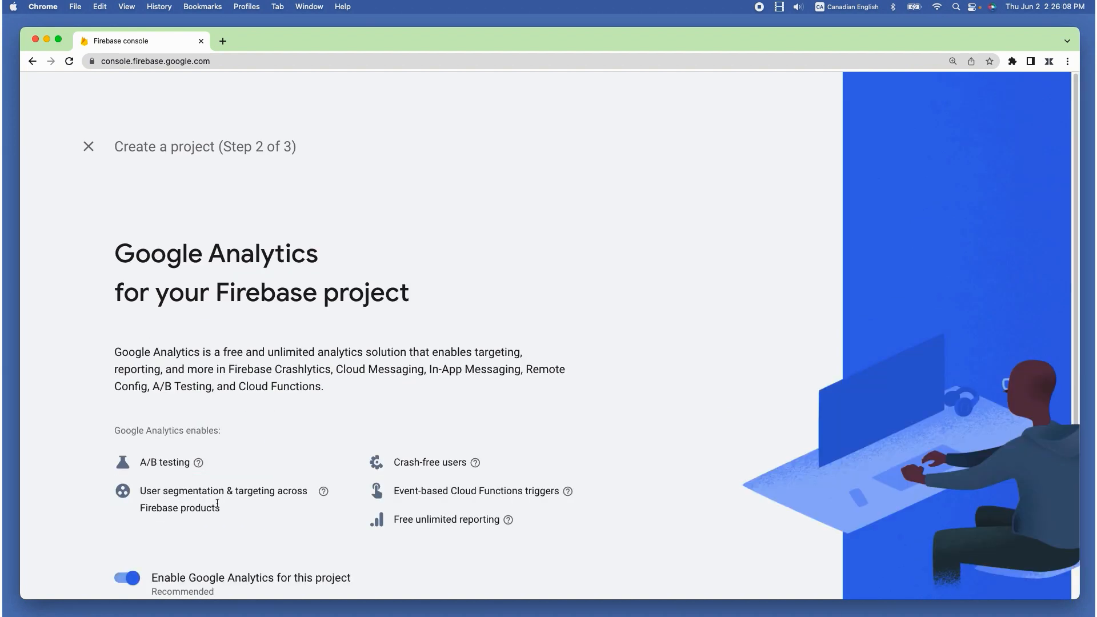
Step: Disable Google Analytics for the project and create it
scroll("down", 3)
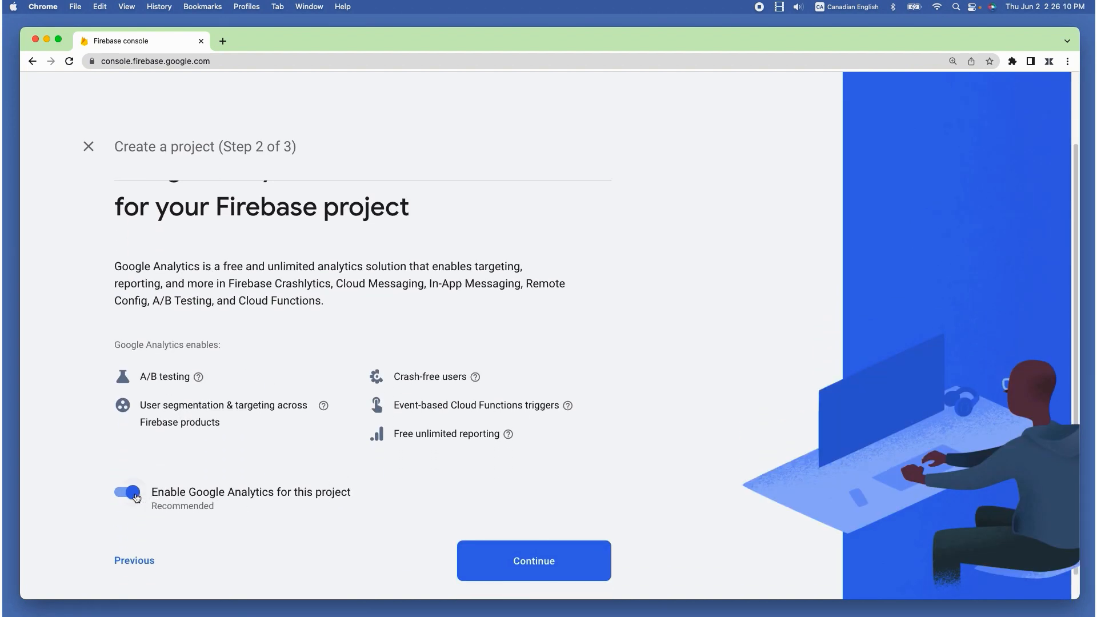
left_click(127, 492)
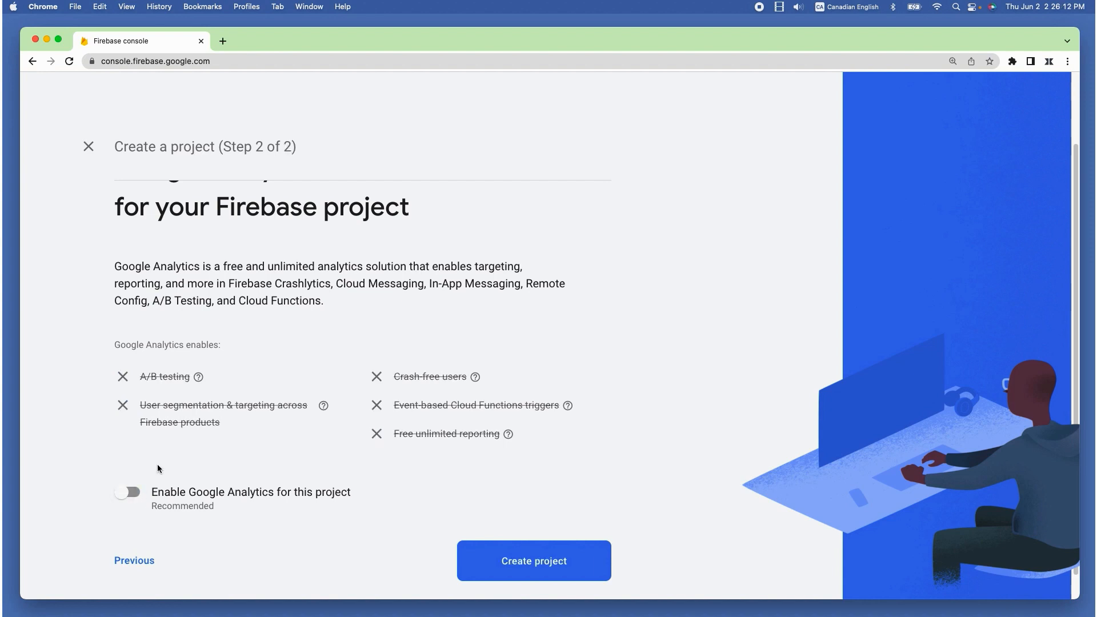
mouse_move(555, 597)
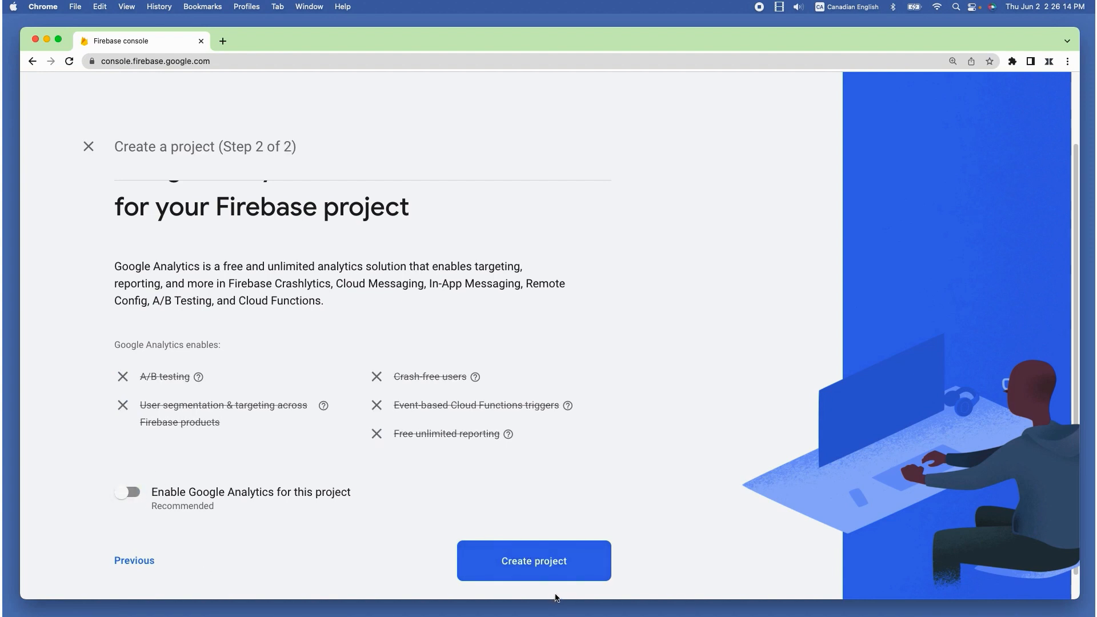
mouse_move(592, 567)
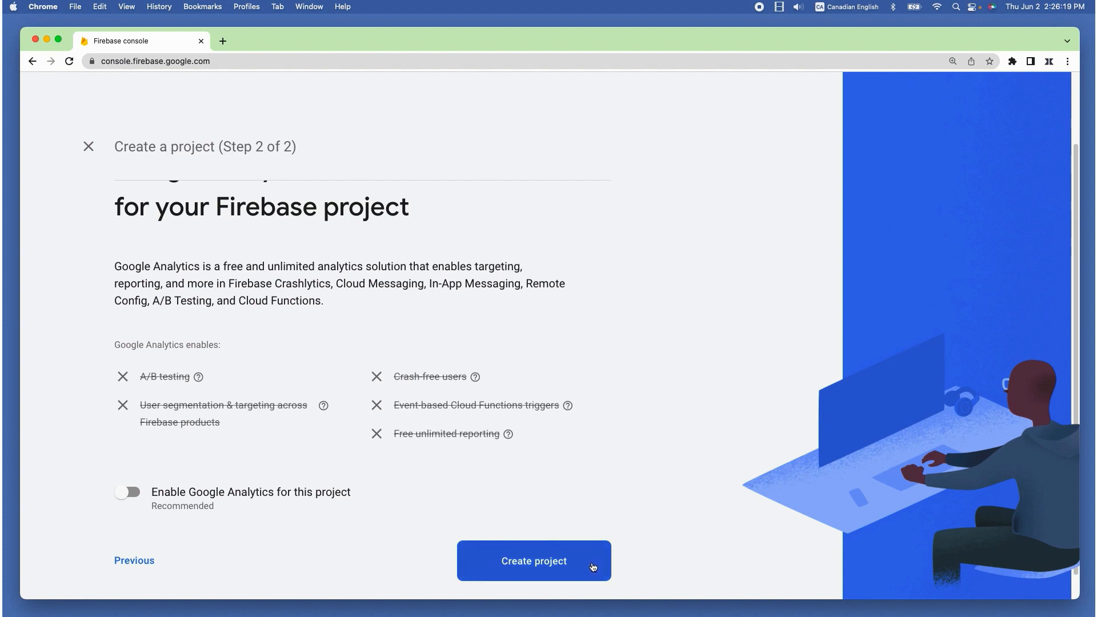
left_click(533, 560)
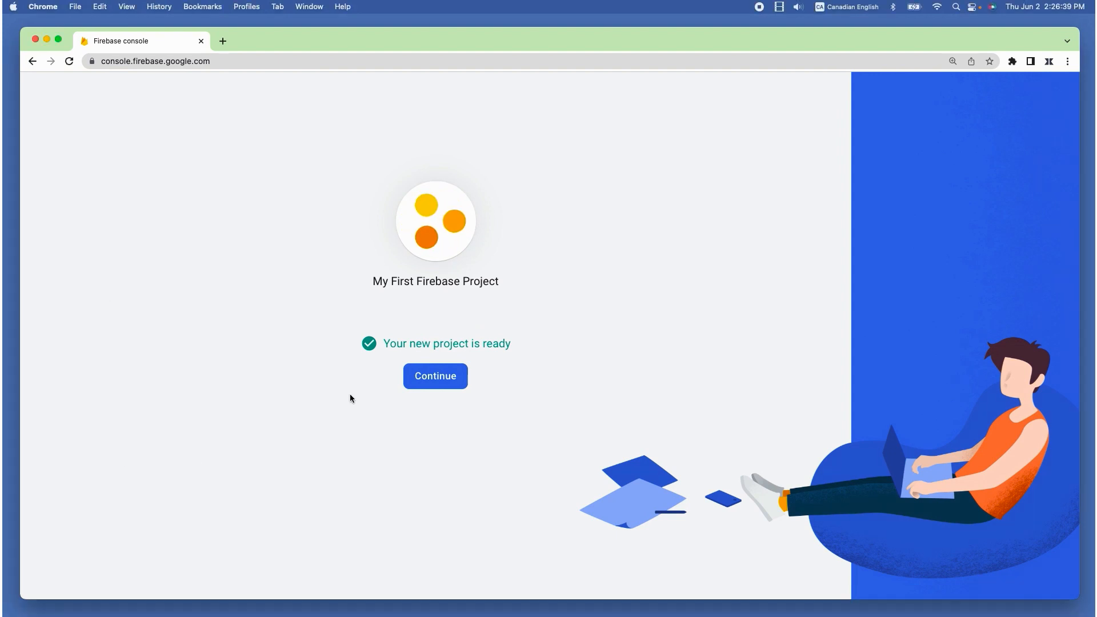
Step: Continue to the new project's overview and glance at the projects dropdown
left_click(434, 376)
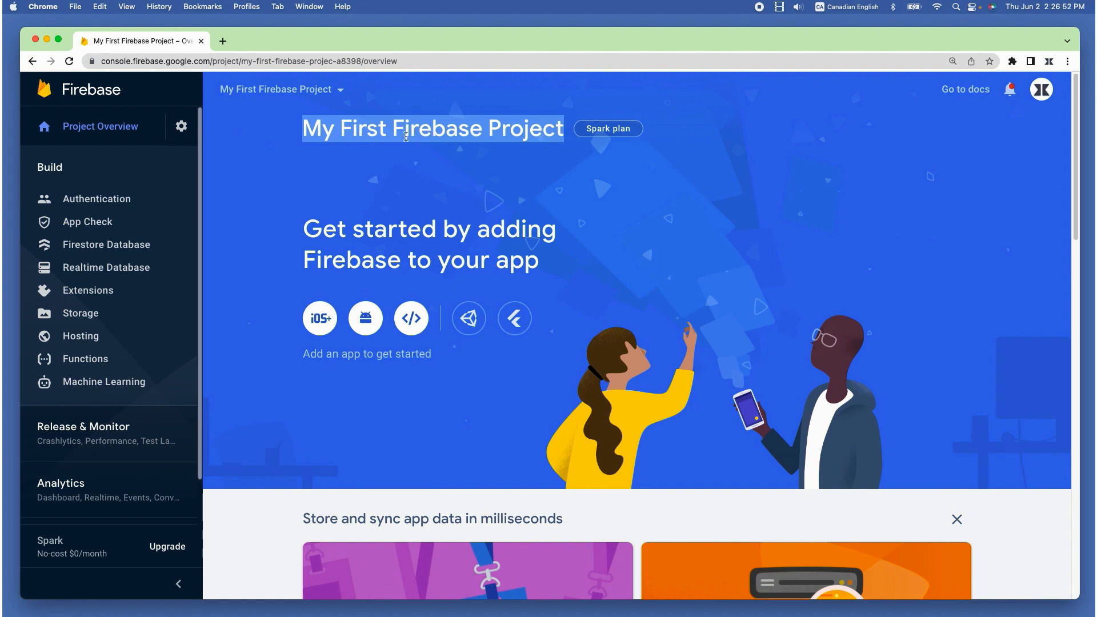
mouse_move(383, 148)
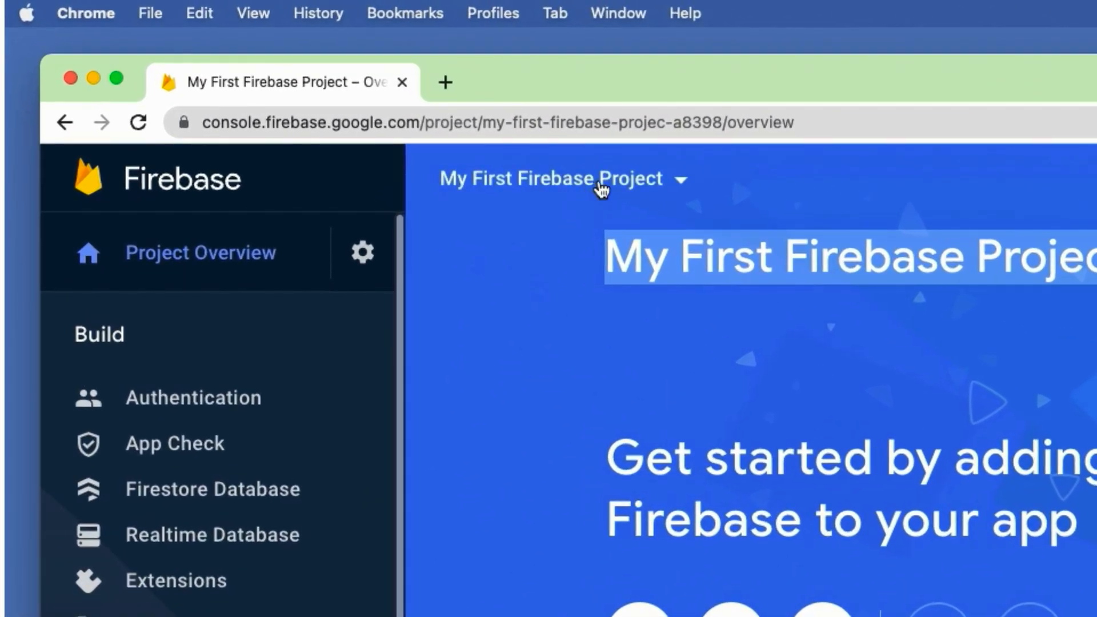
left_click(557, 180)
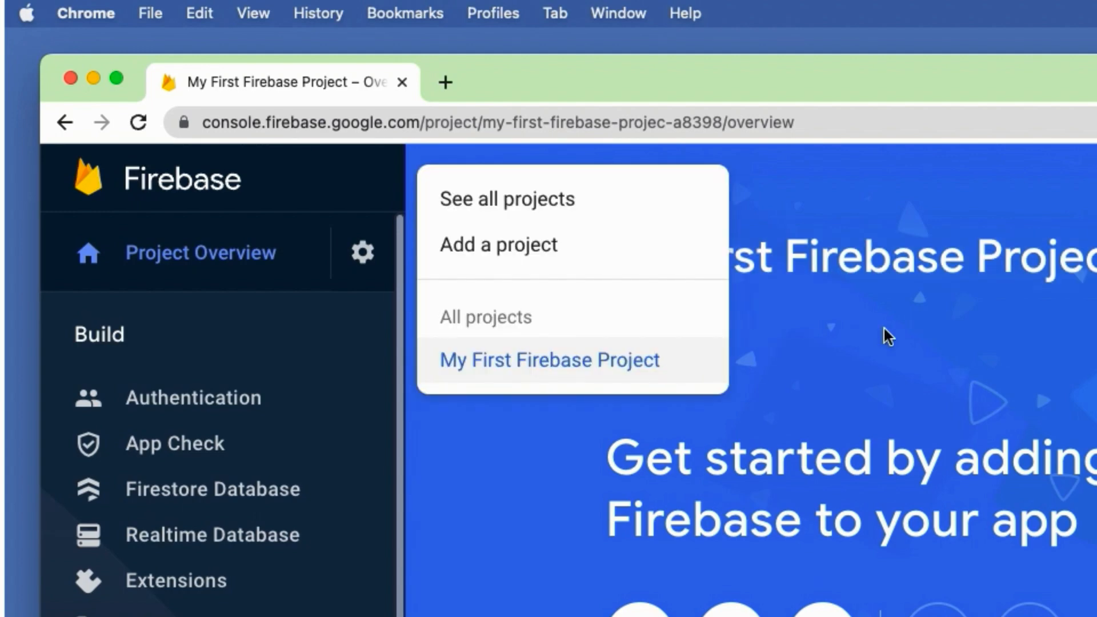
left_click(548, 360)
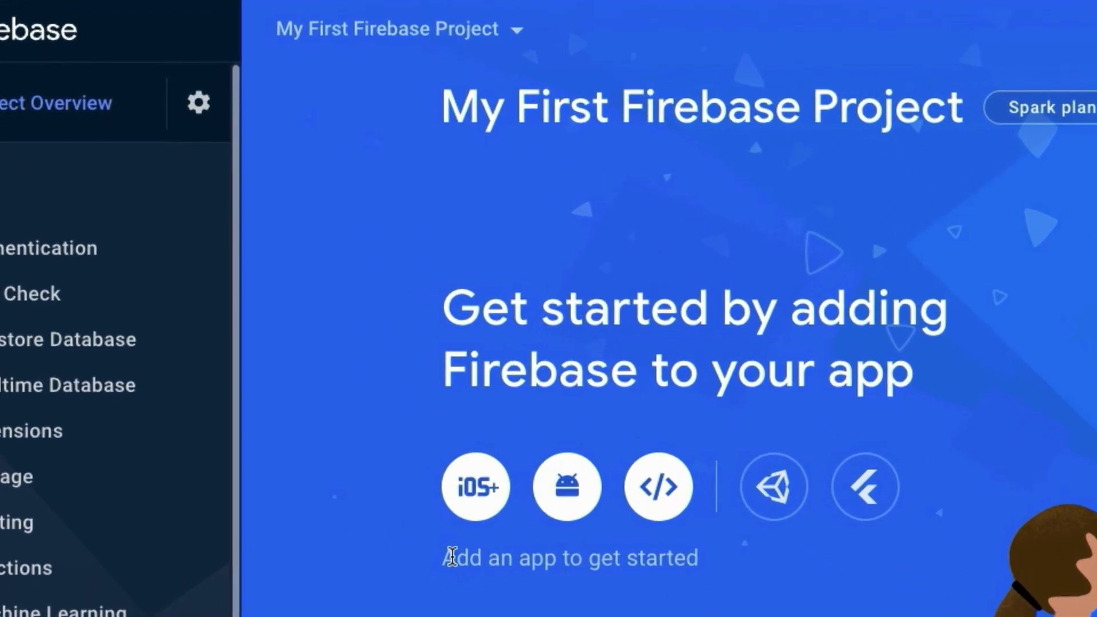
mouse_move(567, 487)
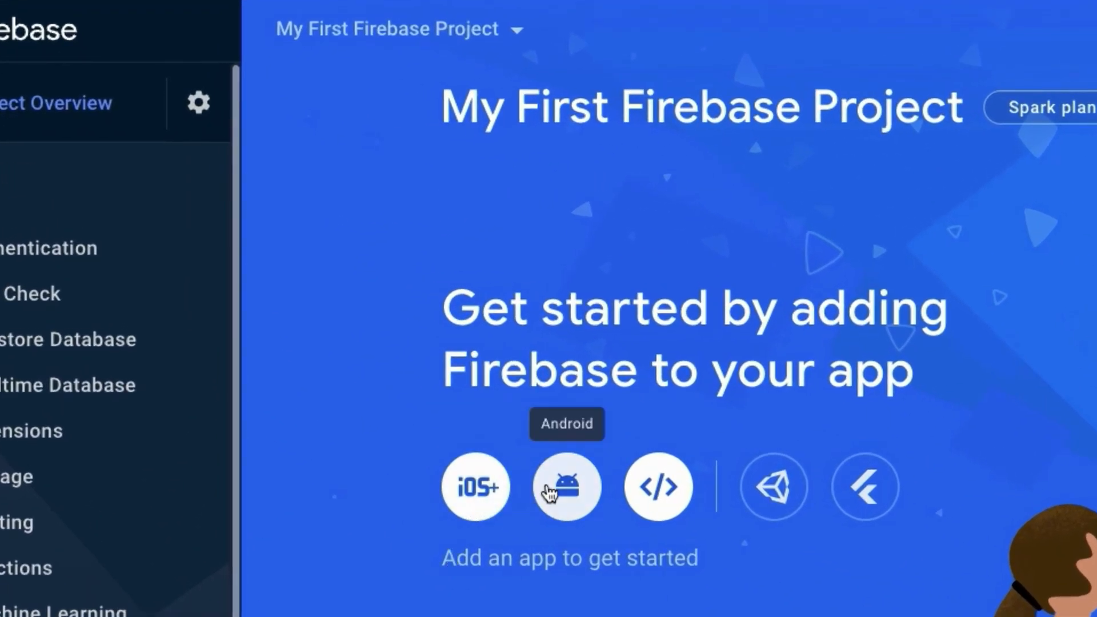
mouse_move(774, 486)
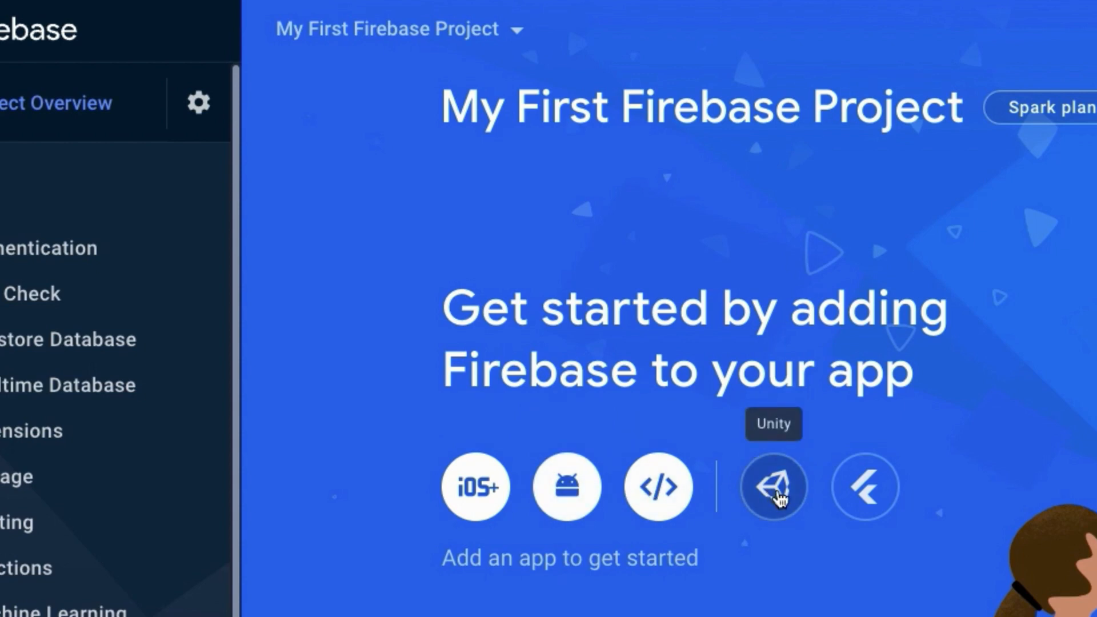
mouse_move(864, 487)
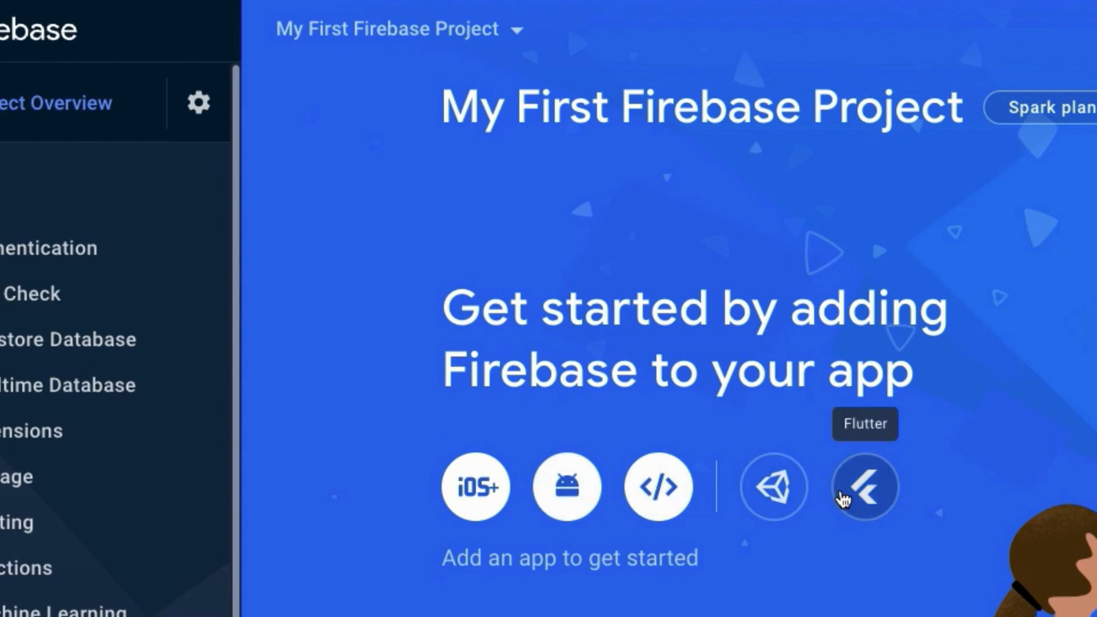
mouse_move(735, 580)
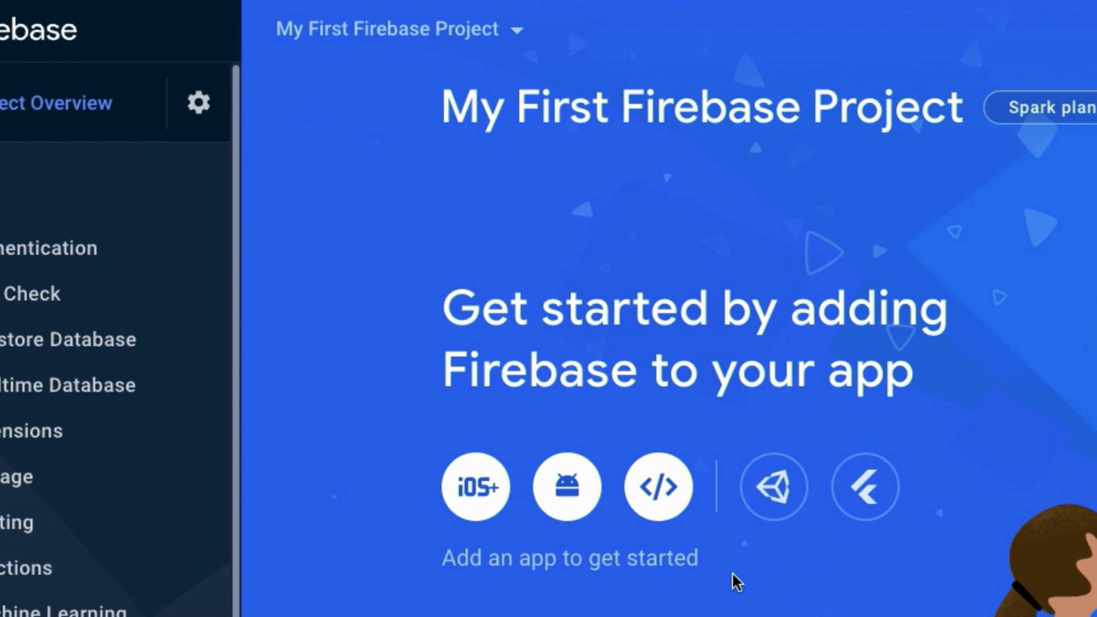
mouse_move(675, 586)
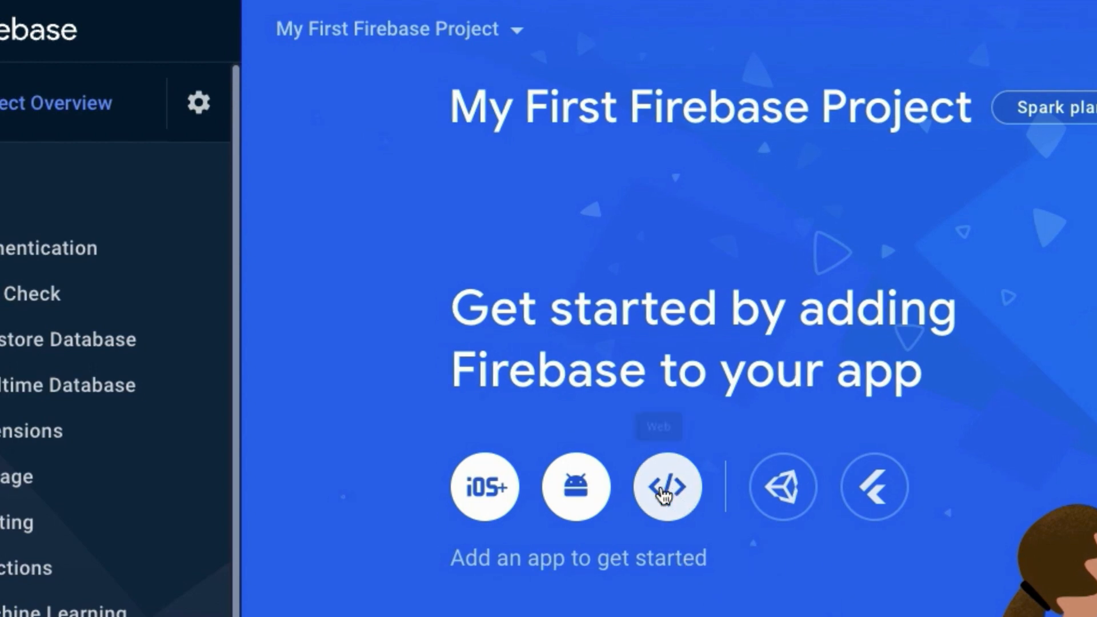
left_click(666, 487)
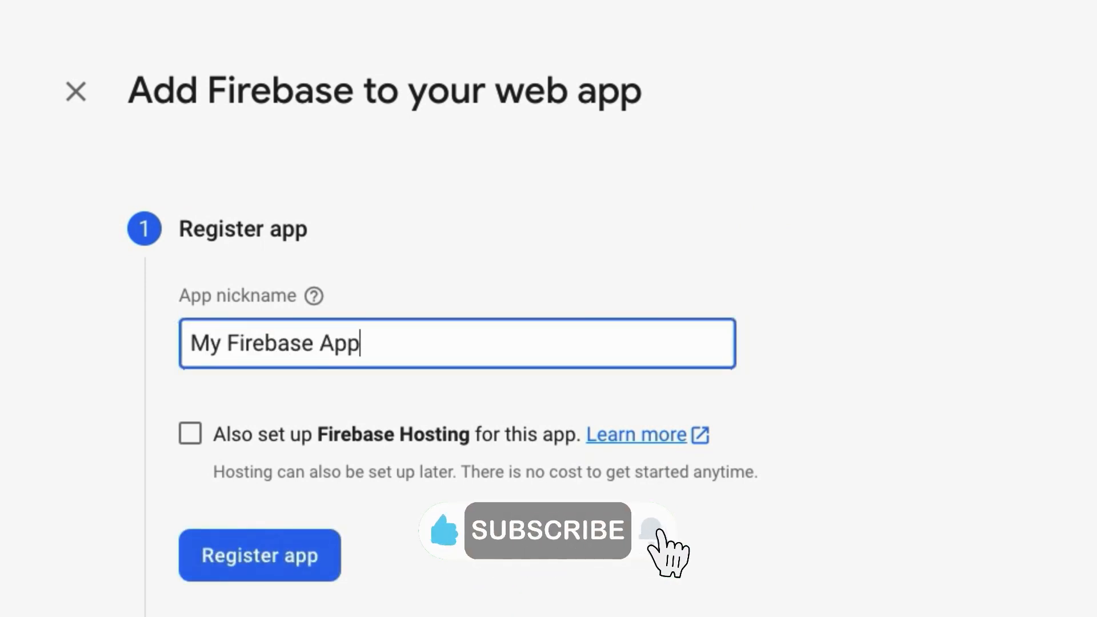
type("for Web")
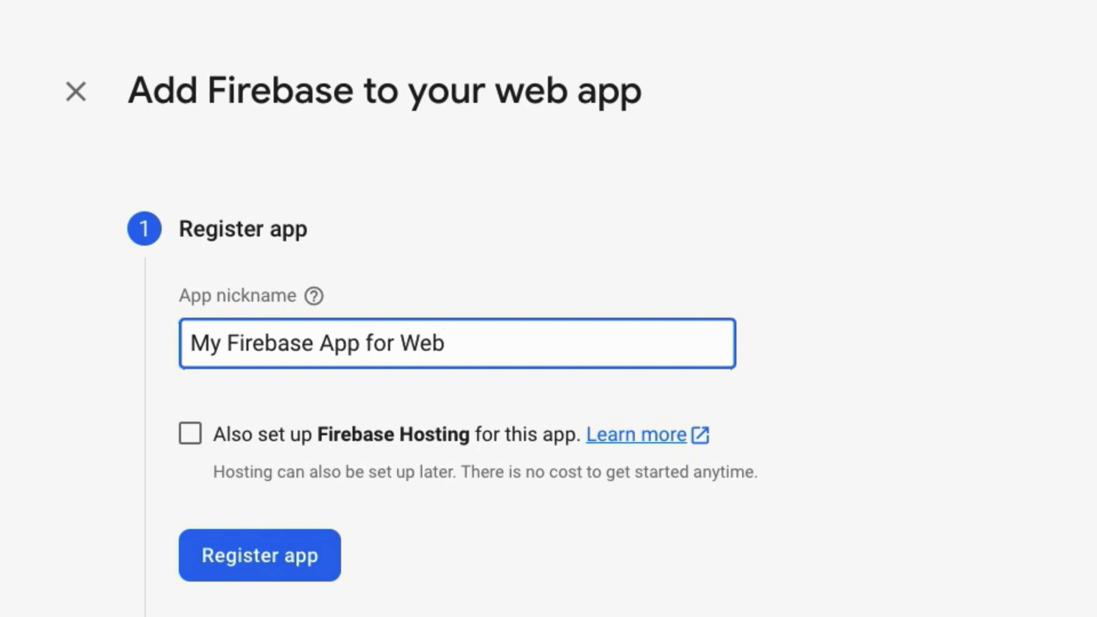
left_click(260, 555)
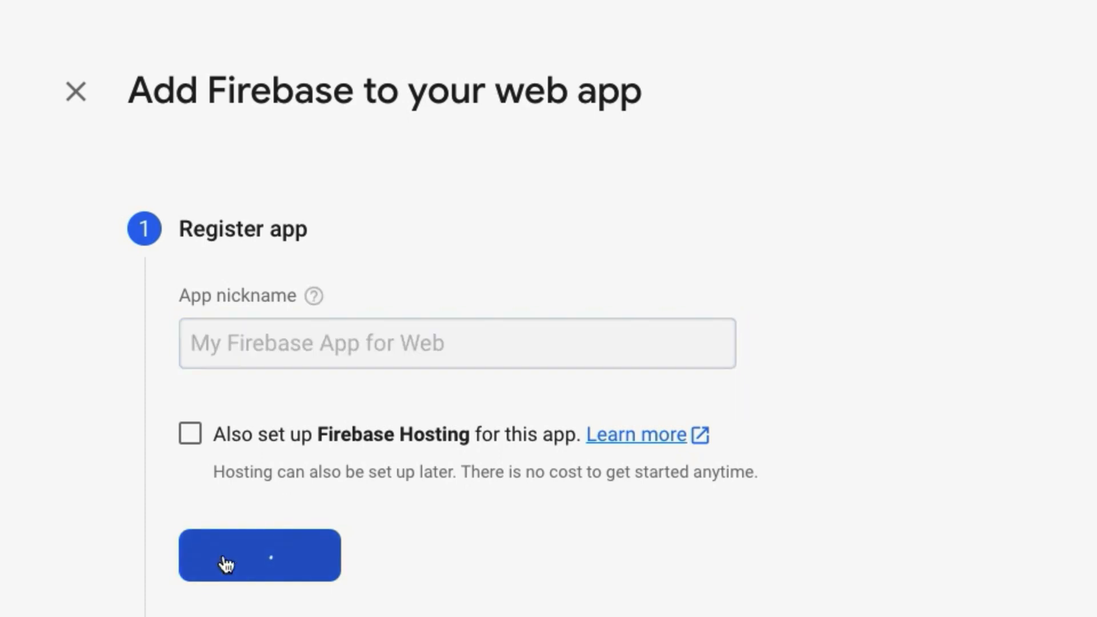
left_click(260, 556)
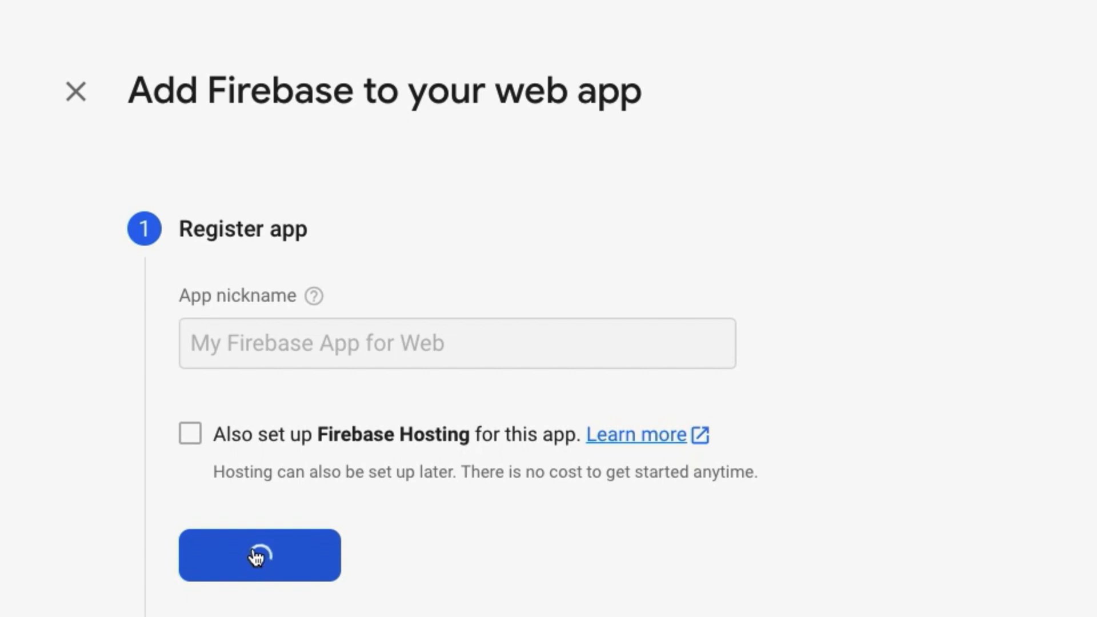
left_click(260, 555)
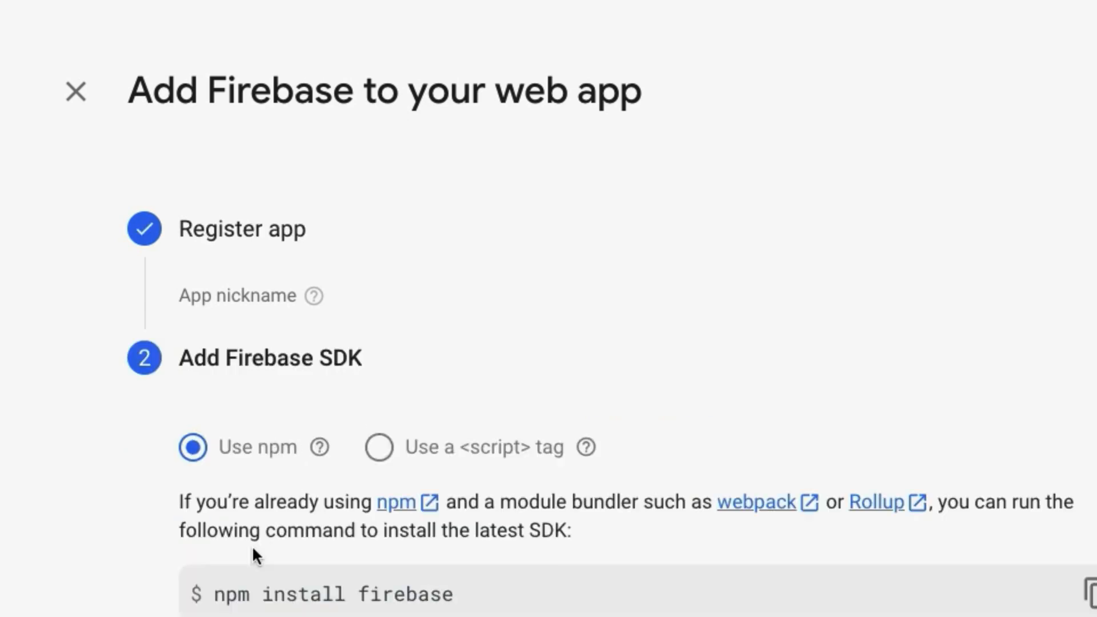
scroll("down", 3)
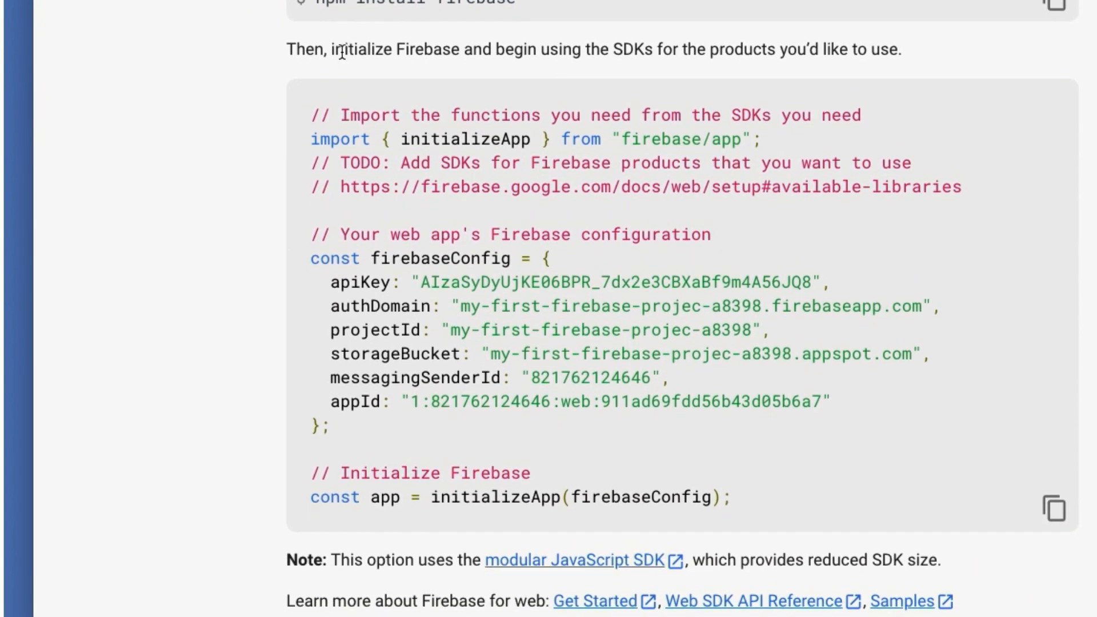
scroll("down", 3)
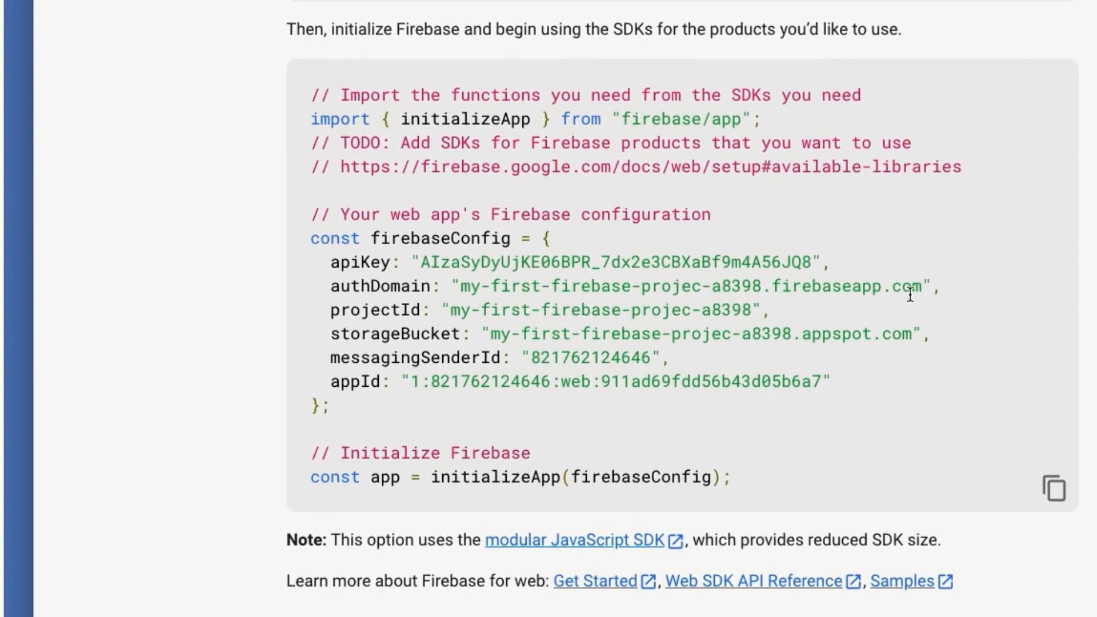
scroll("down", 3)
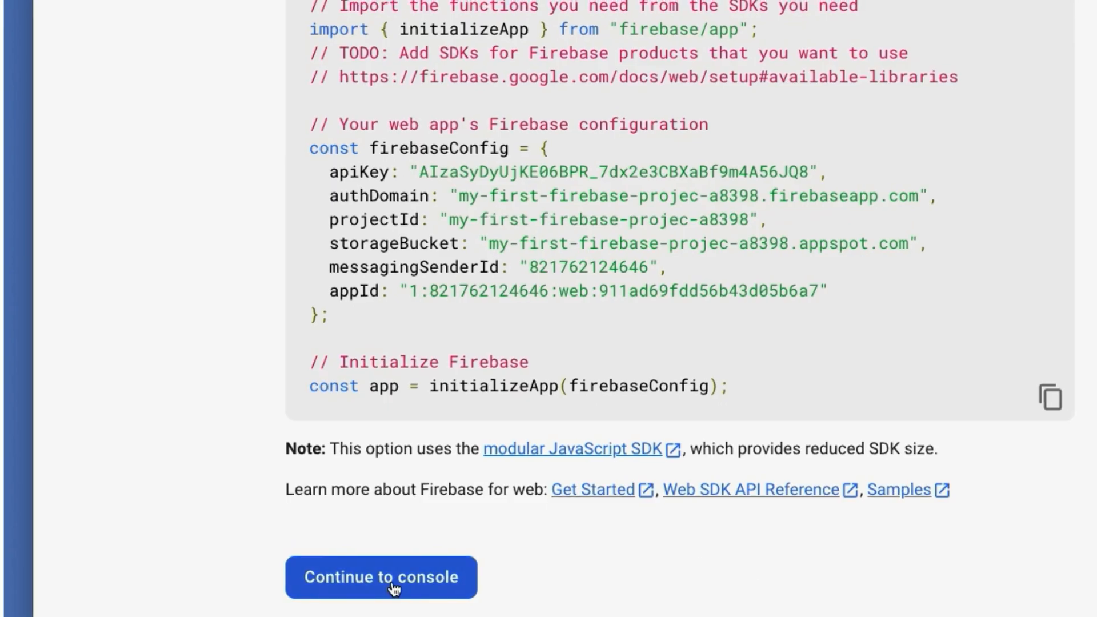
Step: Return to the console, review the web app's firebaseConfig in Project settings, then switch to Finder
left_click(380, 576)
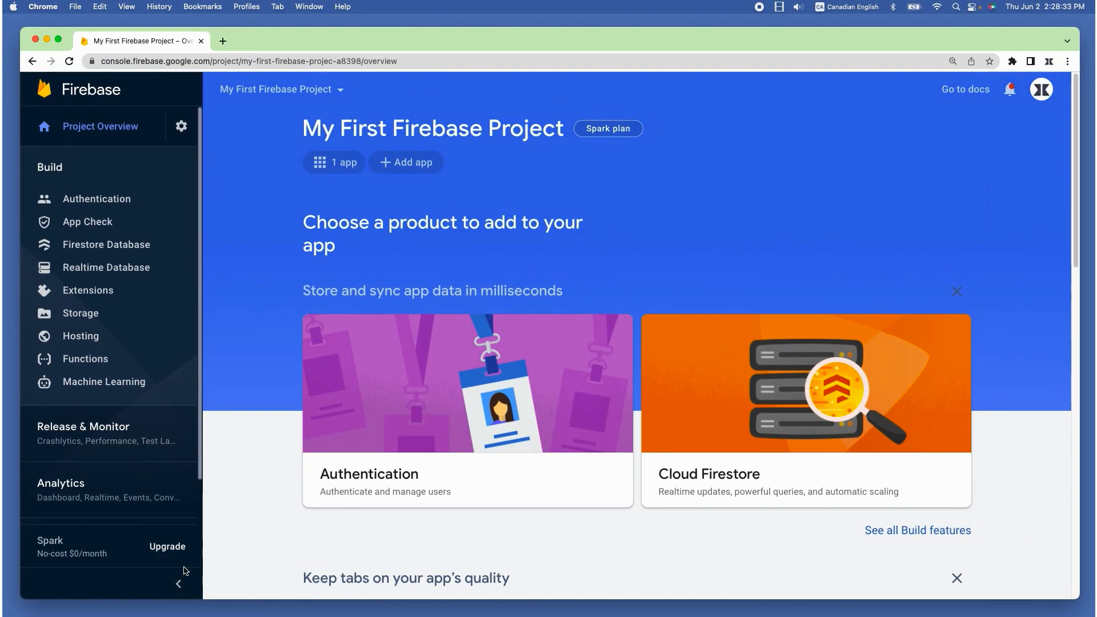
mouse_move(240, 528)
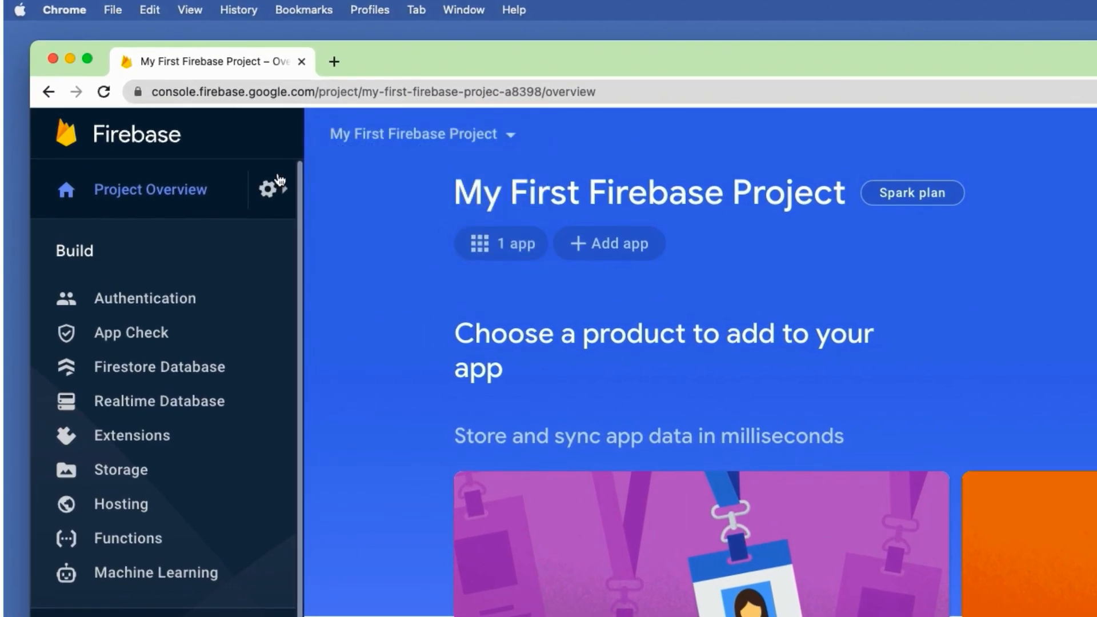
left_click(268, 189)
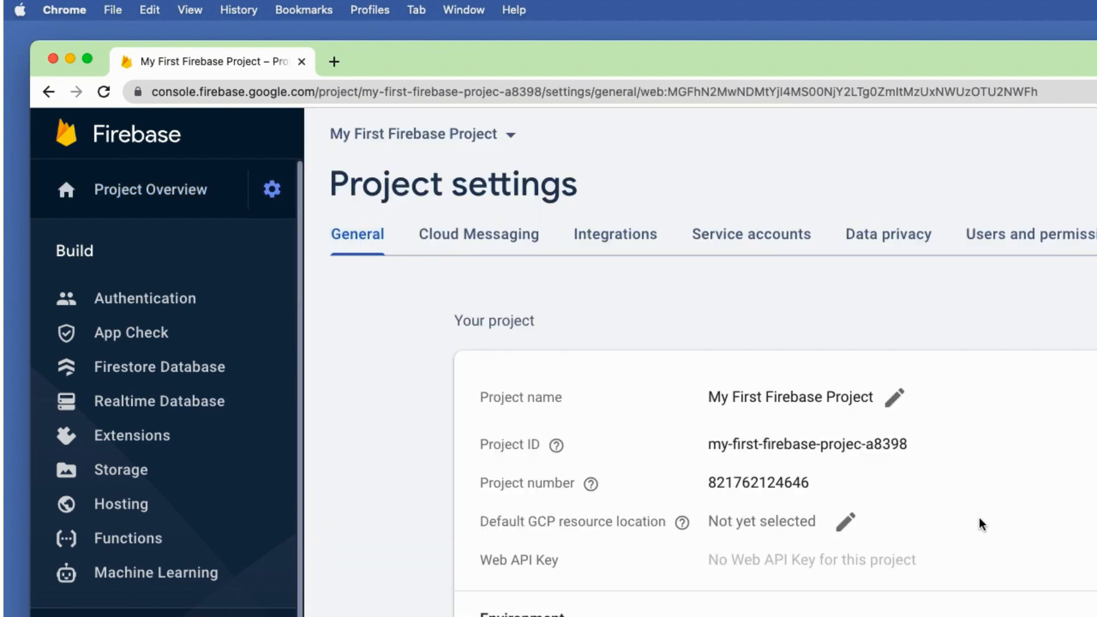
scroll("down", 3)
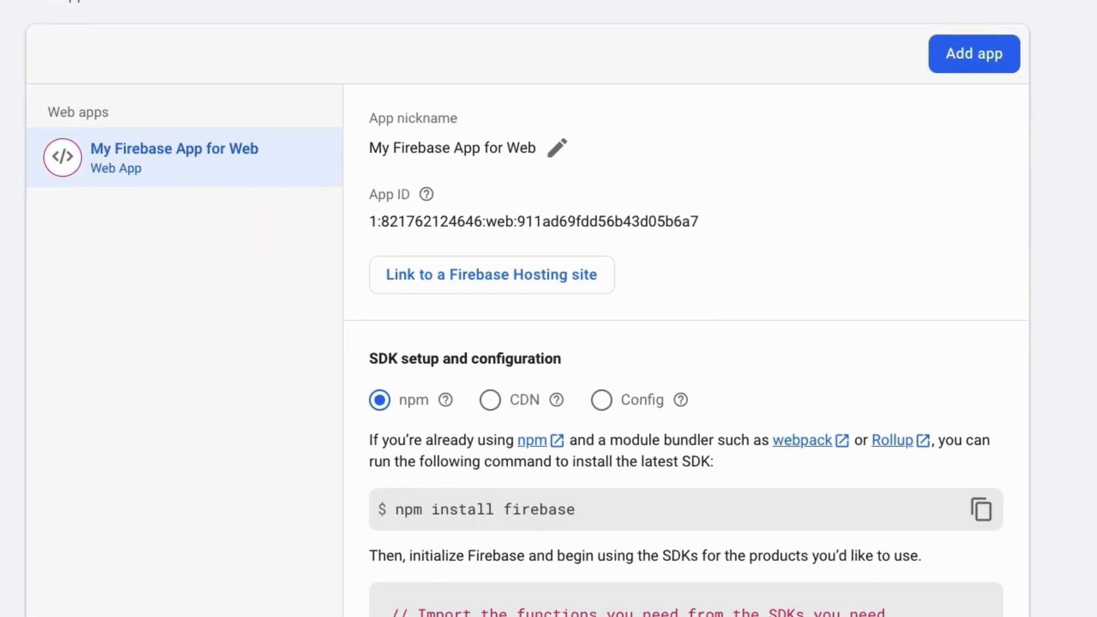
scroll("down", 3)
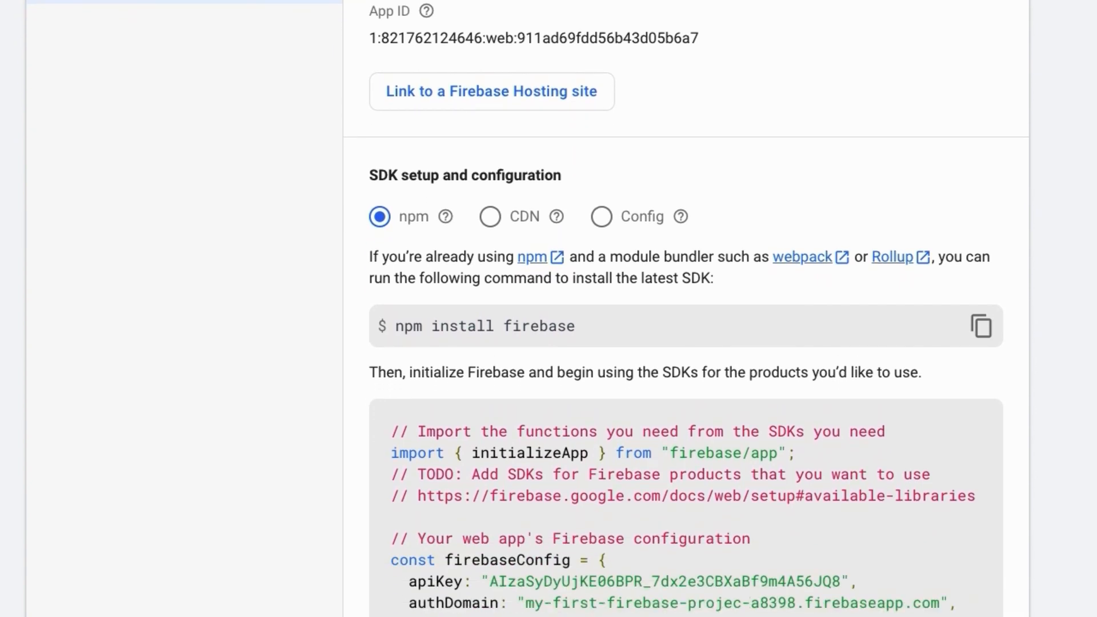
scroll("down", 3)
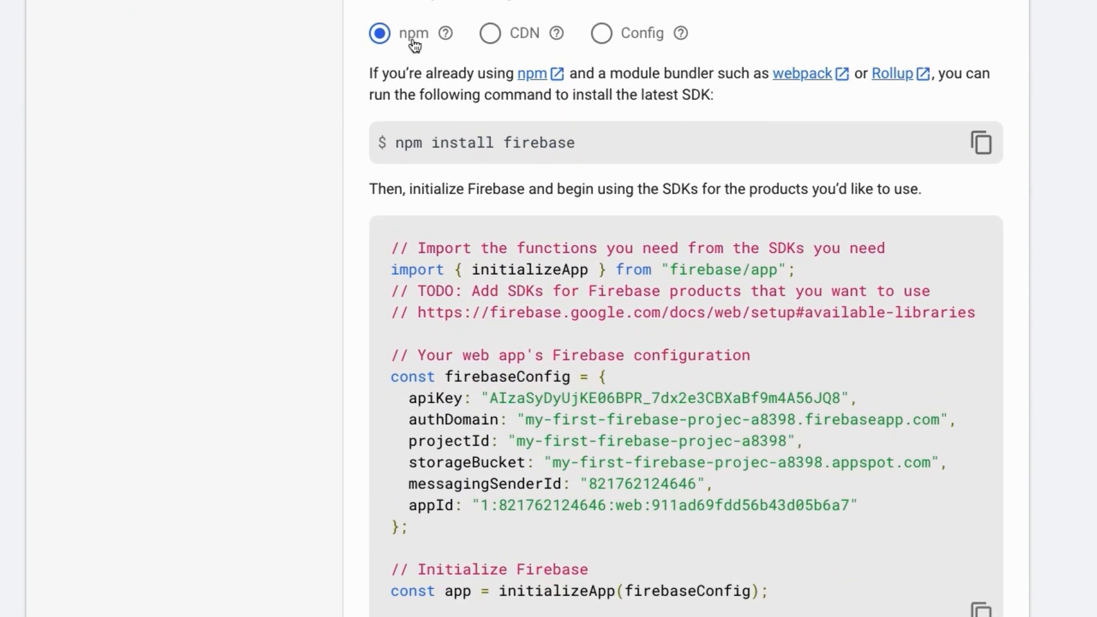
mouse_move(248, 148)
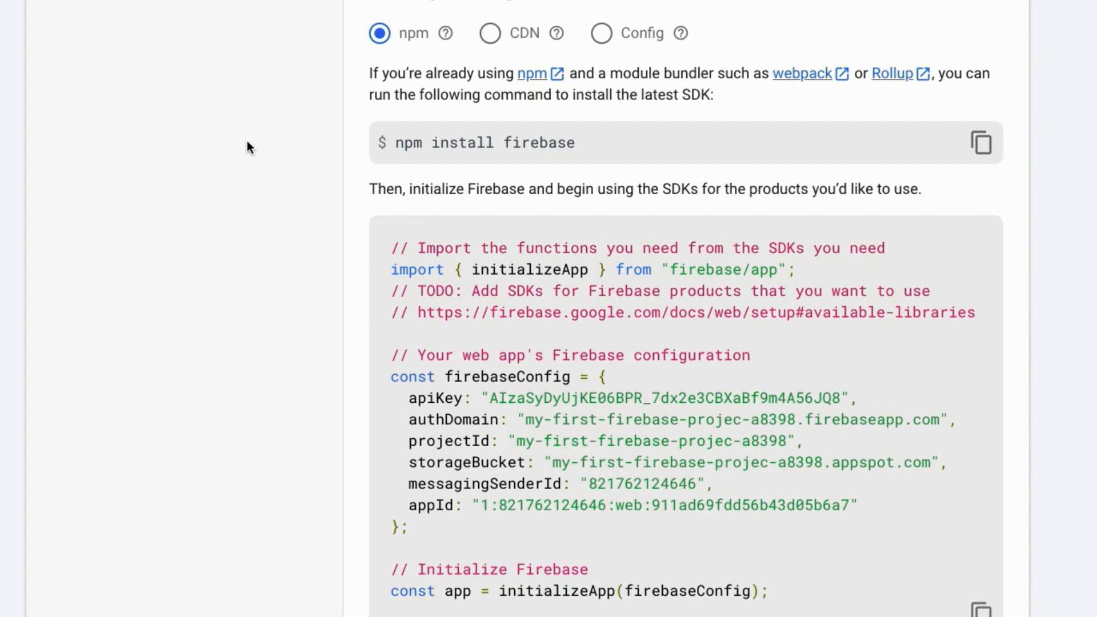
mouse_move(271, 140)
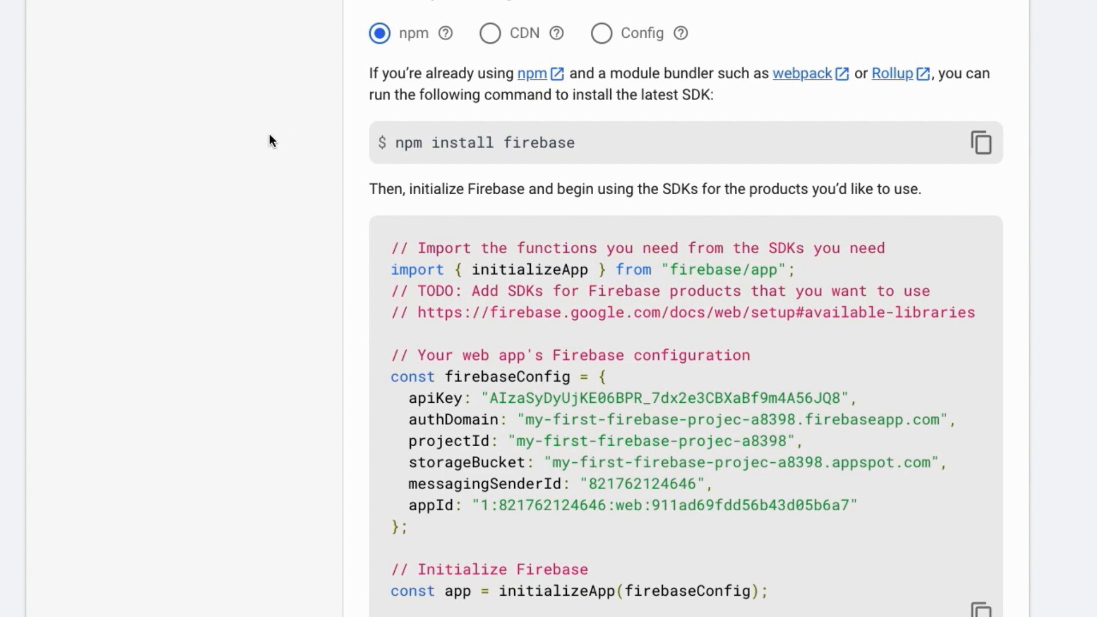
mouse_move(399, 239)
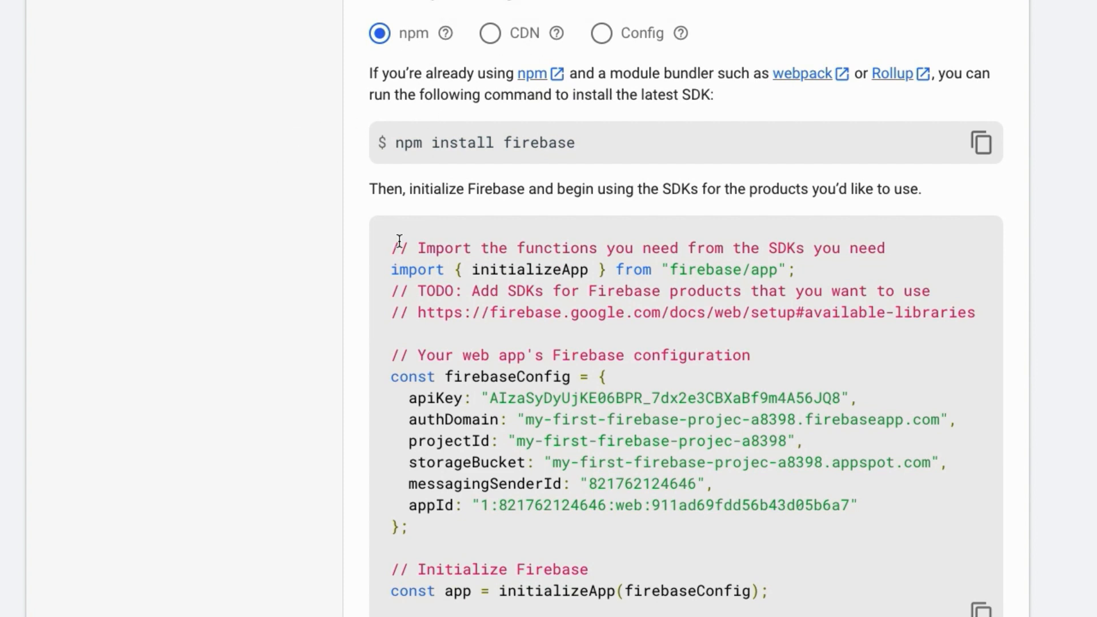
left_click(490, 33)
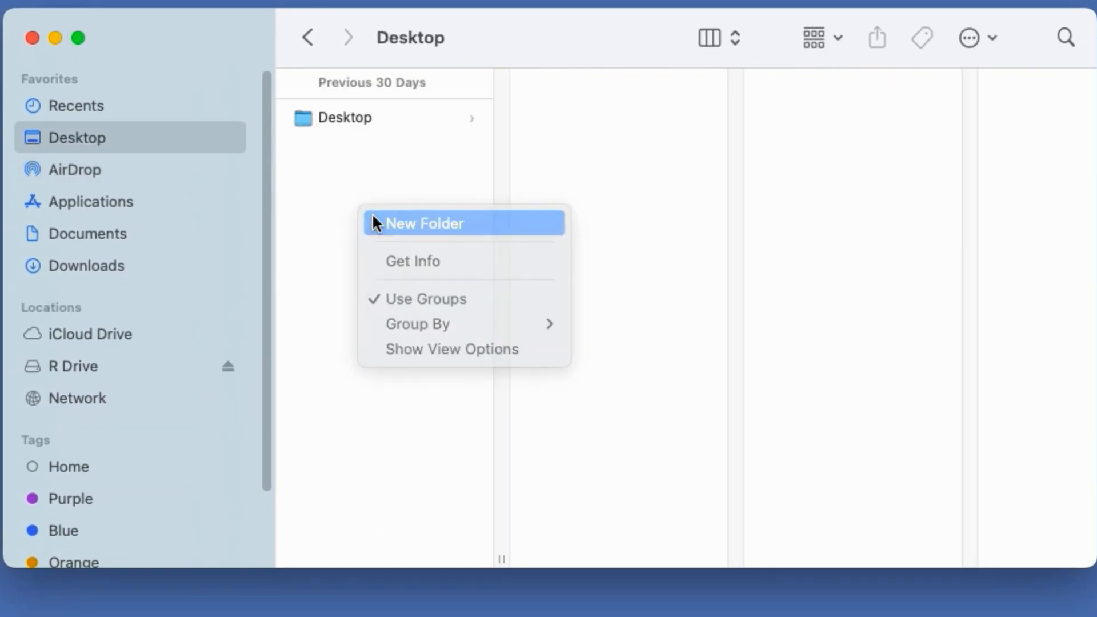
Step: Create a Desktop folder named firebase-cdn-javascript
left_click(421, 223)
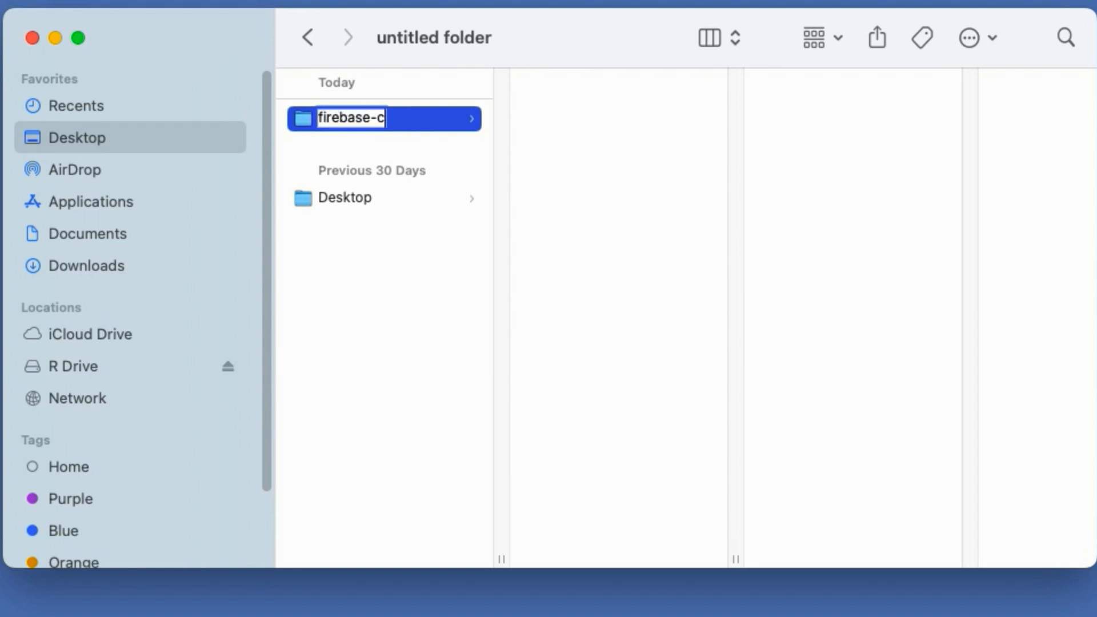
type("dn-javas")
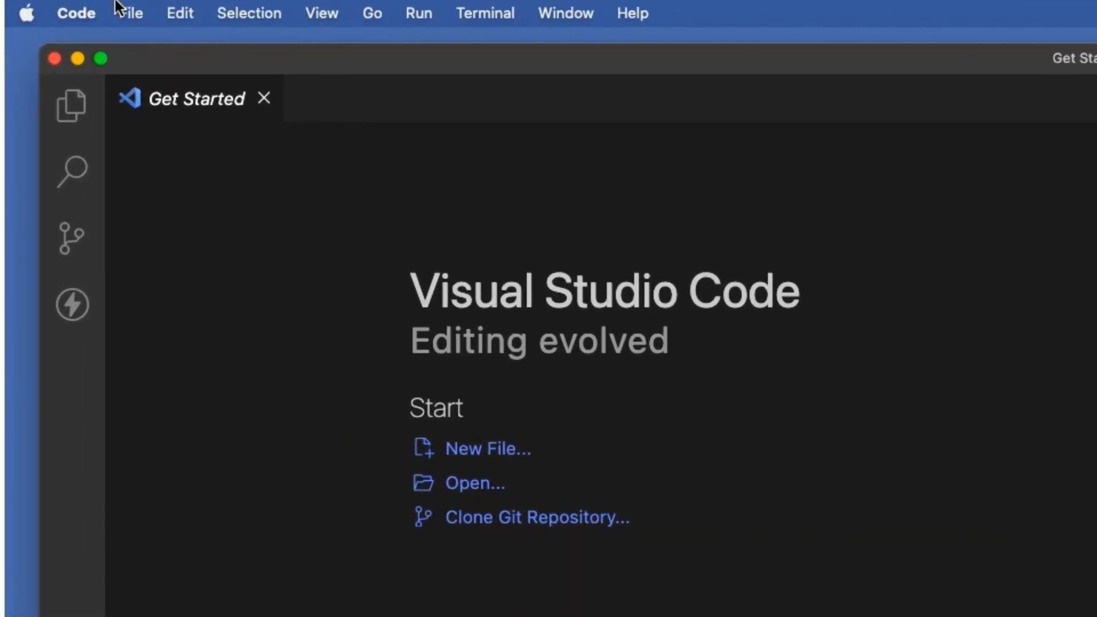
Step: Open the firebase-cdn-javascript folder in VS Code and add index.html and app.js
left_click(130, 13)
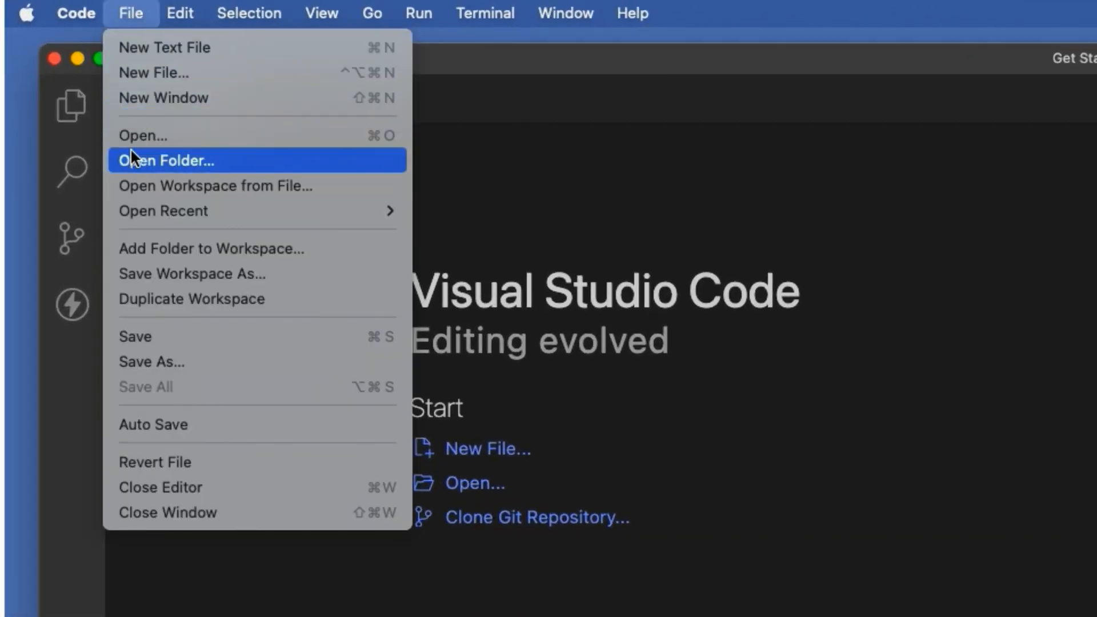
left_click(165, 160)
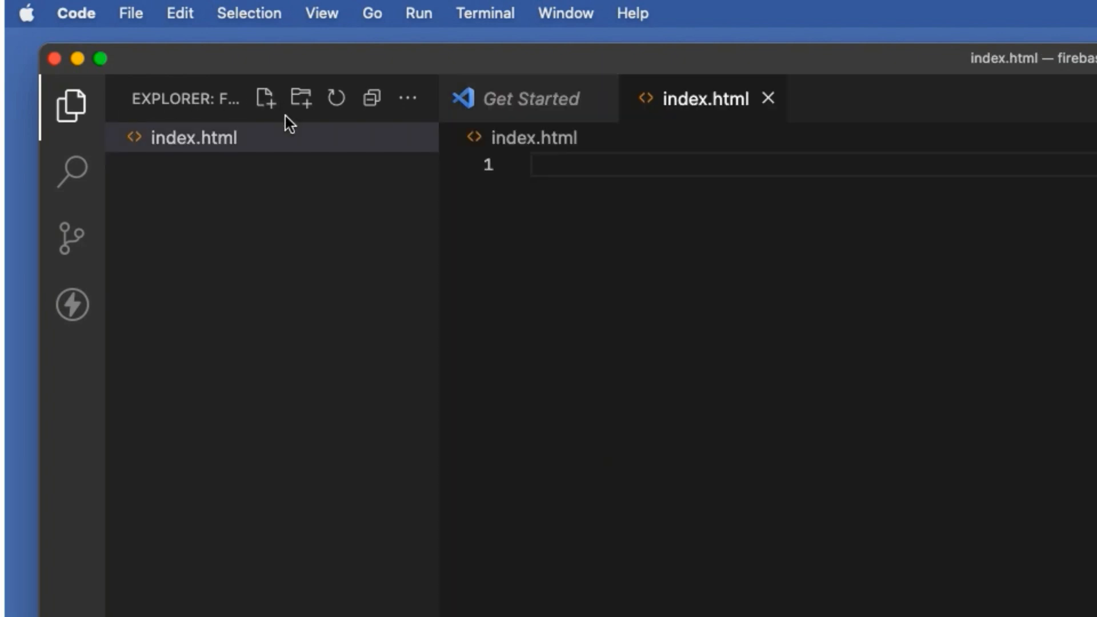
type("app")
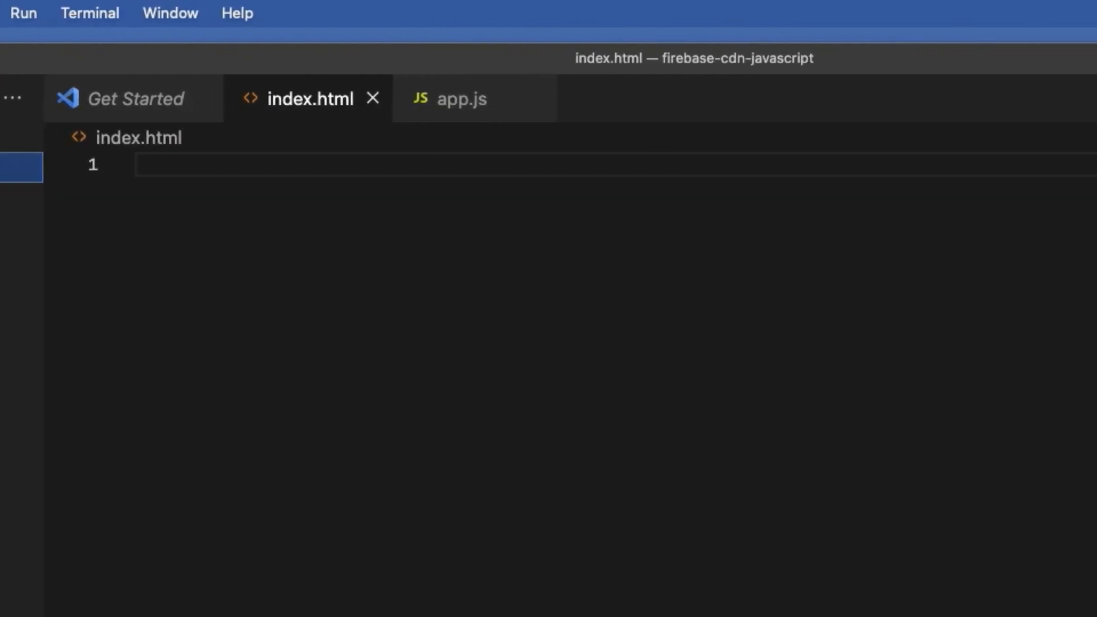
Step: Insert the HTML5 boilerplate into index.html and start a line inside the body
type("html")
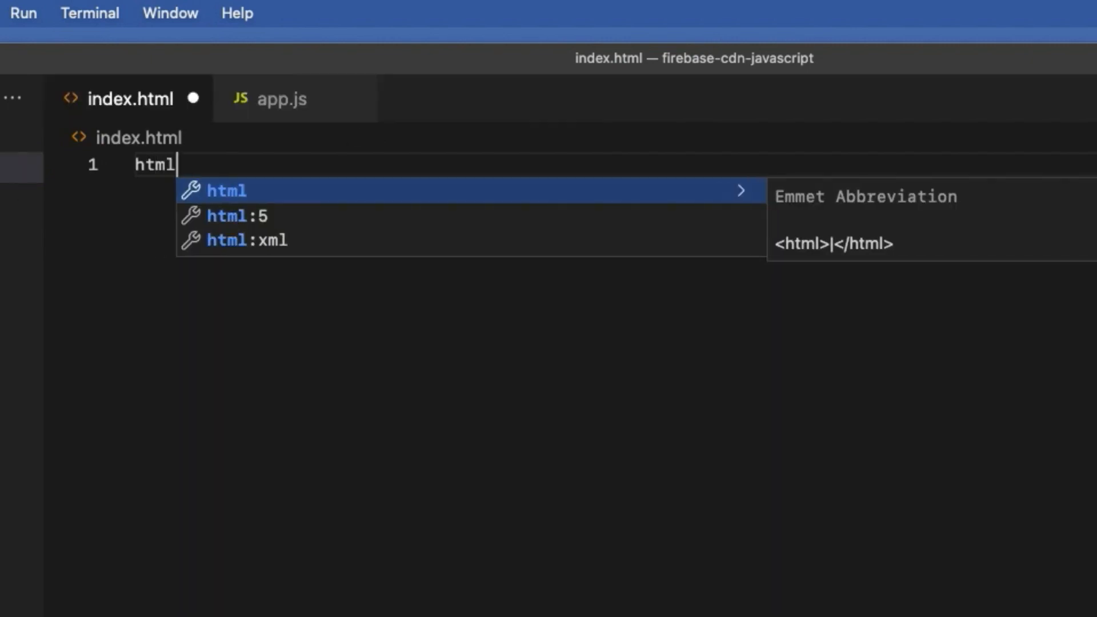
key("Tab")
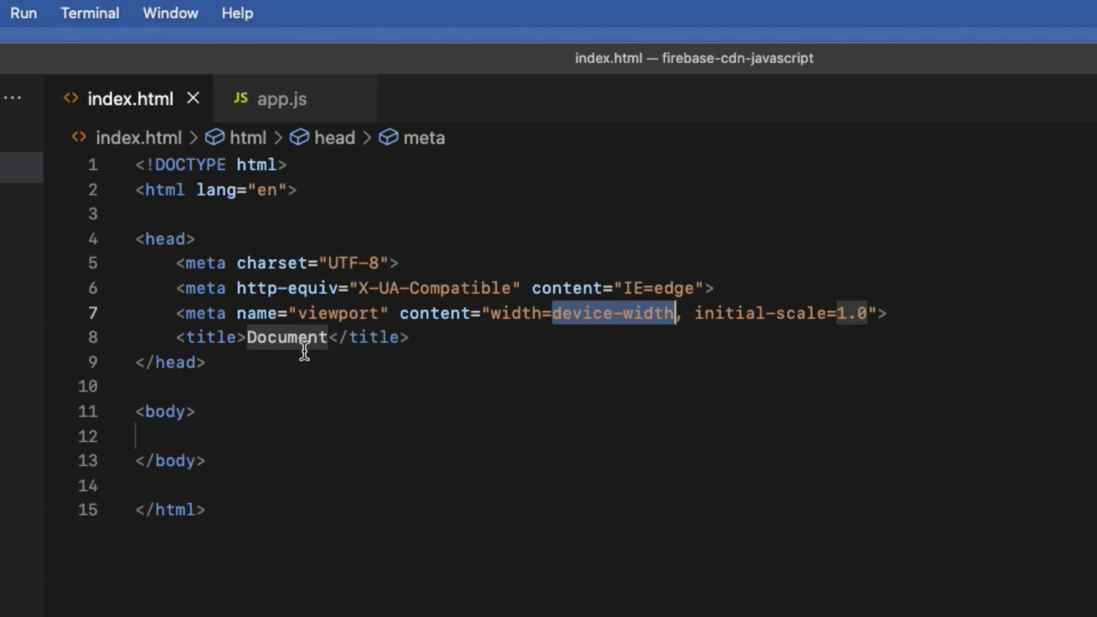
left_click_drag(210, 252, 205, 509)
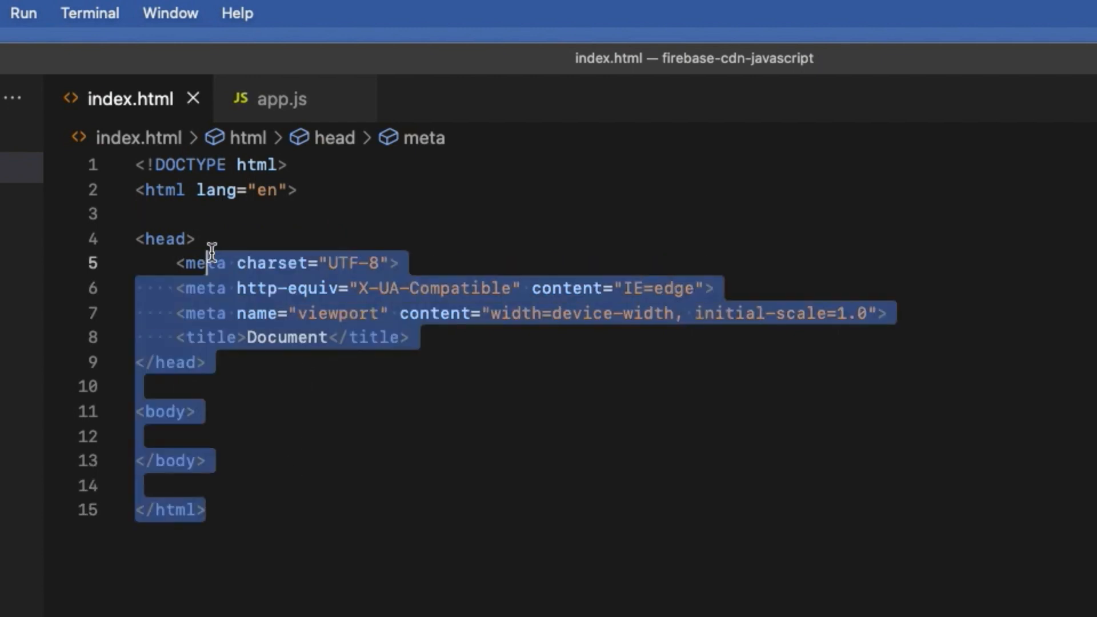
left_click(213, 435)
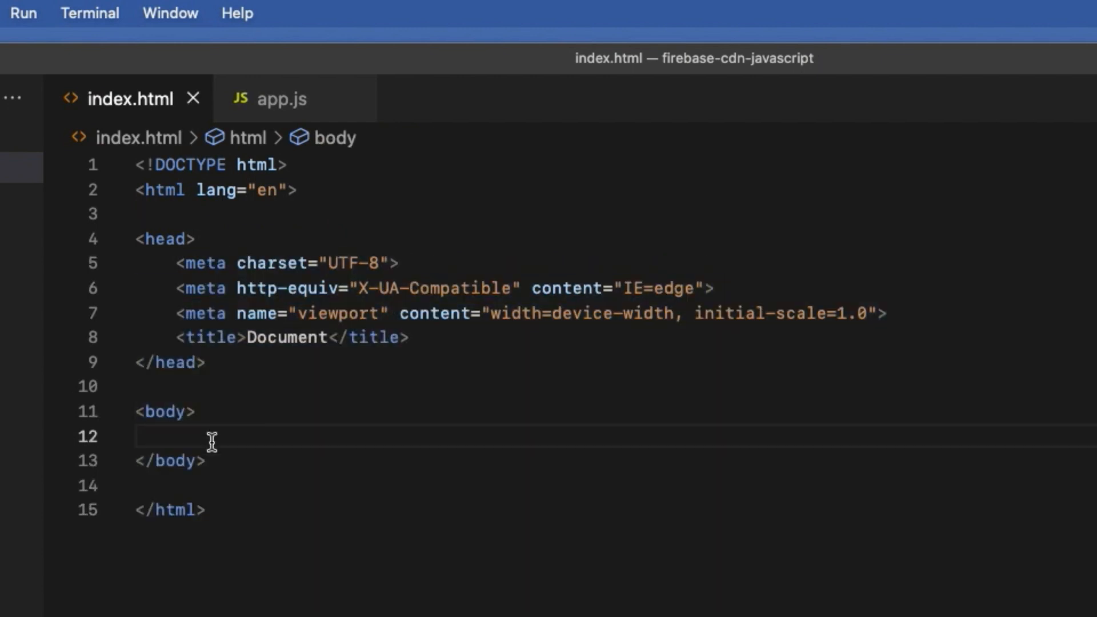
key("Enter")
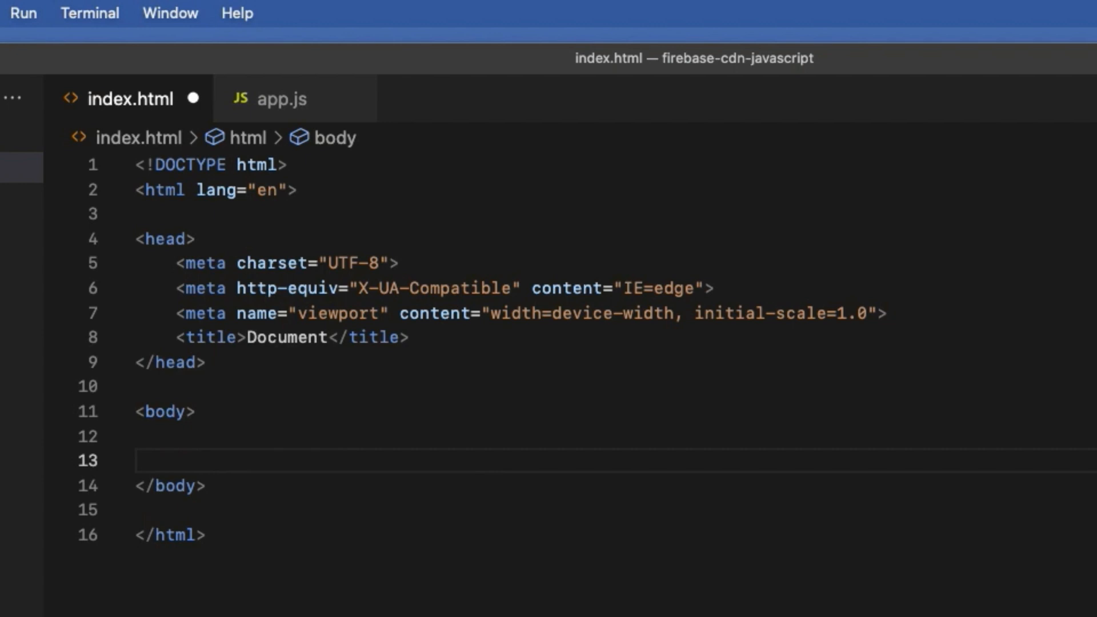
Step: Add a script tag in the body with src app.js
type("script")
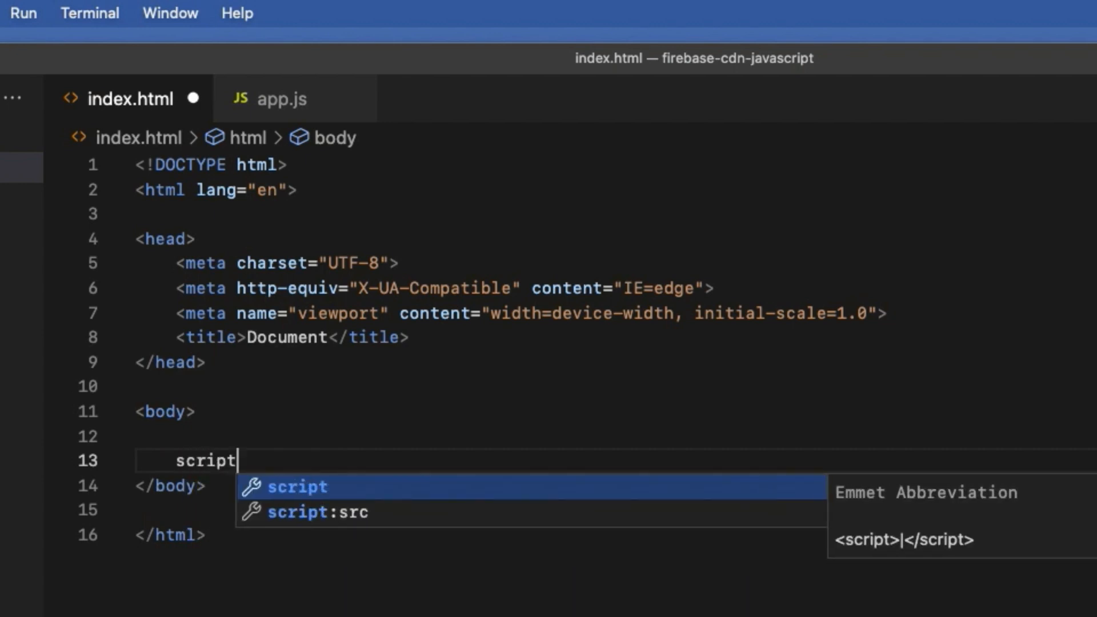
left_click(317, 512)
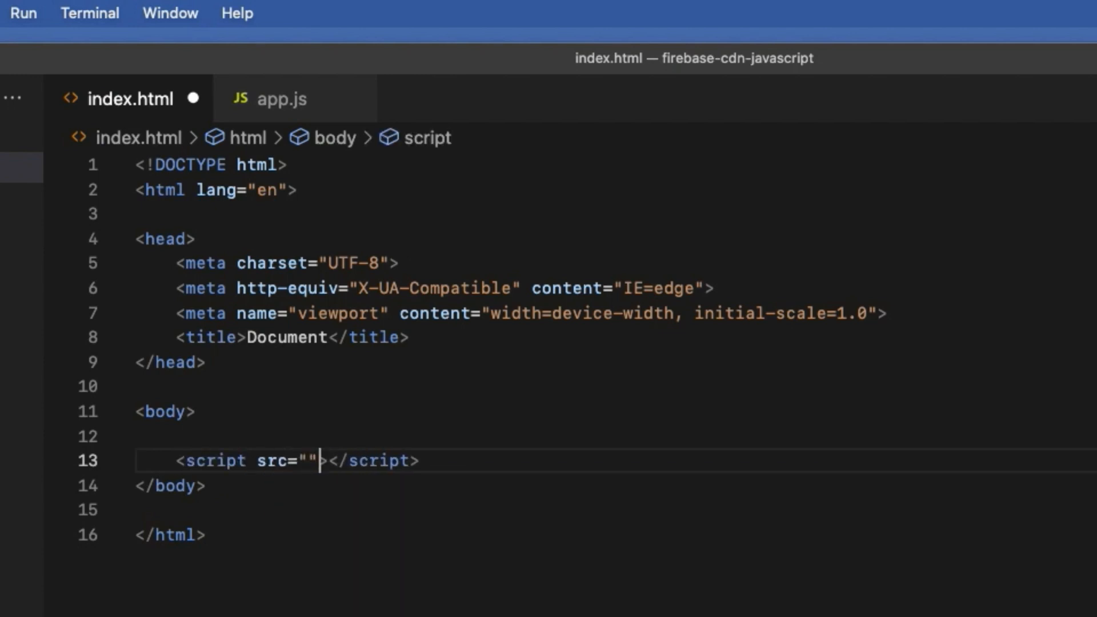
type("app")
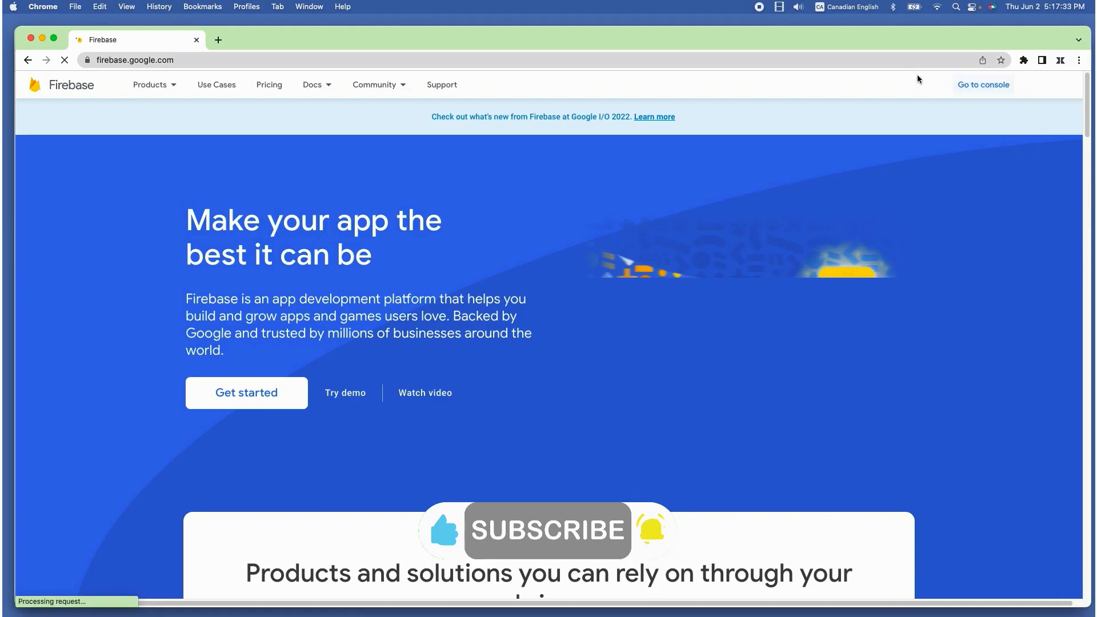
Step: Go to the Firebase console and open Project settings for My First Firebase Project
left_click(982, 85)
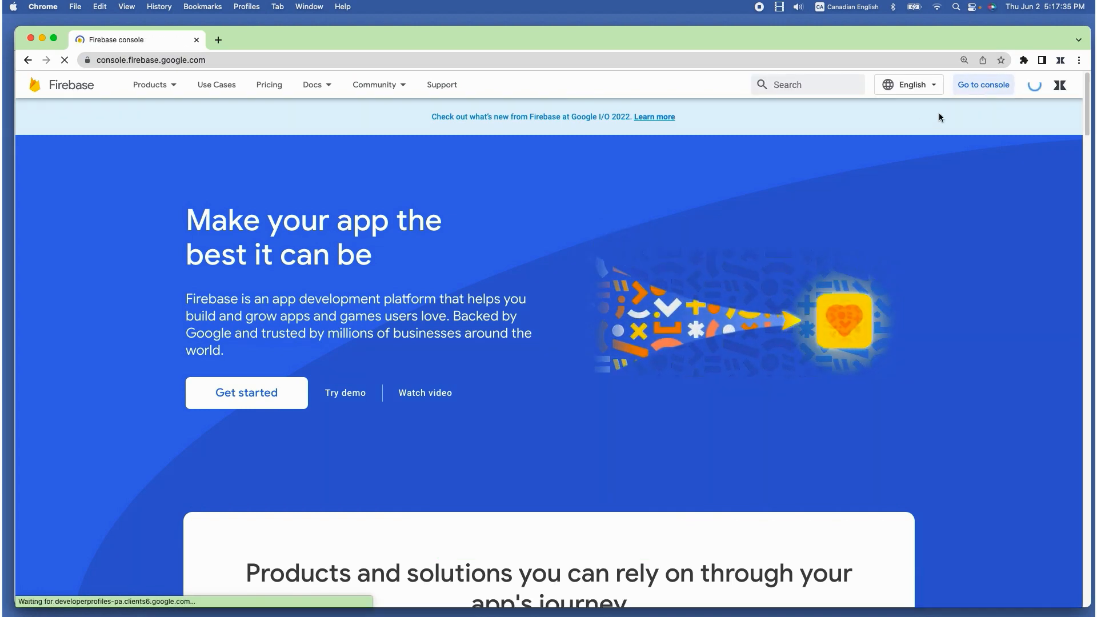
left_click(982, 84)
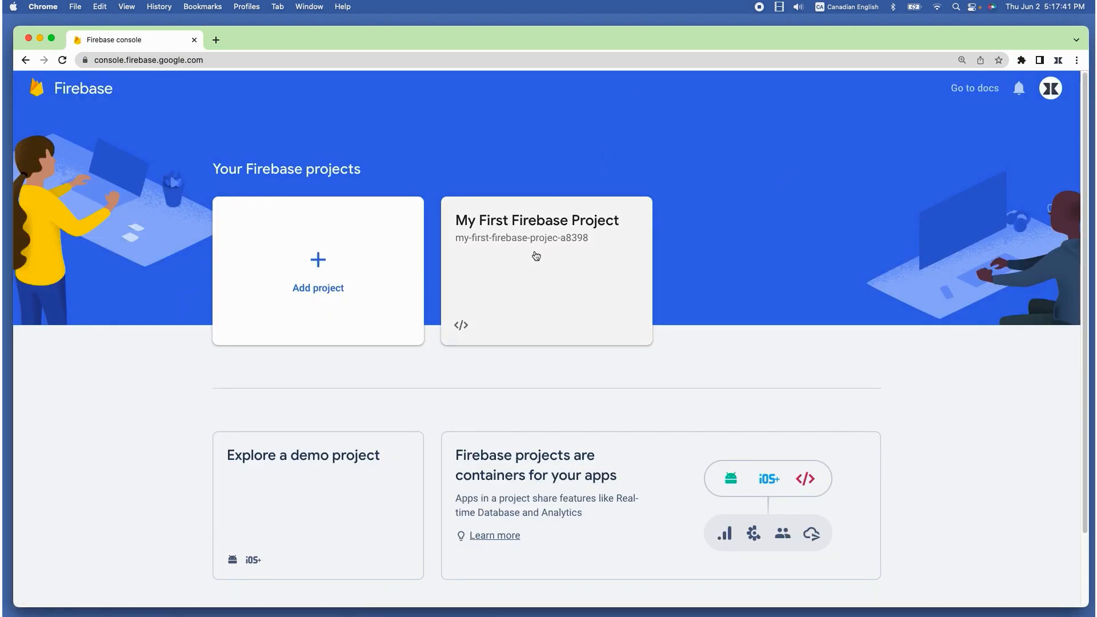
left_click(536, 219)
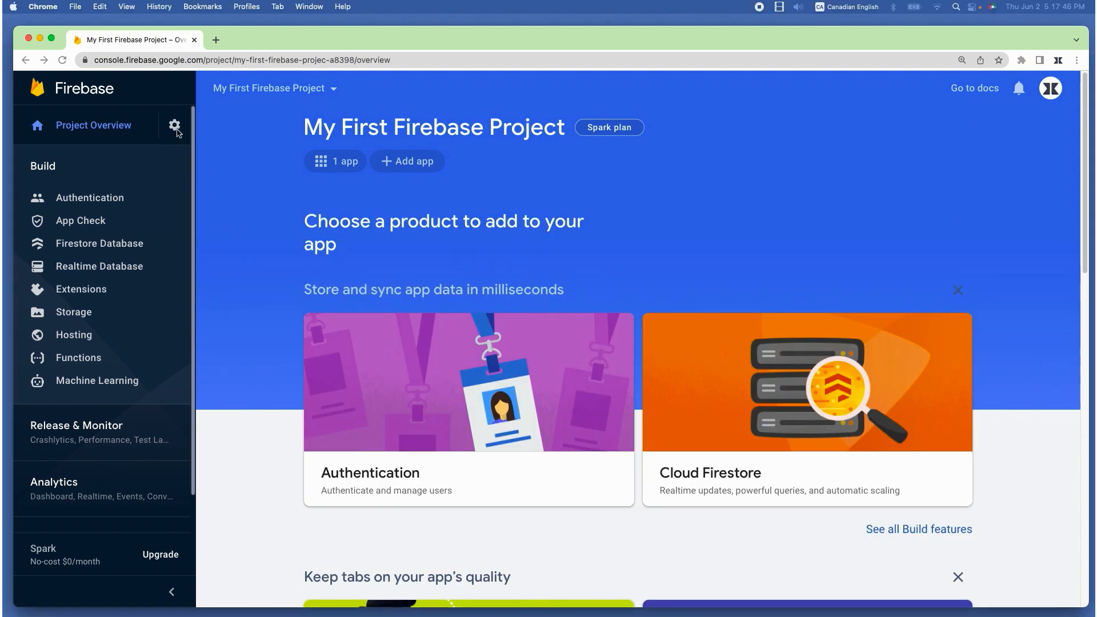
left_click(175, 126)
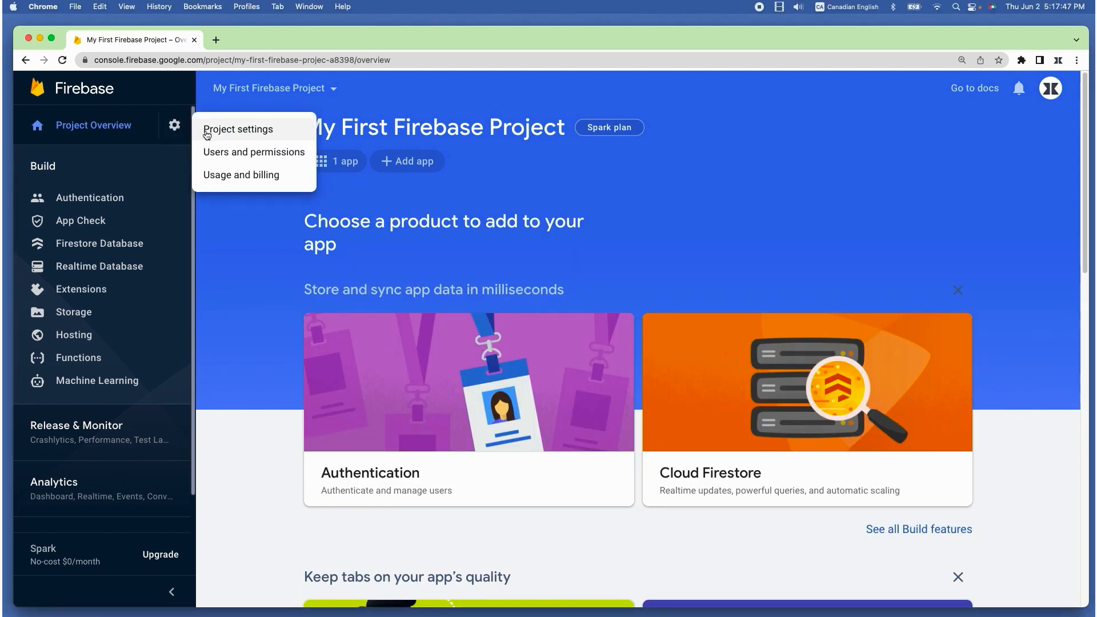
left_click(238, 129)
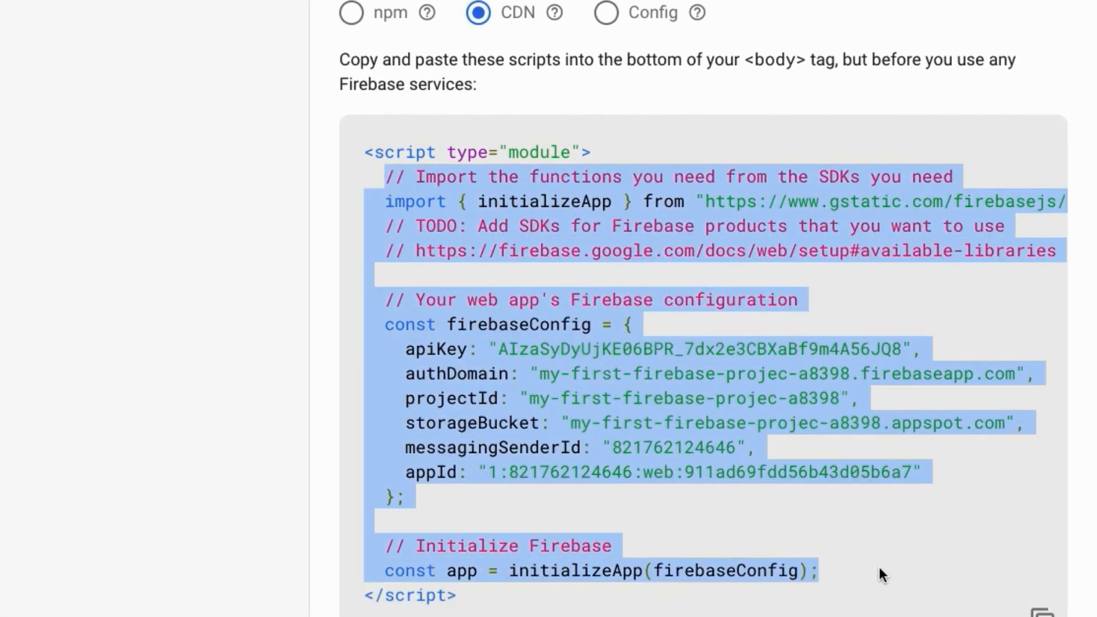
mouse_move(481, 517)
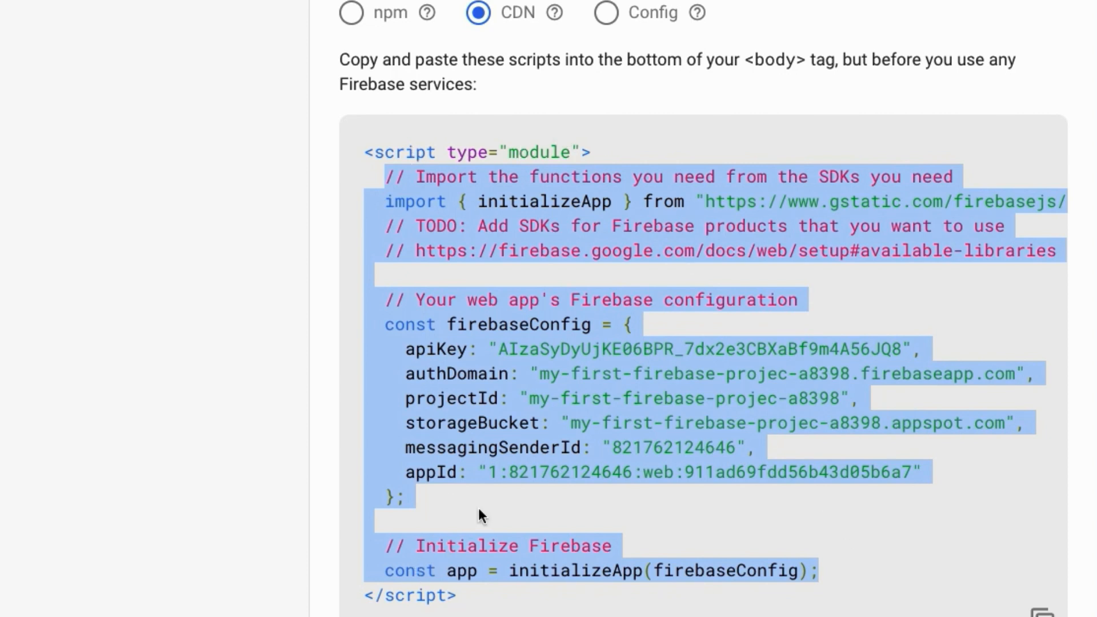
Step: Copy the web app's CDN setup script and return to index.html in the editor
right_click(622, 270)
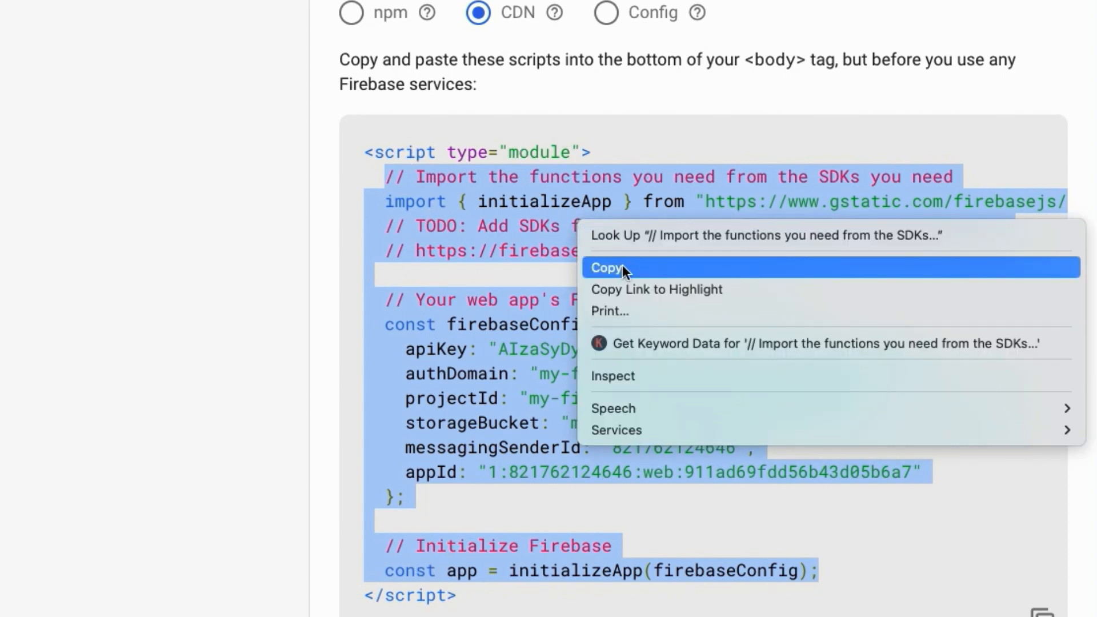
left_click(605, 267)
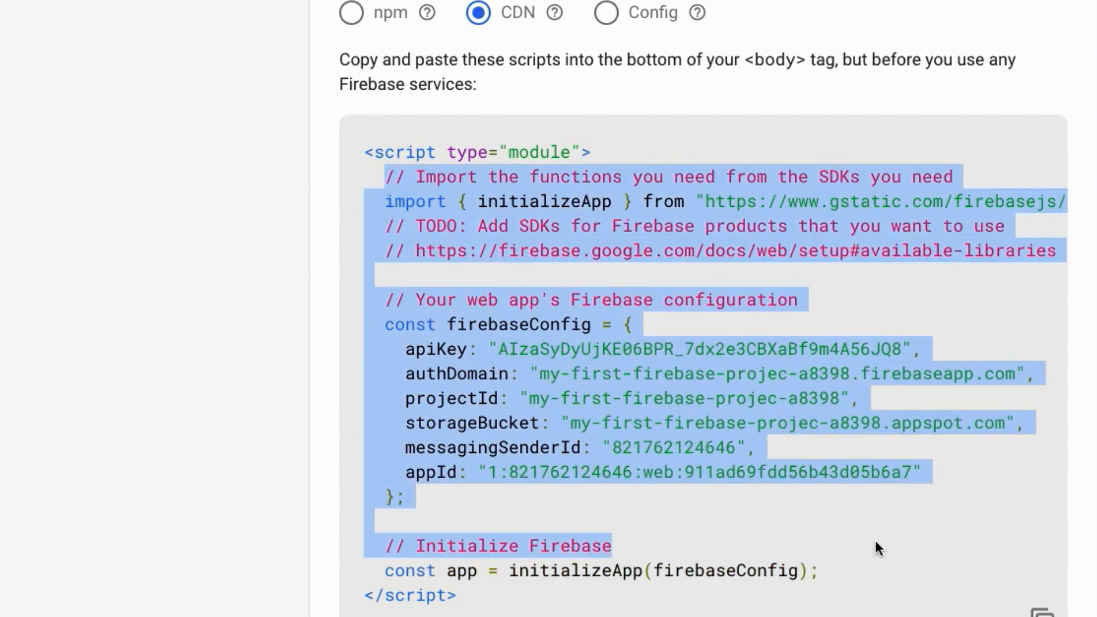
right_click(878, 548)
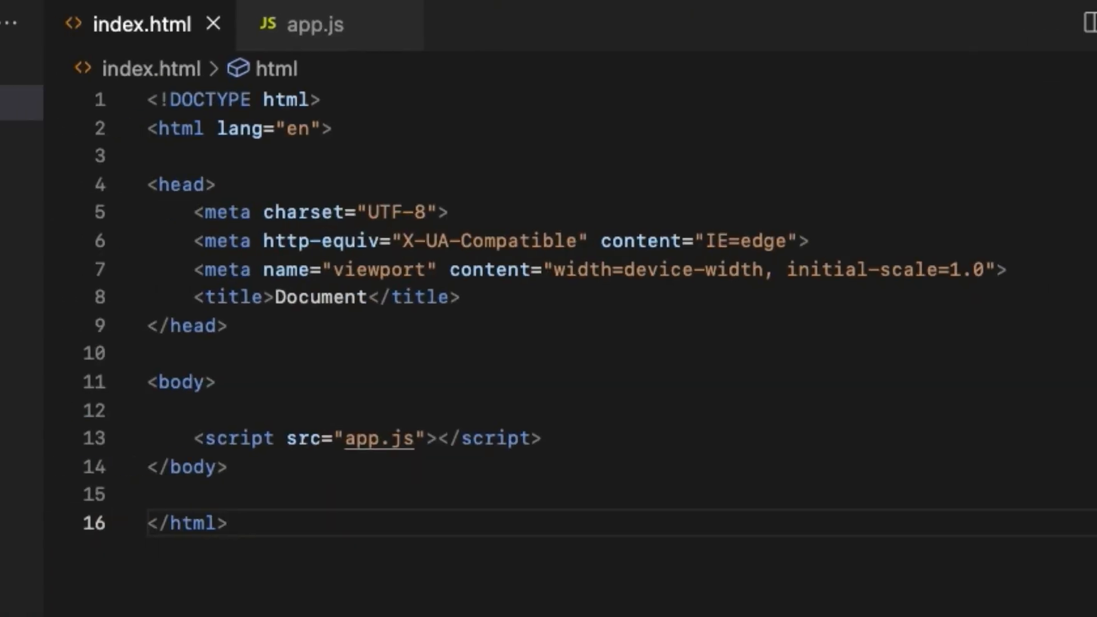
Step: Add type="module" to the app.js script tag in index.html
left_click(315, 24)
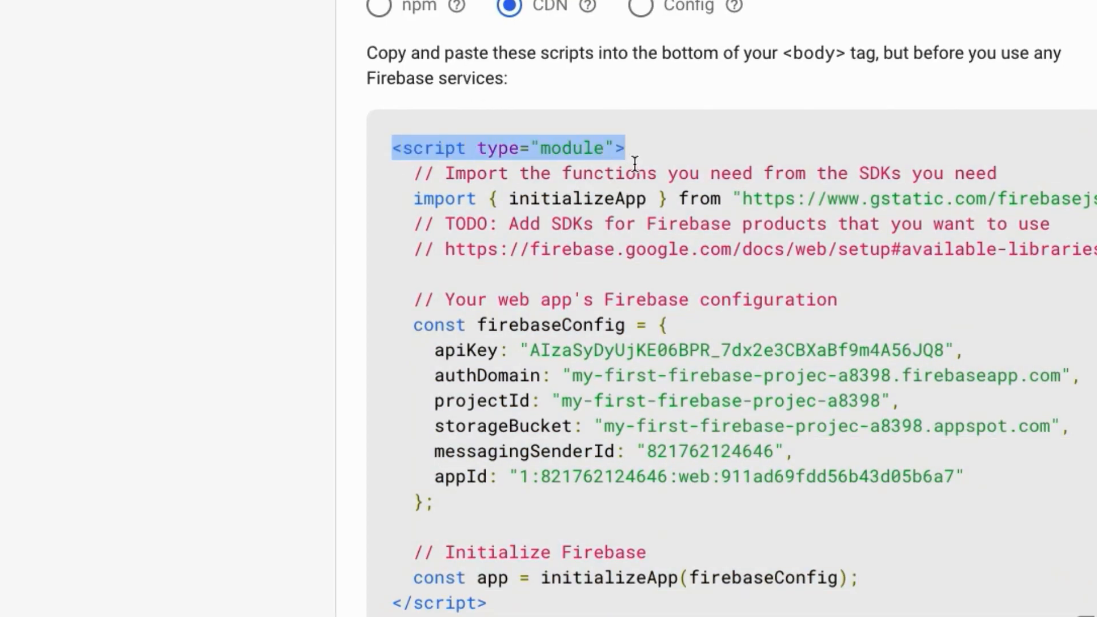
mouse_move(577, 152)
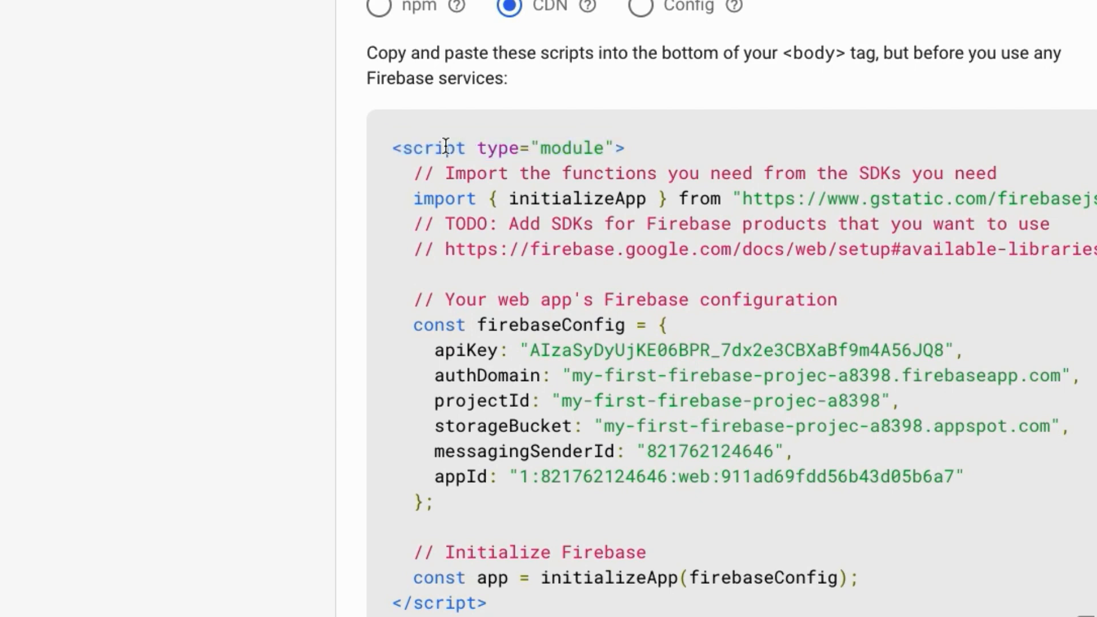
left_click_drag(470, 147, 603, 147)
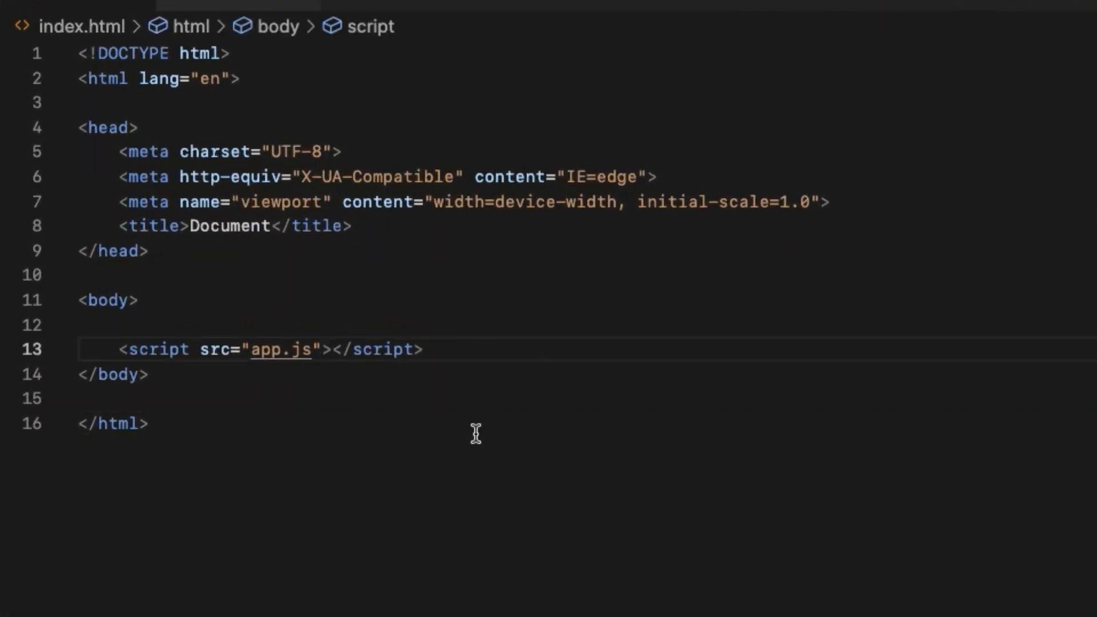
type("type=\"mod")
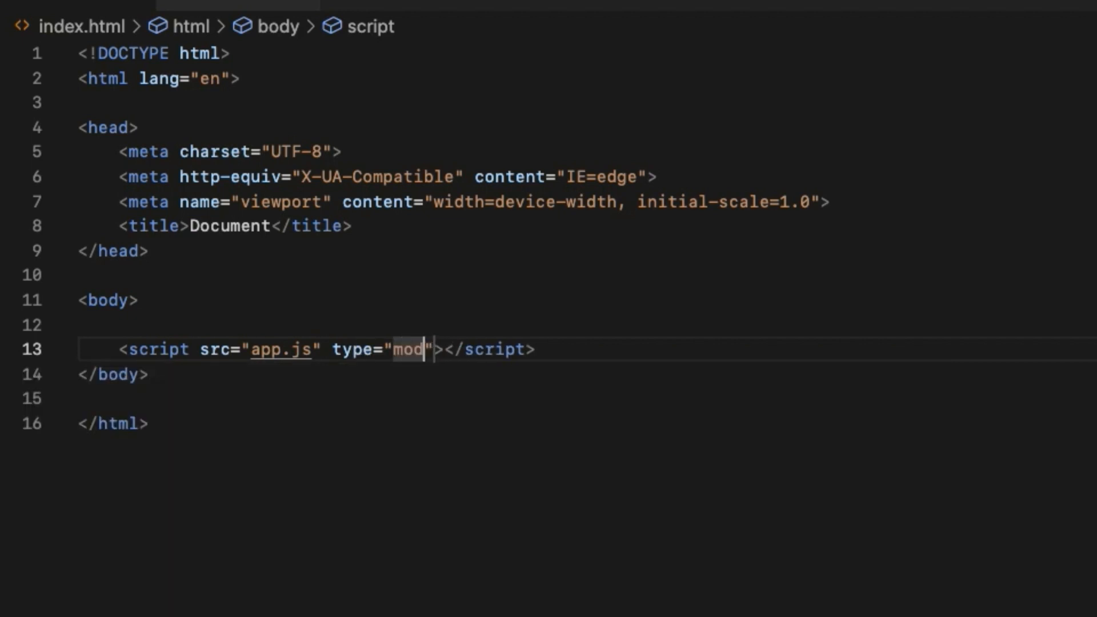
type("ule")
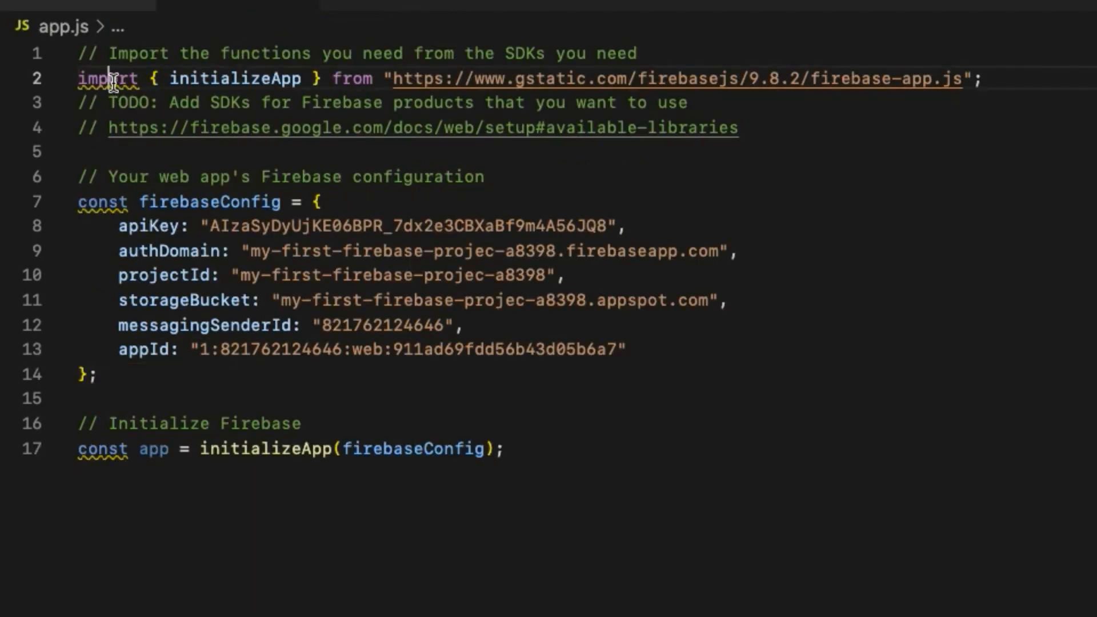
mouse_move(108, 78)
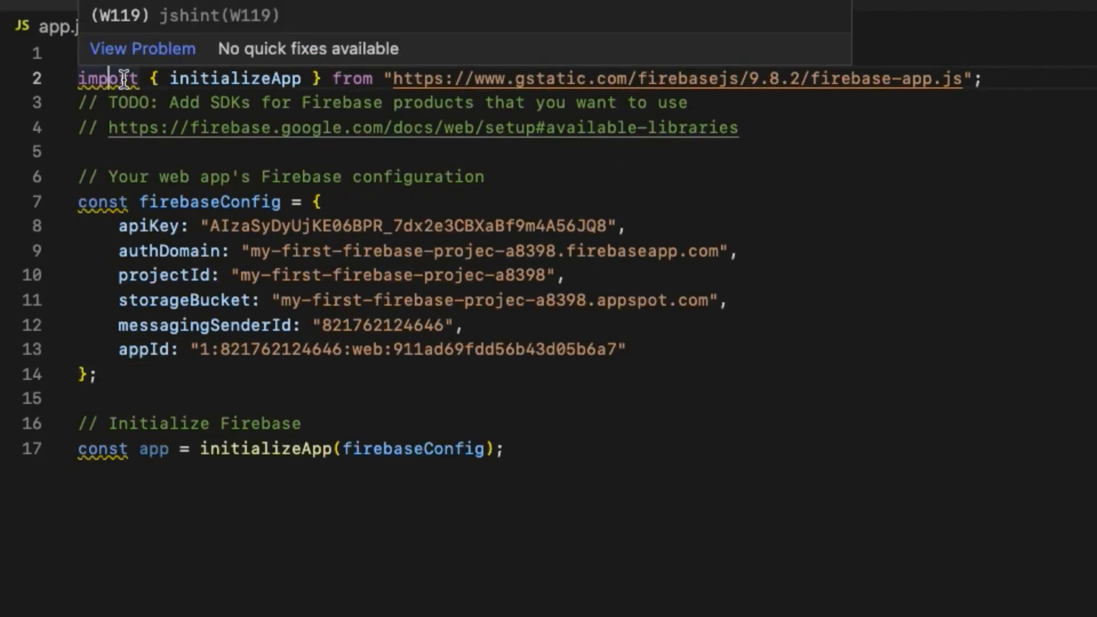
Step: Add console.log(app) below the initializeApp line in app.js
left_click(506, 448)
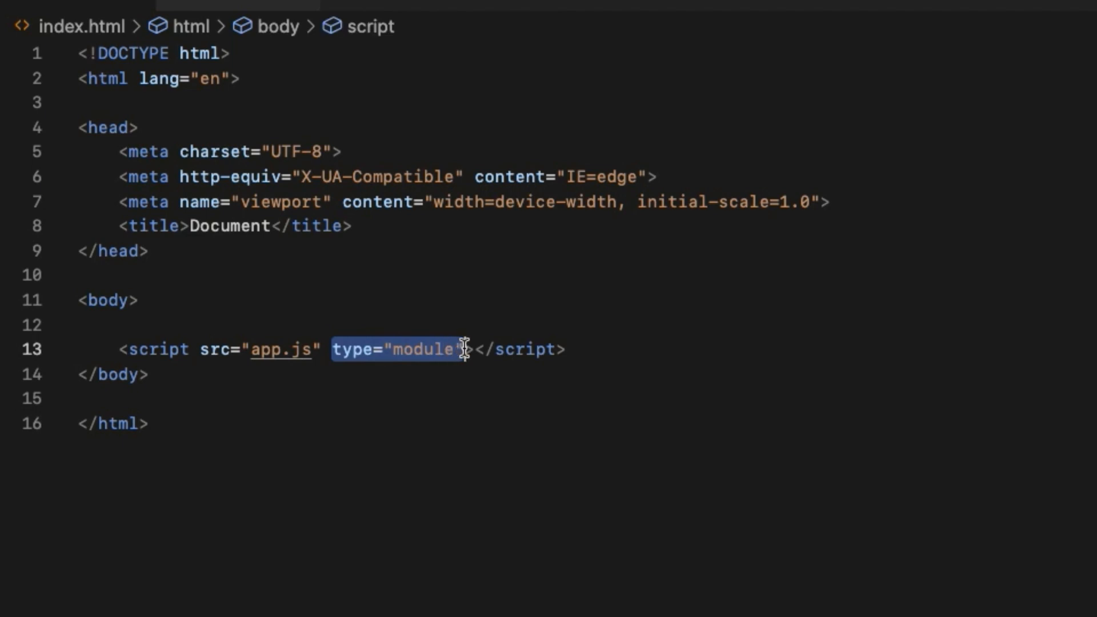
mouse_move(579, 569)
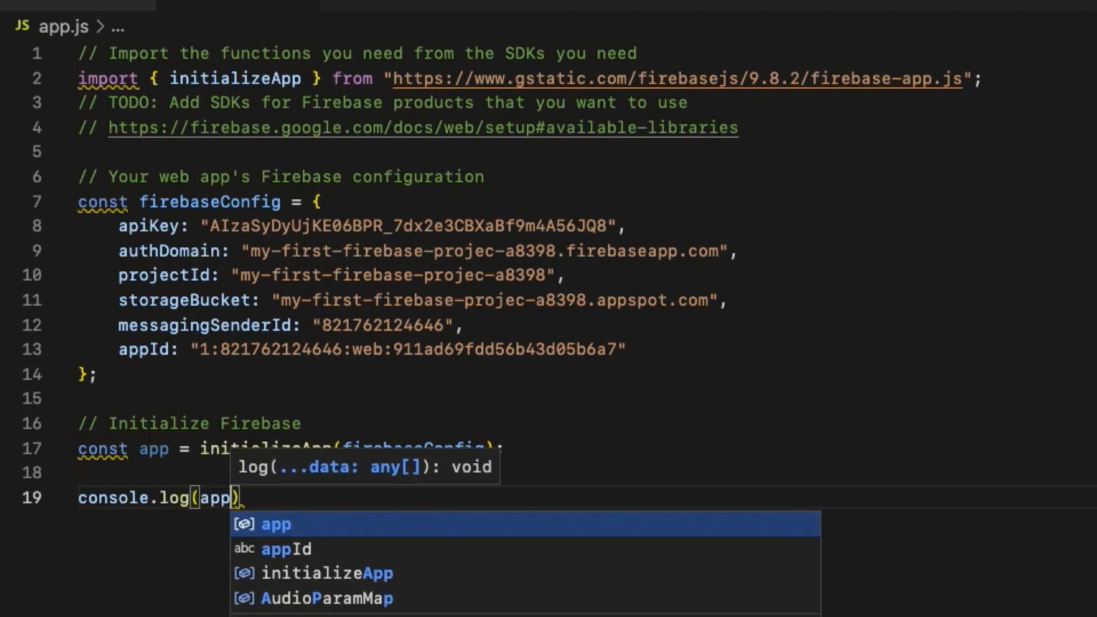
key("Escape")
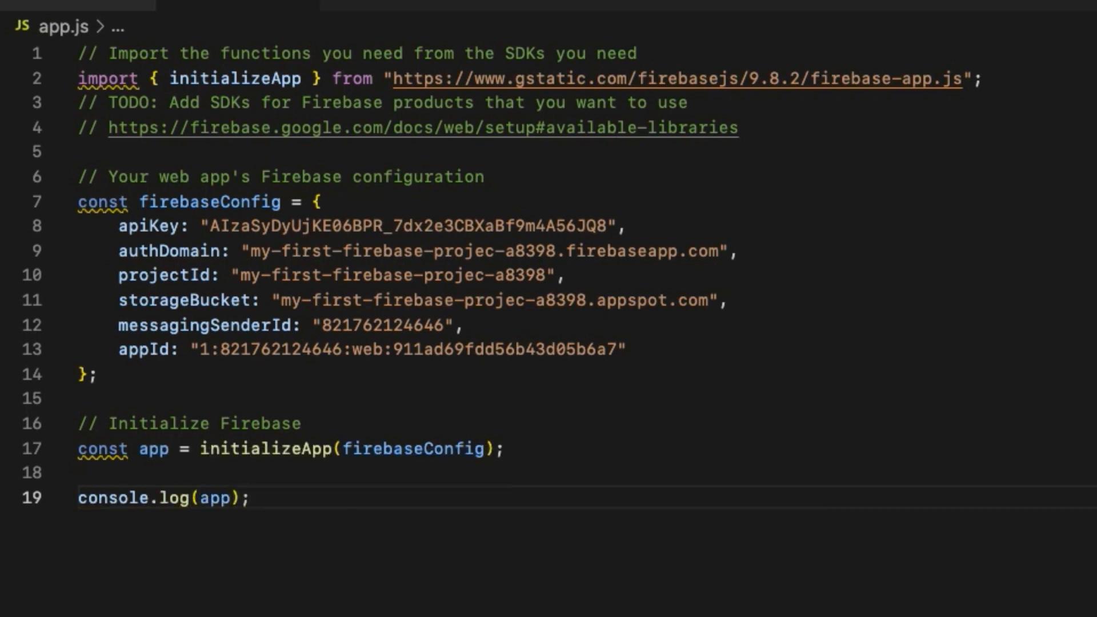
Step: Open index.html from the firebase-cdn-javascript folder in Google Chrome via Open With
right_click(434, 195)
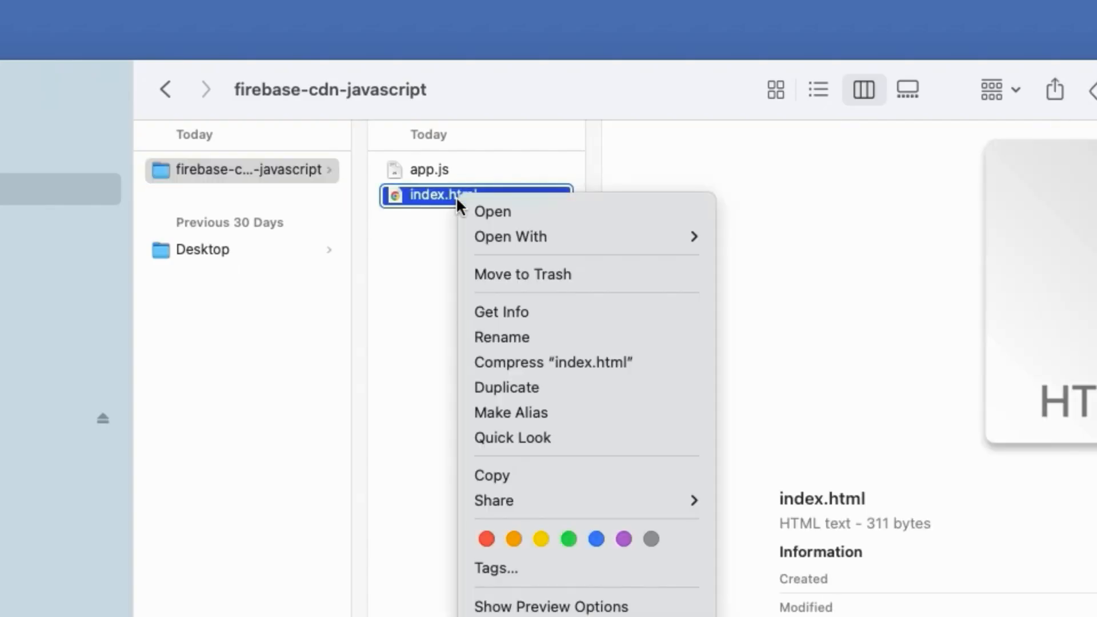
left_click(493, 211)
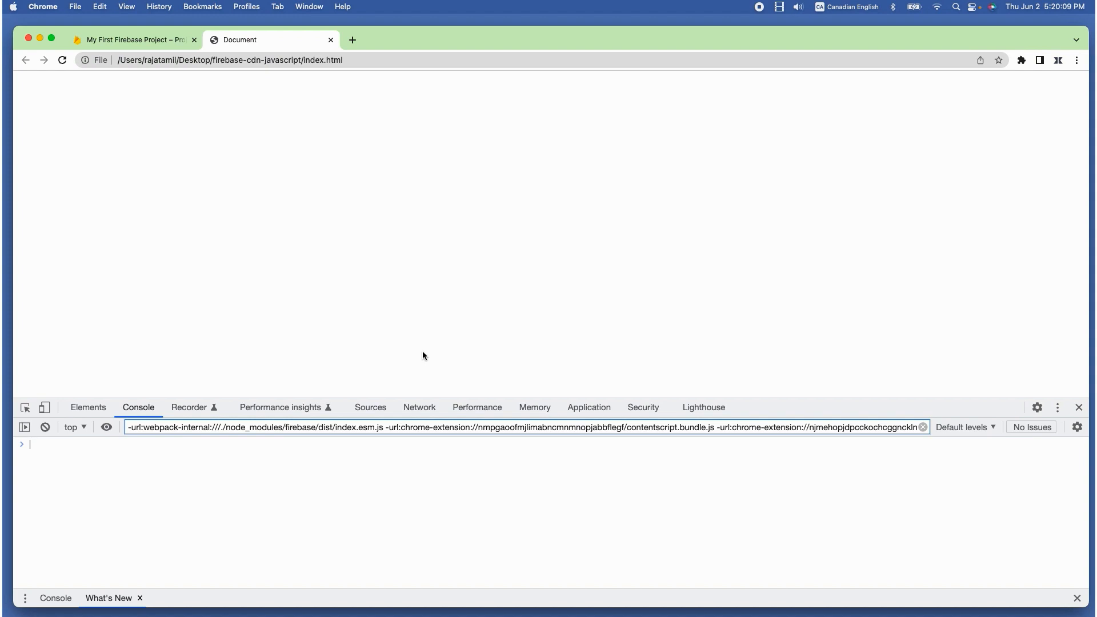
Step: View the local index.html page in Chrome with the DevTools console showing
left_click(71, 13)
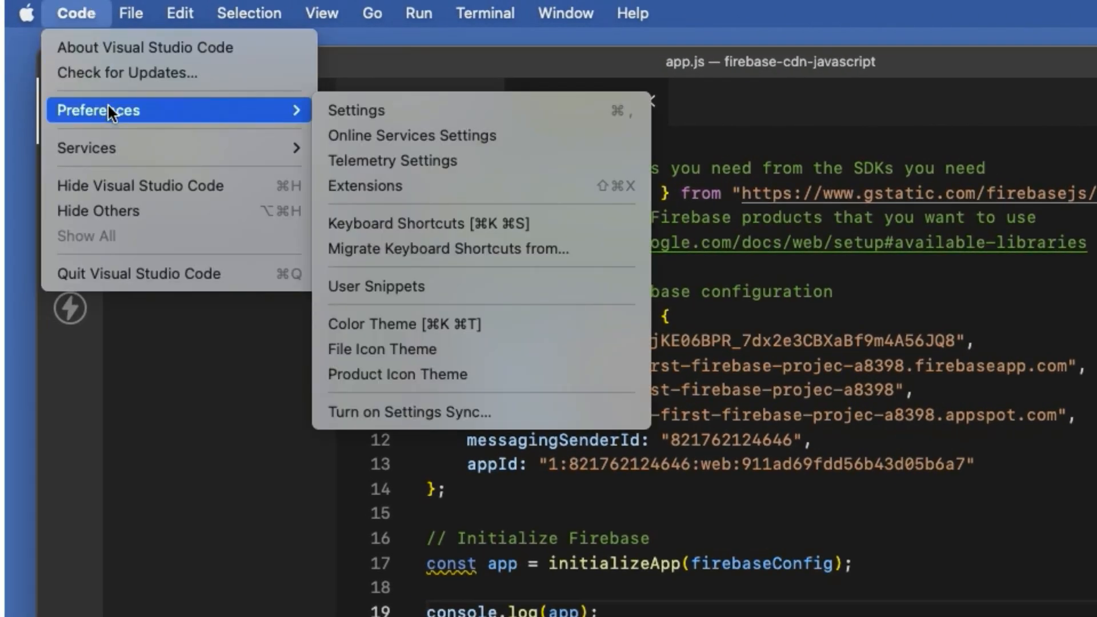
mouse_move(392, 160)
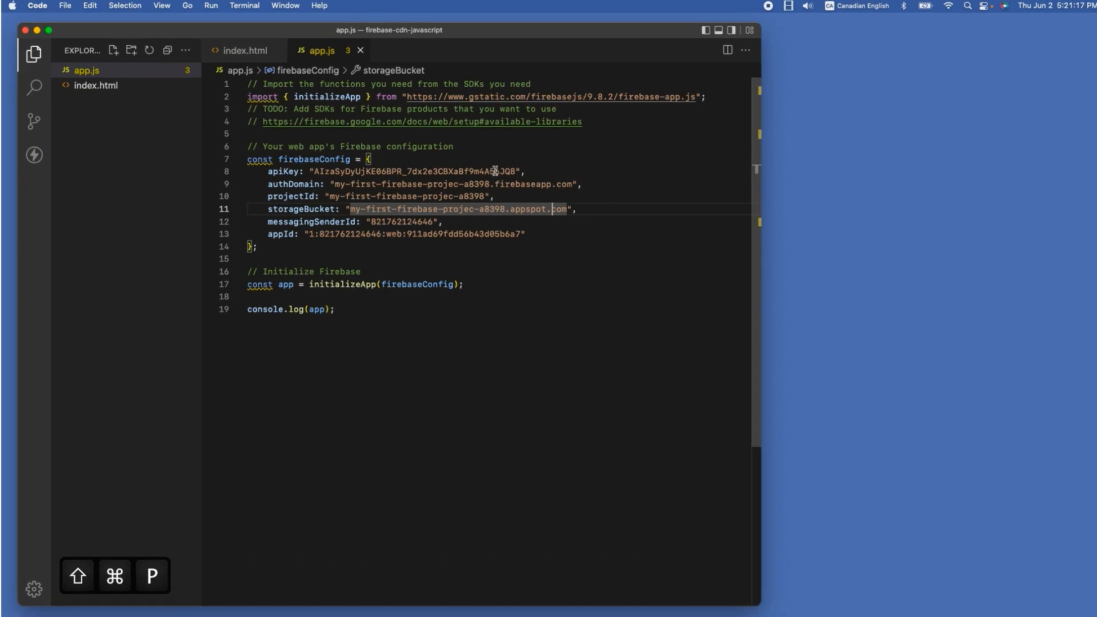
Step: Run Live Server: Open with Live Server from the command palette to serve the project
key("cmd+shift+p")
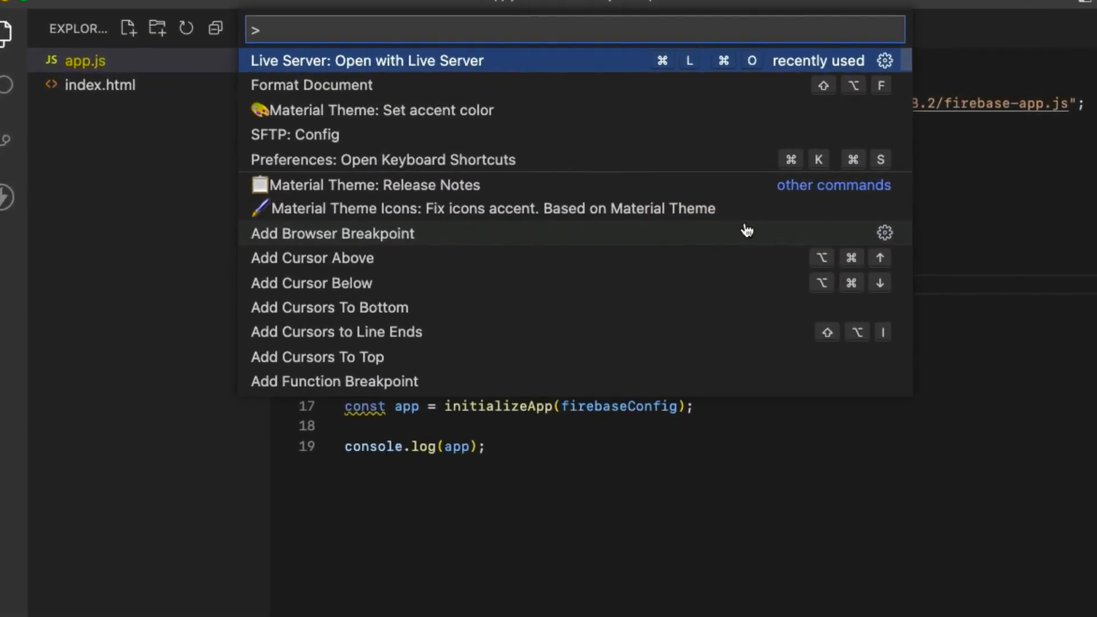
type("live")
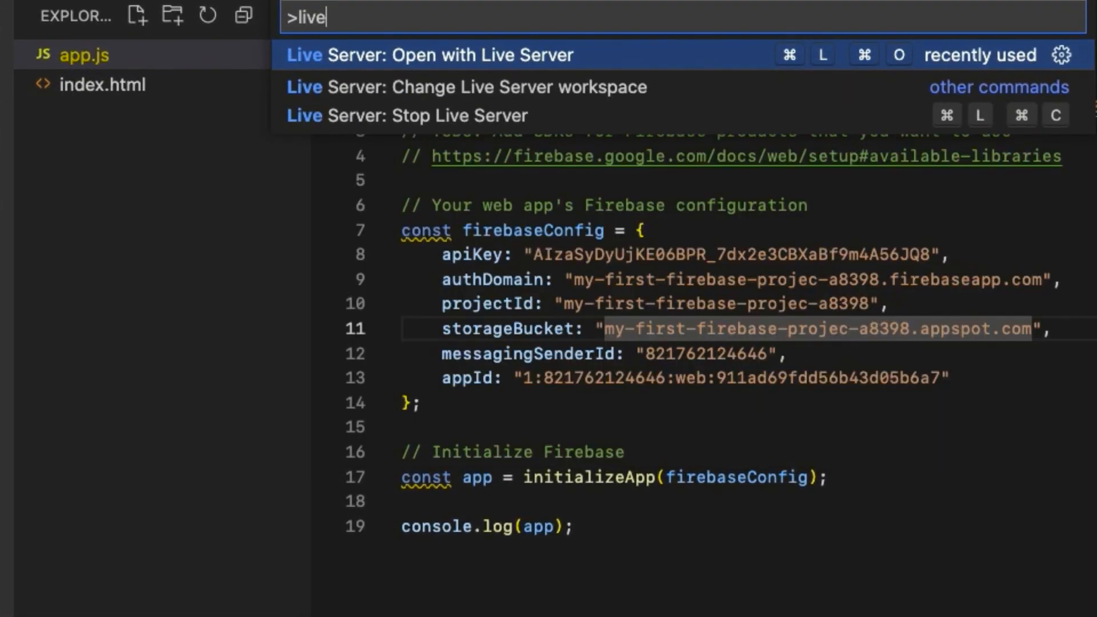
mouse_move(491, 66)
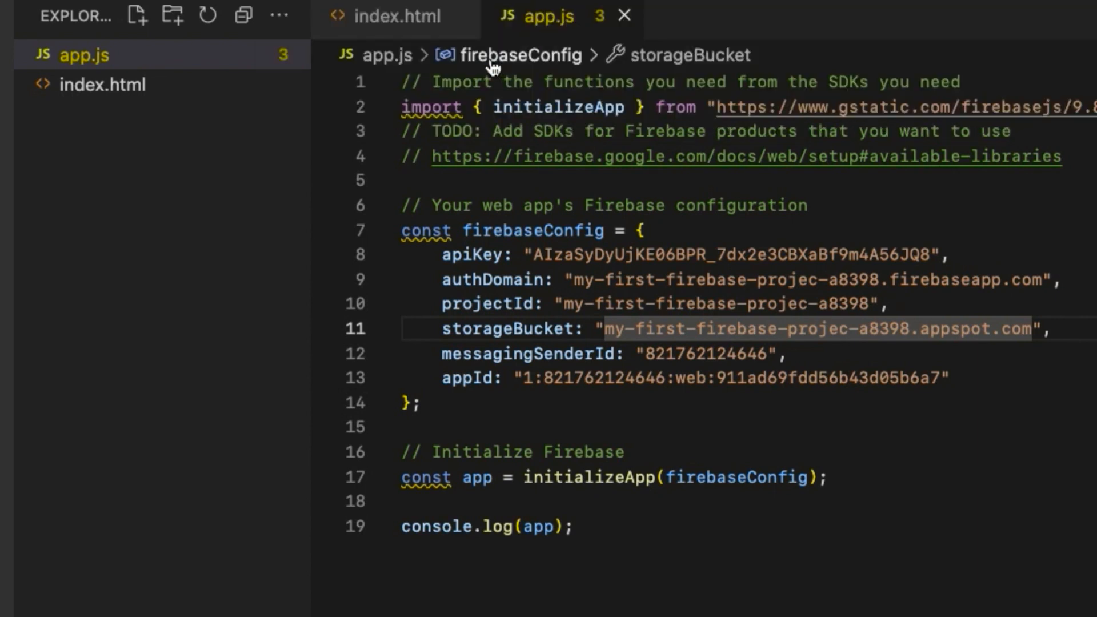
right_click(775, 534)
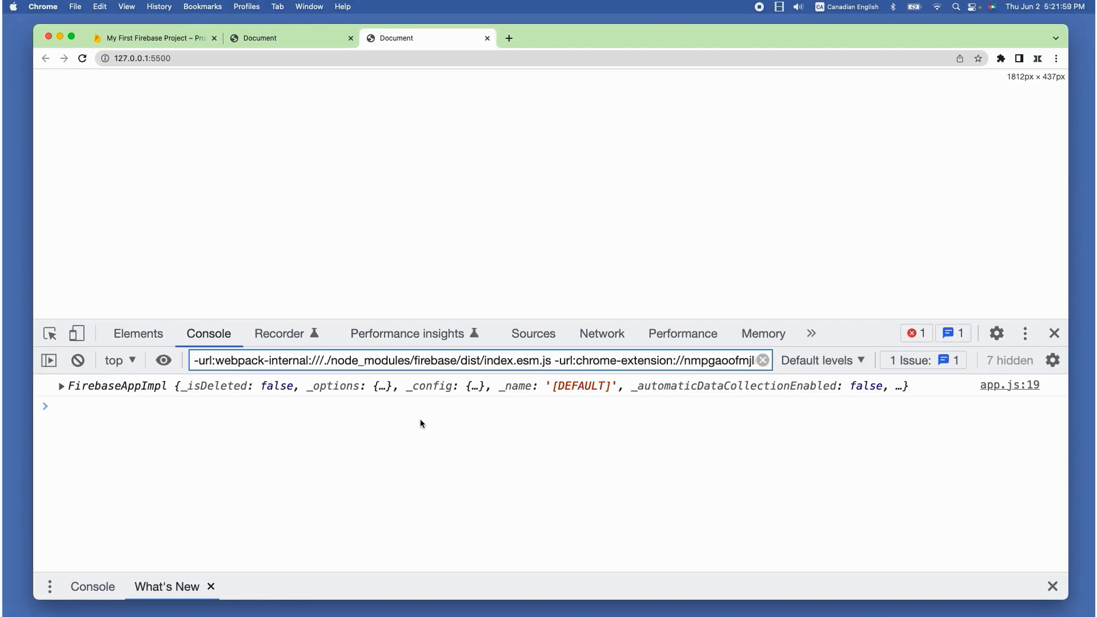
Step: Expand the logged FirebaseAppImpl object in the localhost:5500 console to see its options
left_click(62, 386)
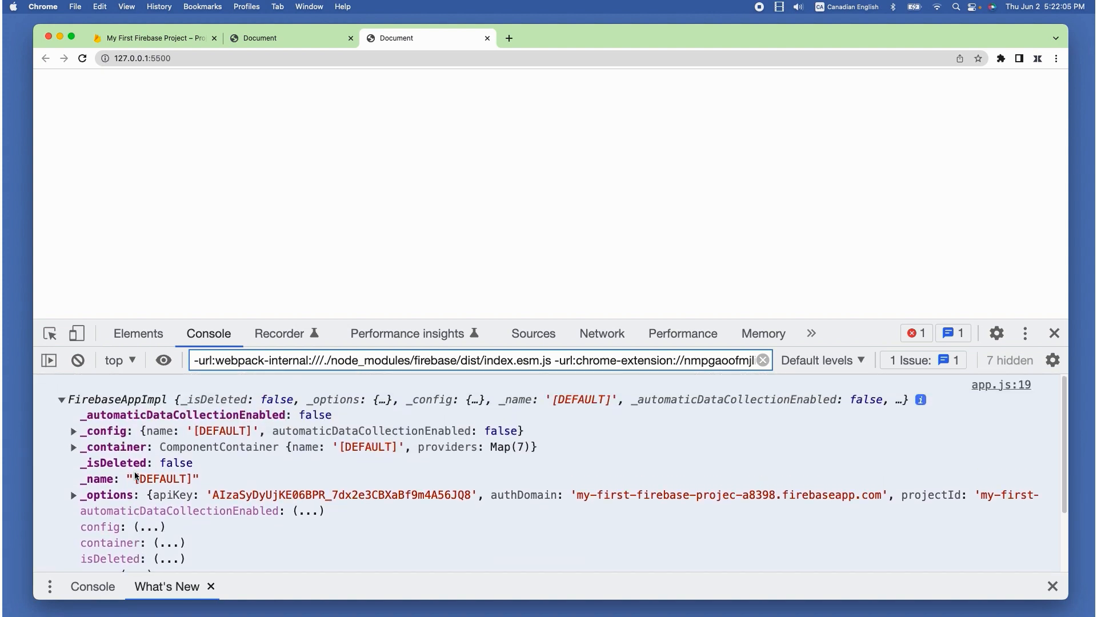
mouse_move(162, 479)
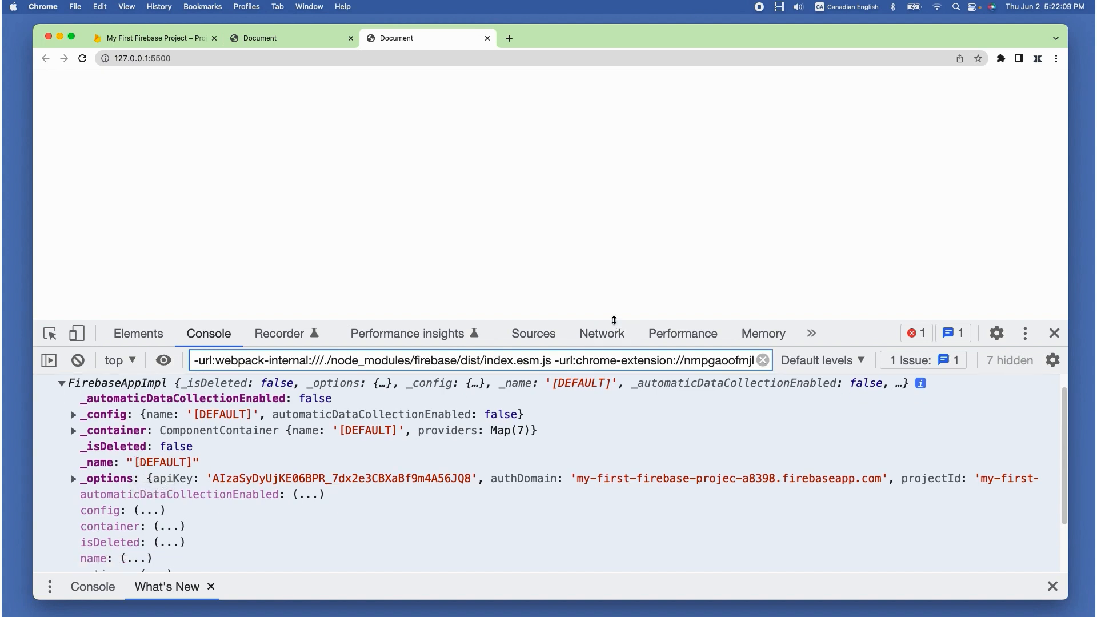
left_click(154, 37)
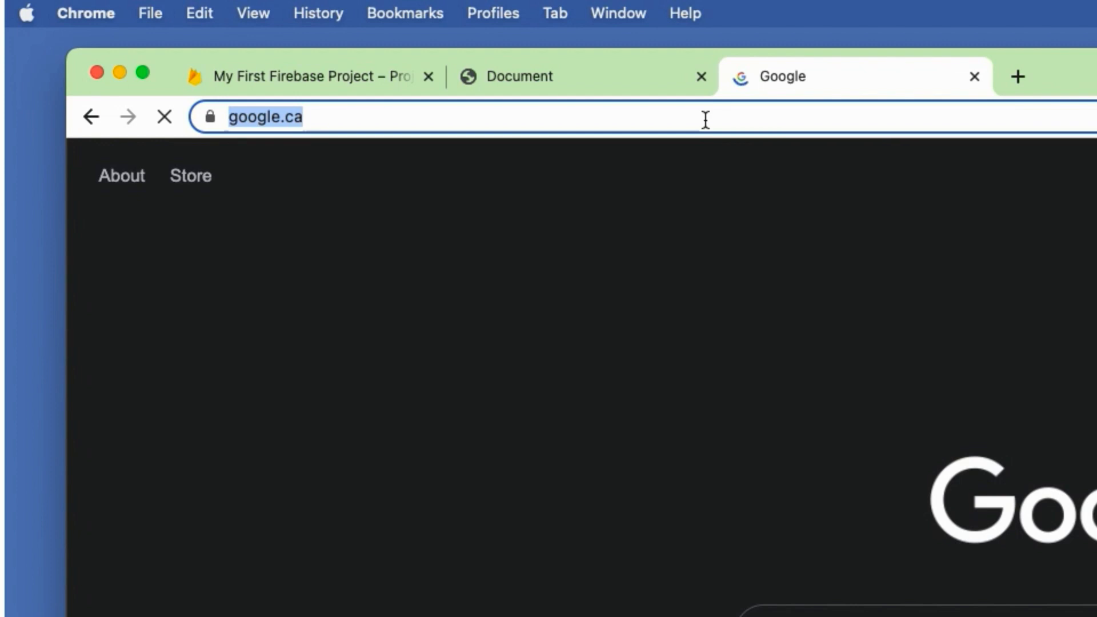
Step: Reach the Authentication for Web guide from the setup docs' Available services and find the getAuth sample
type("https://firebase.")
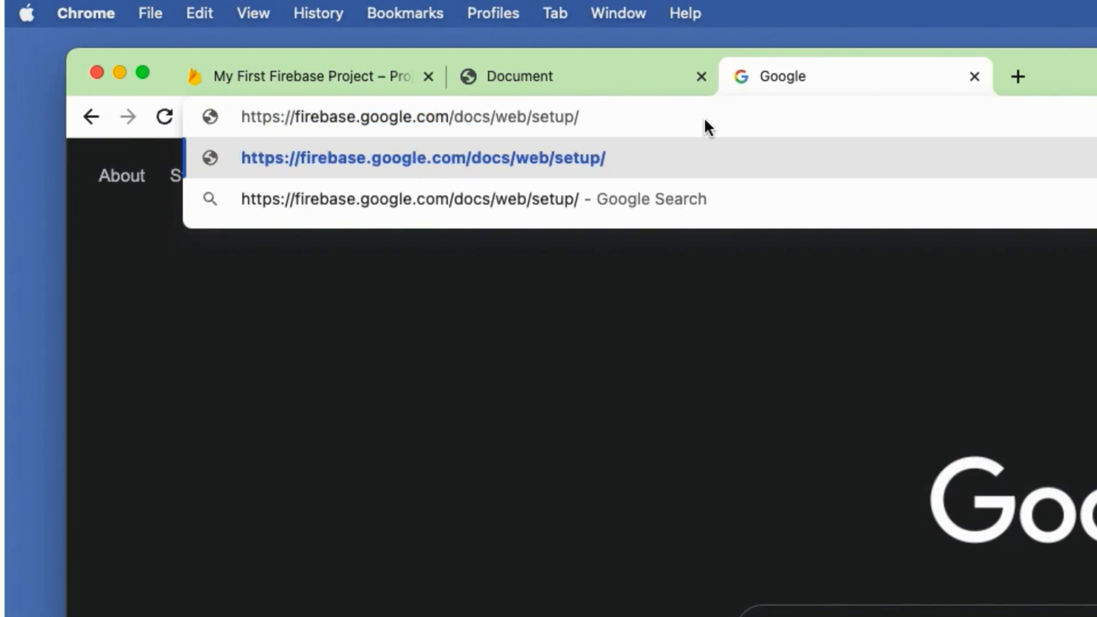
type("#available")
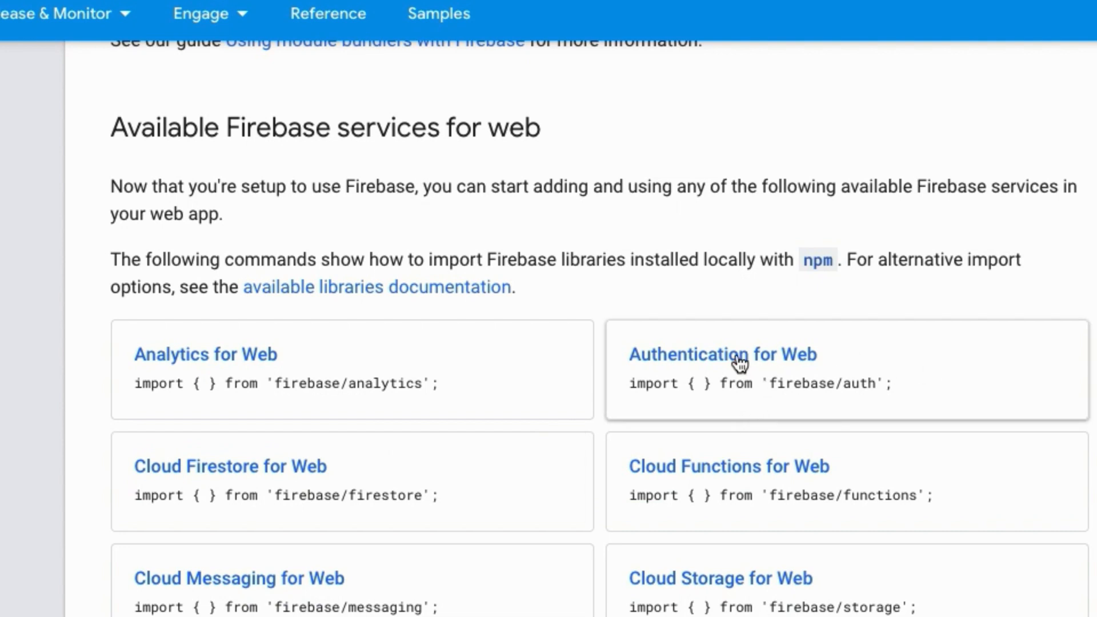
left_click(722, 354)
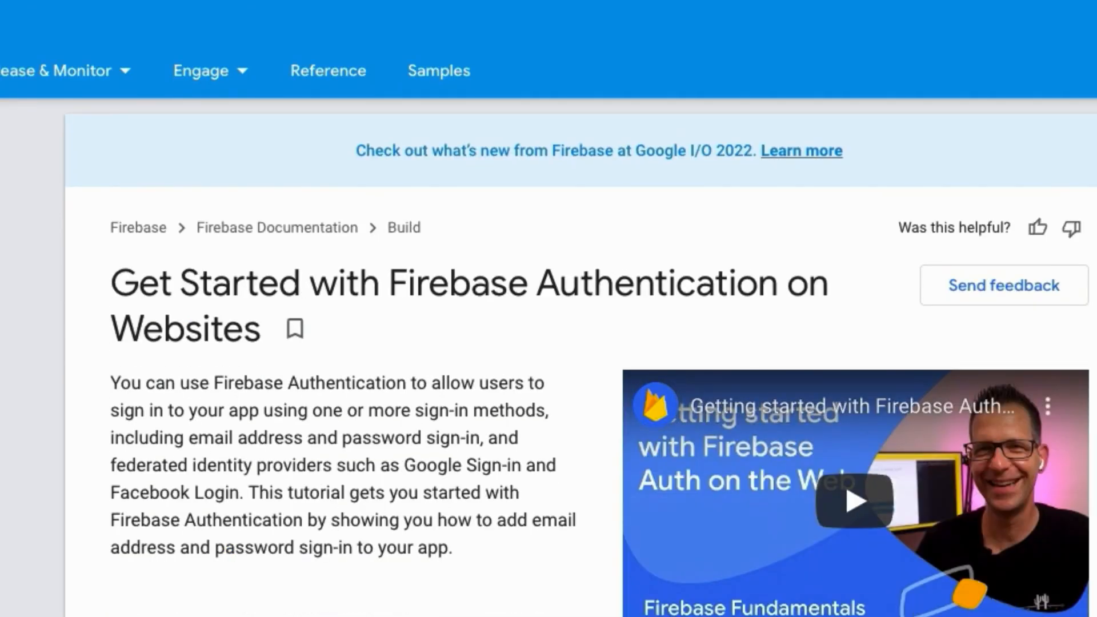
scroll("down", 3)
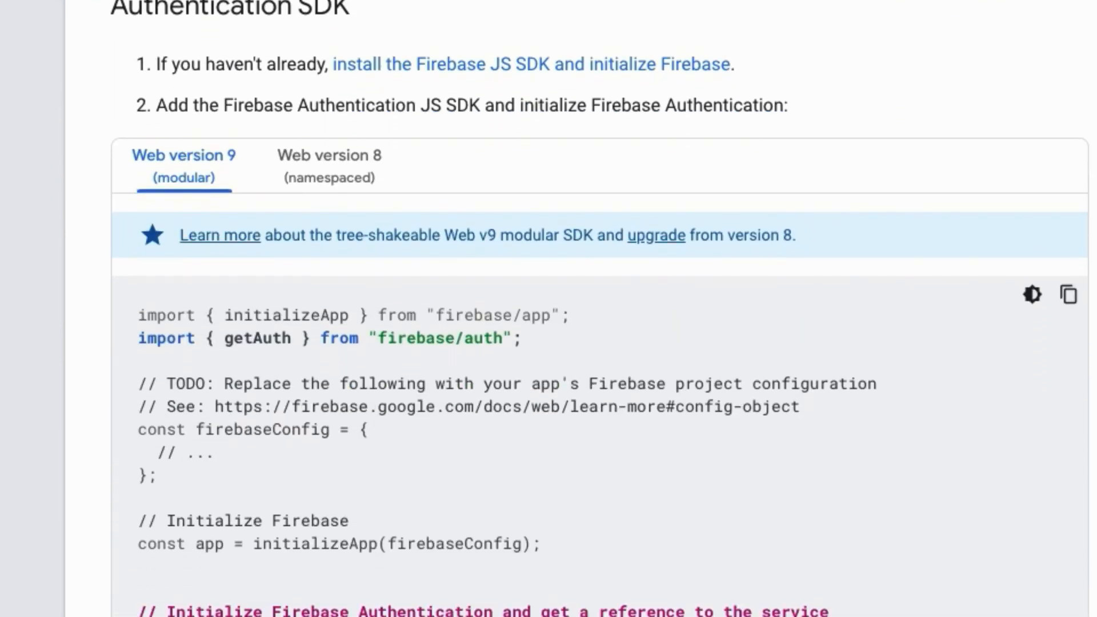
mouse_move(126, 338)
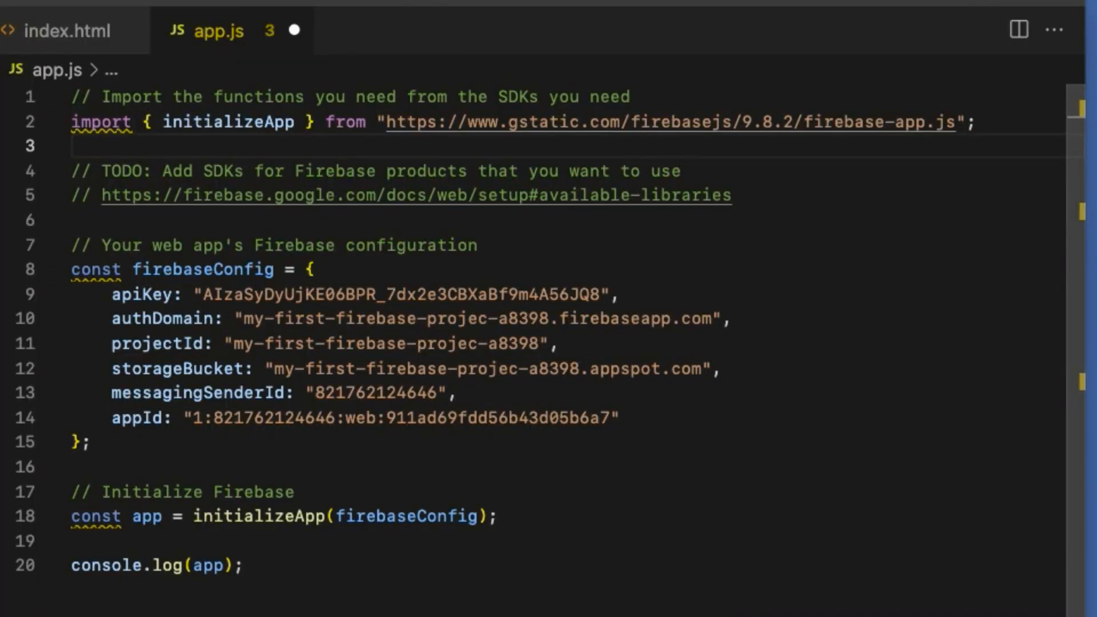
Step: Add import { getAuth } from "firebase/auth"; and const auth = getAuth(app); to app.js
type("import { getAuth } from \"firebase/auth\";")
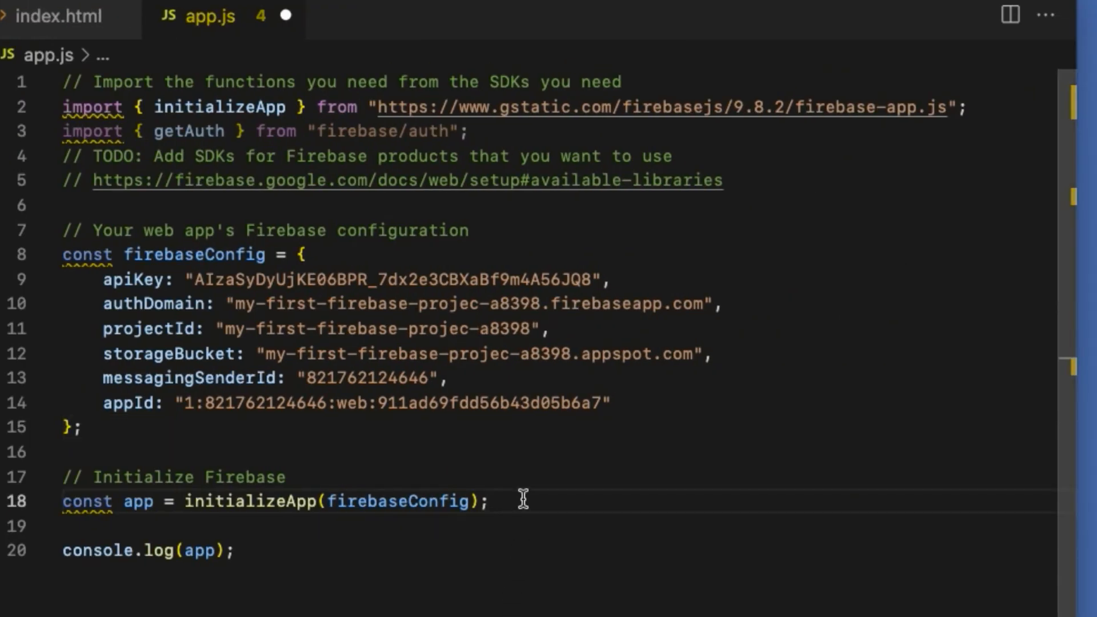
key("Enter")
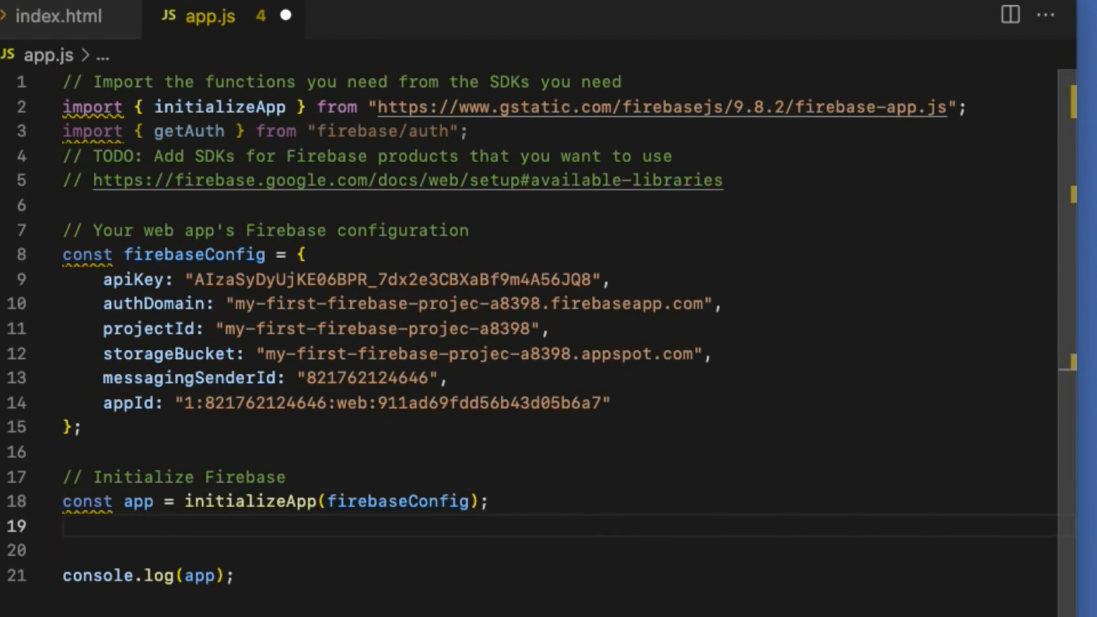
type("const auth = getAuth(app);")
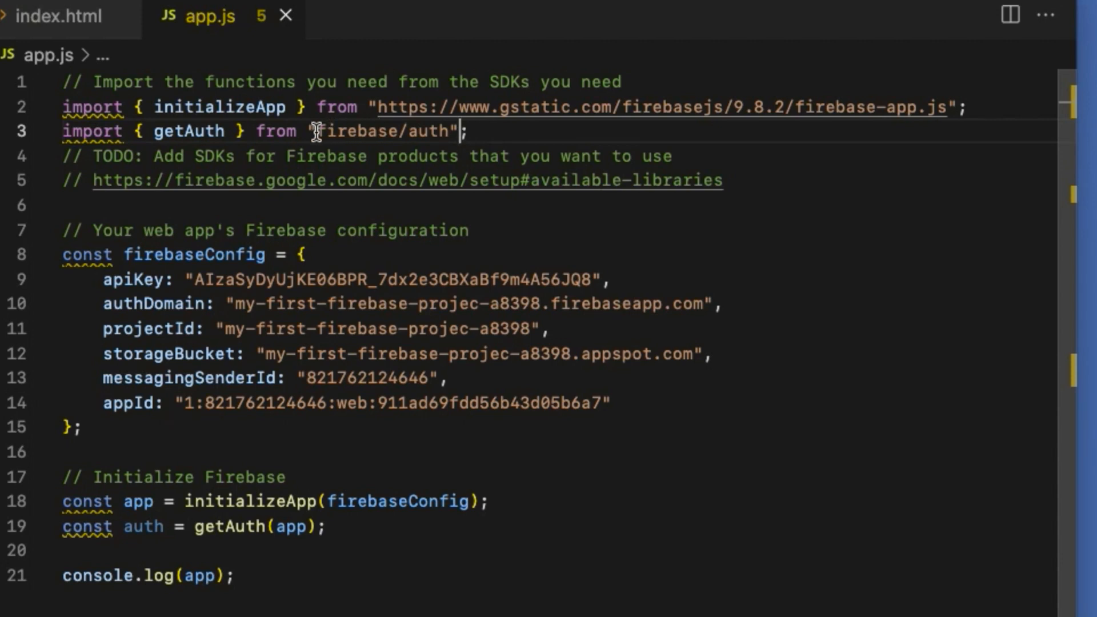
Step: Select the firebase/auth path and the gstatic firebase-app address for replacement
double_click(378, 131)
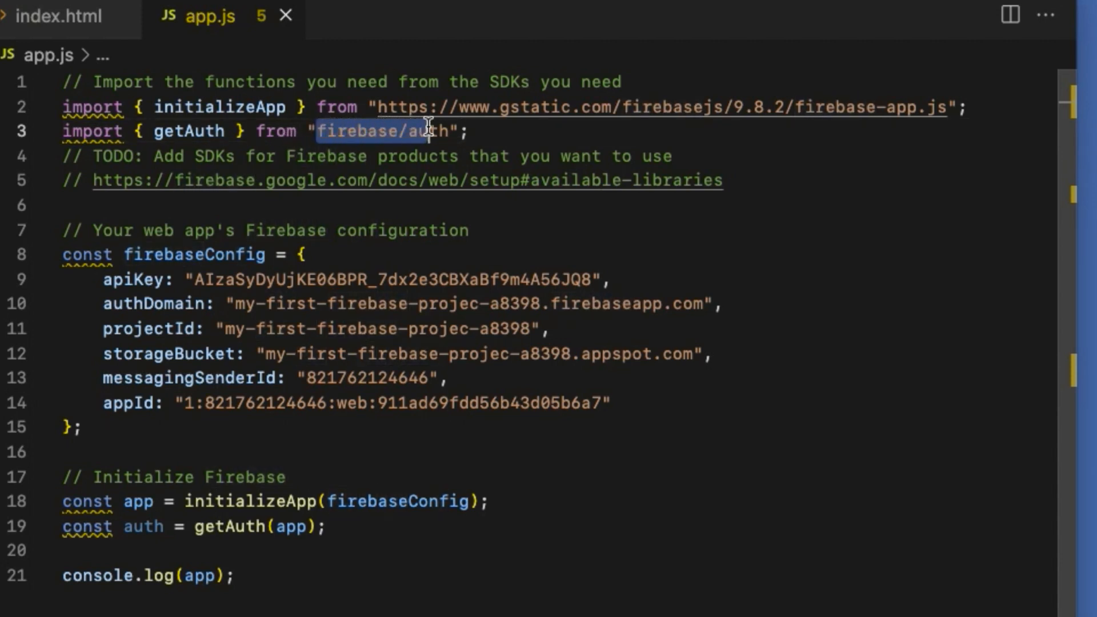
mouse_move(715, 189)
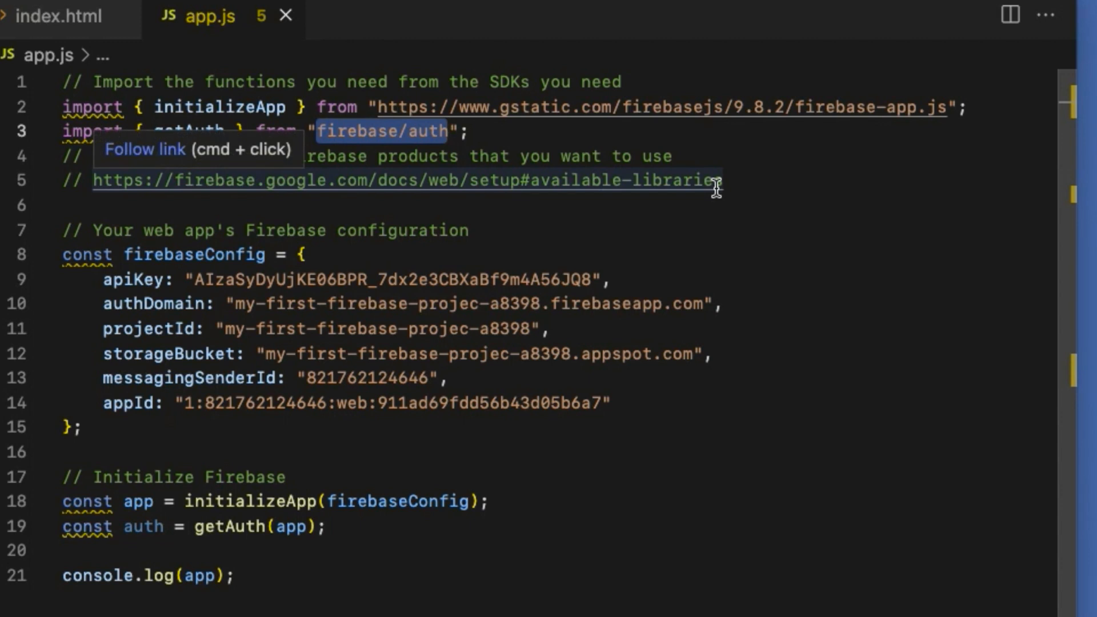
mouse_move(429, 142)
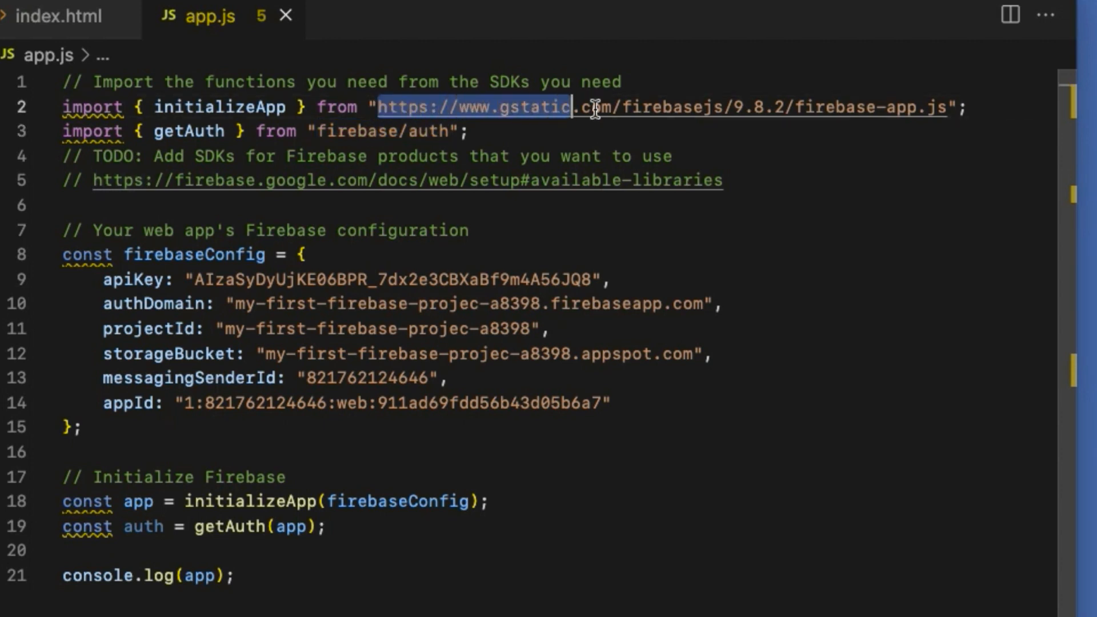
left_click_drag(572, 107, 945, 107)
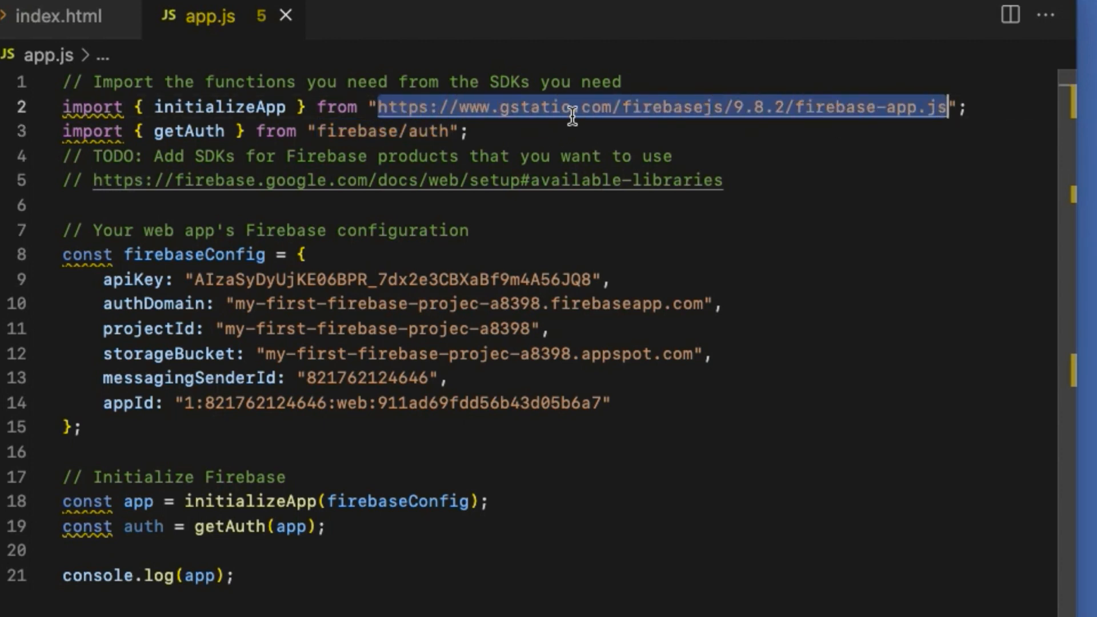
mouse_move(632, 111)
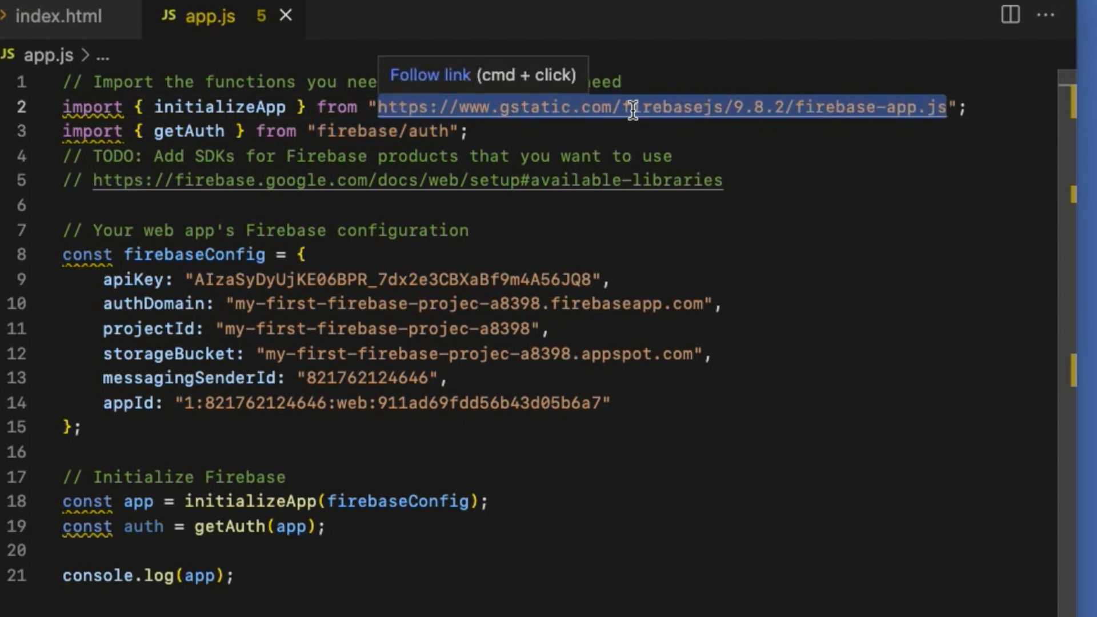
mouse_move(317, 130)
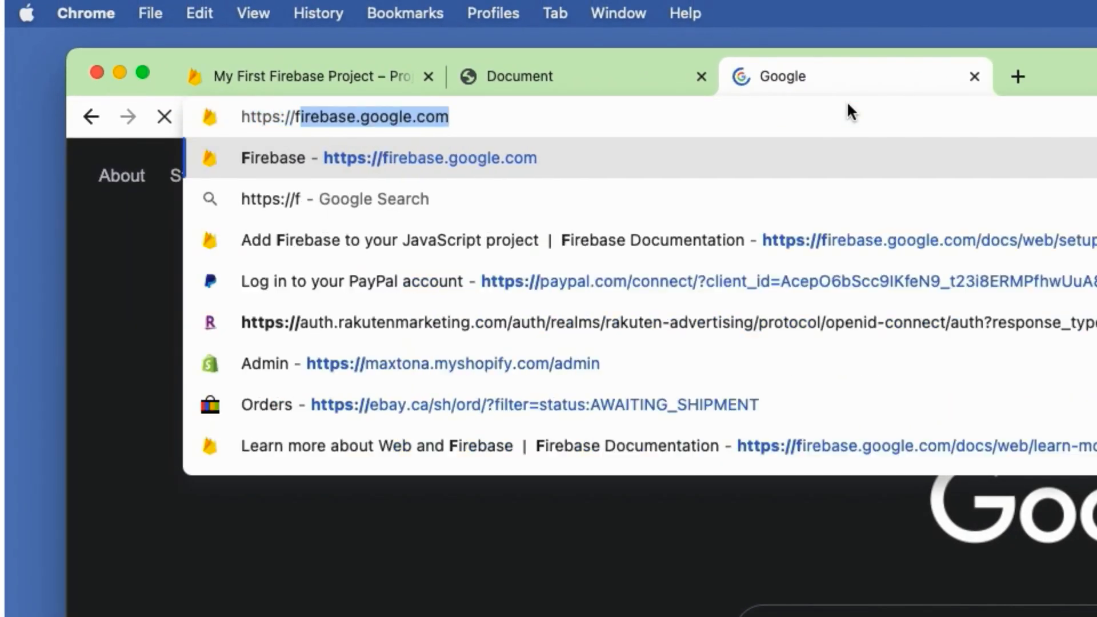
Step: Copy the gstatic firebase-auth.js address from the Version 9 CDN libraries table in the docs
type("google.g")
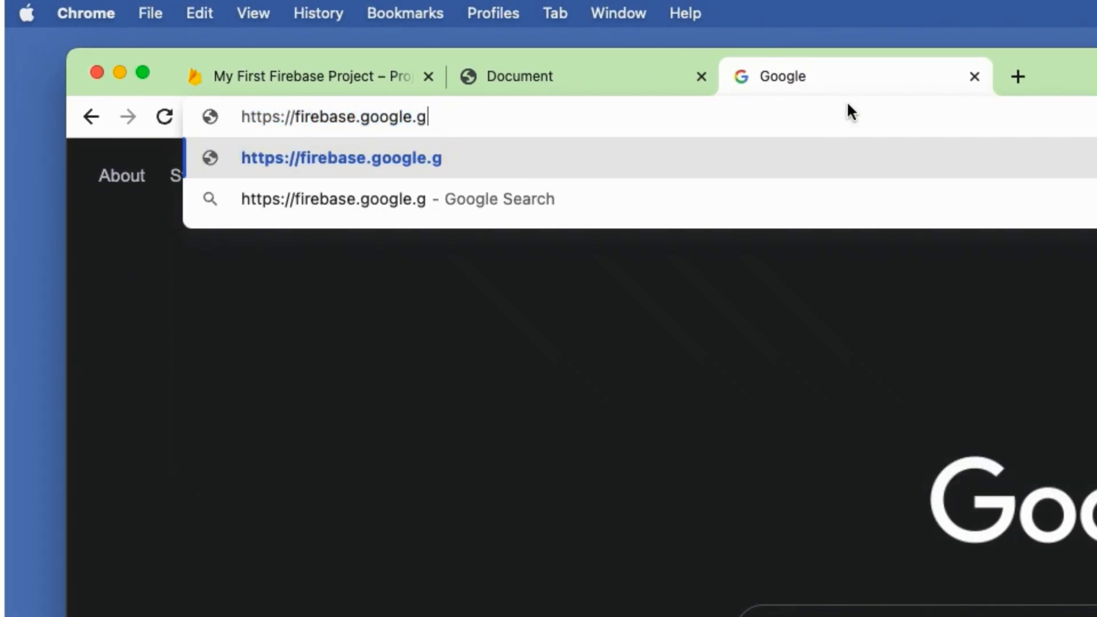
type("om/docs/web/learn")
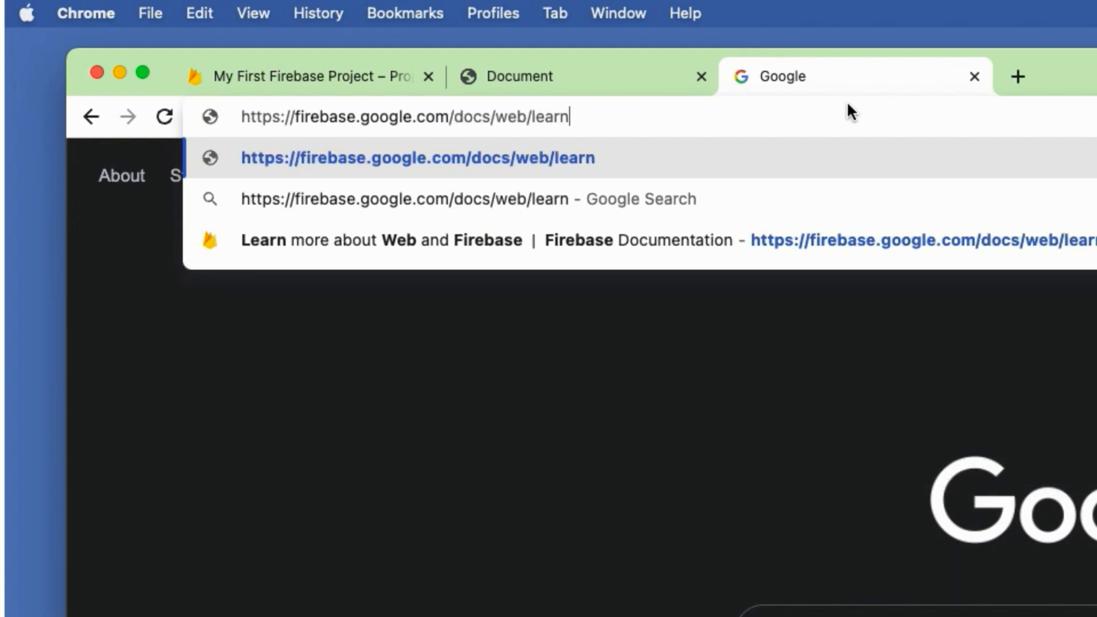
type("-more#libraries-cdn")
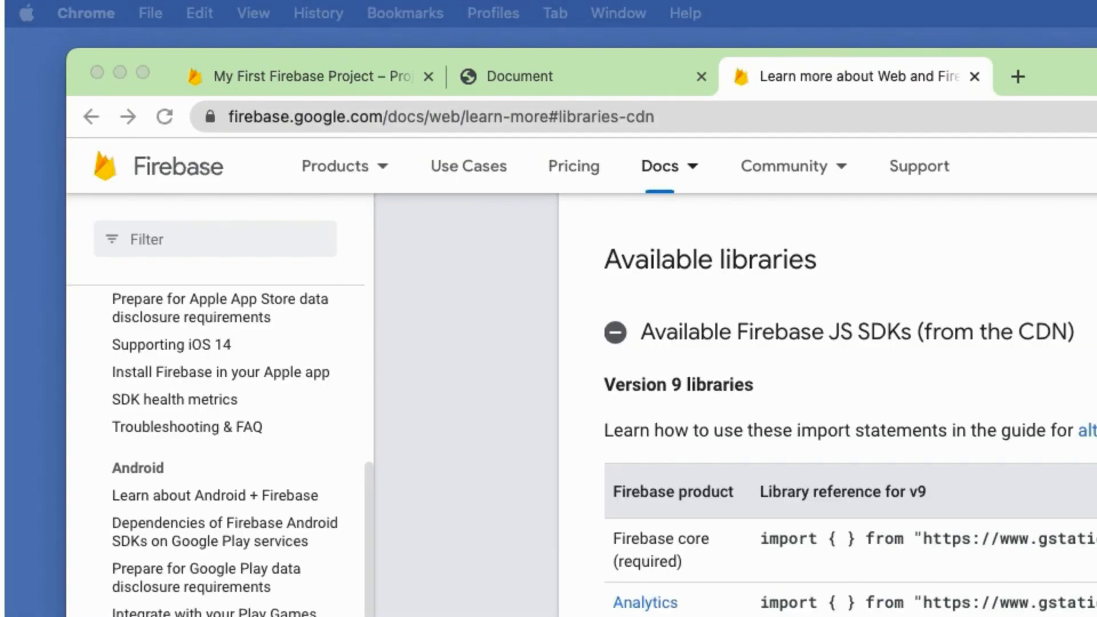
scroll("down", 3)
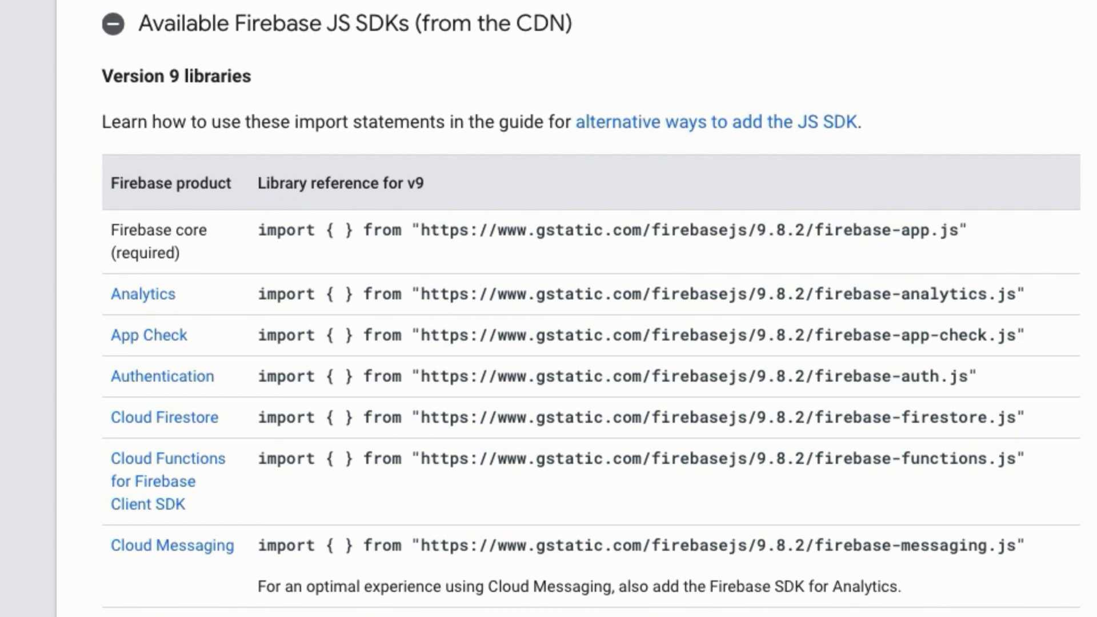
mouse_move(563, 429)
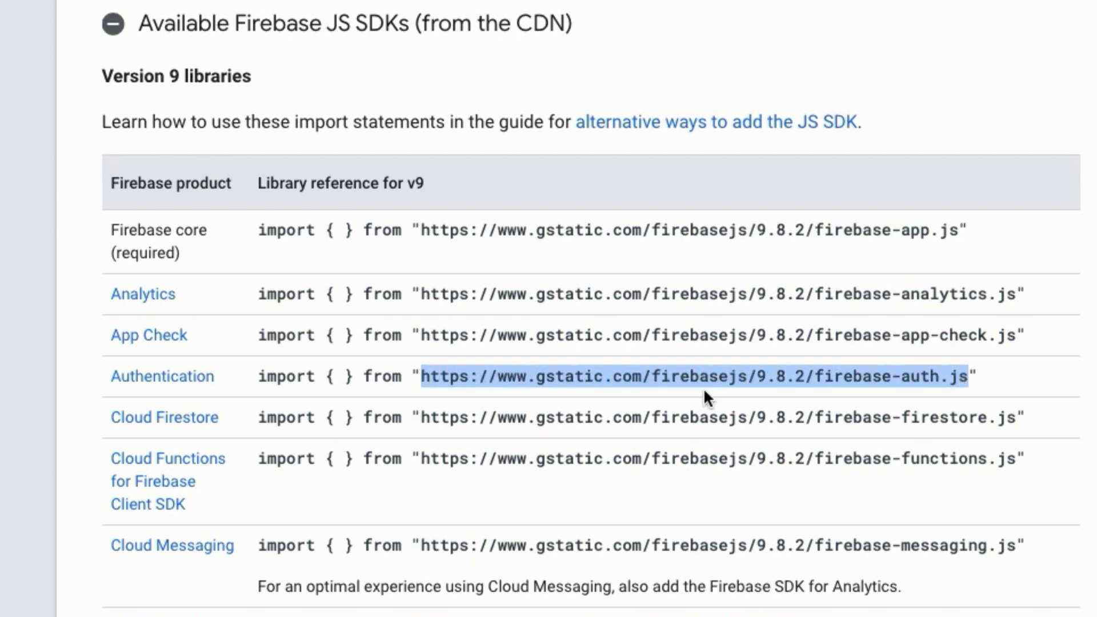
scroll("down", 3)
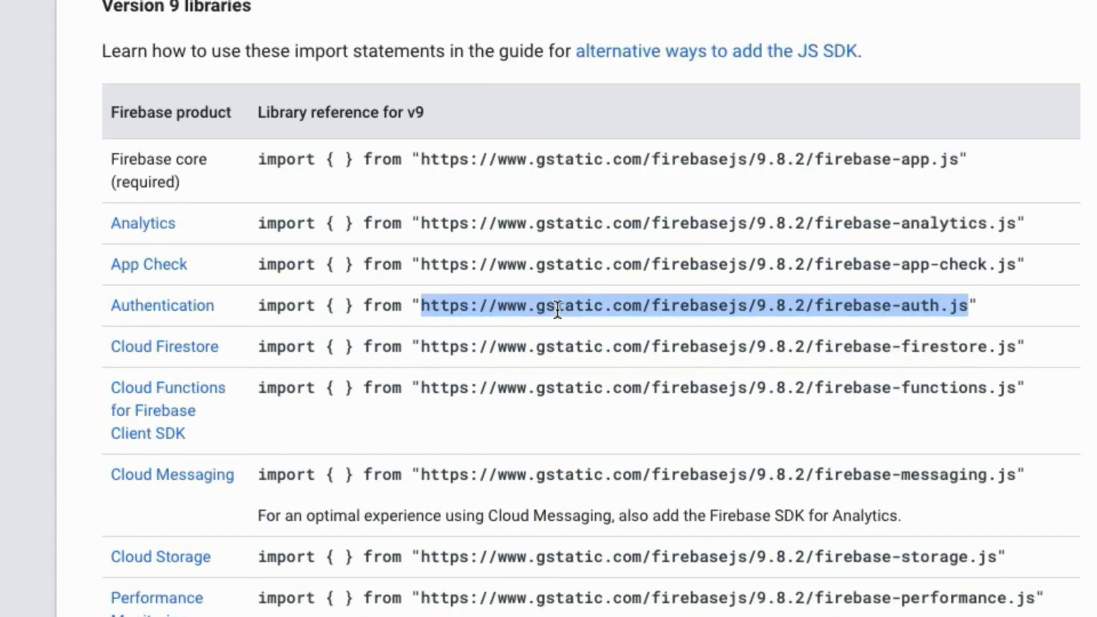
right_click(558, 310)
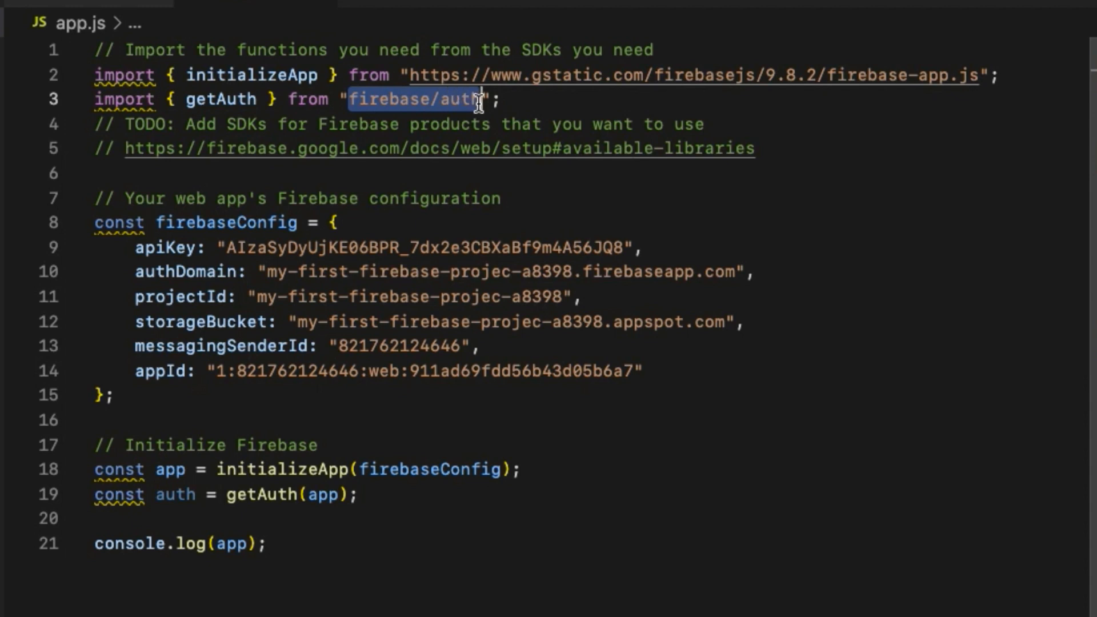
Step: Paste the gstatic firebase-auth.js CDN address over "firebase/auth" in the getAuth import
right_click(476, 99)
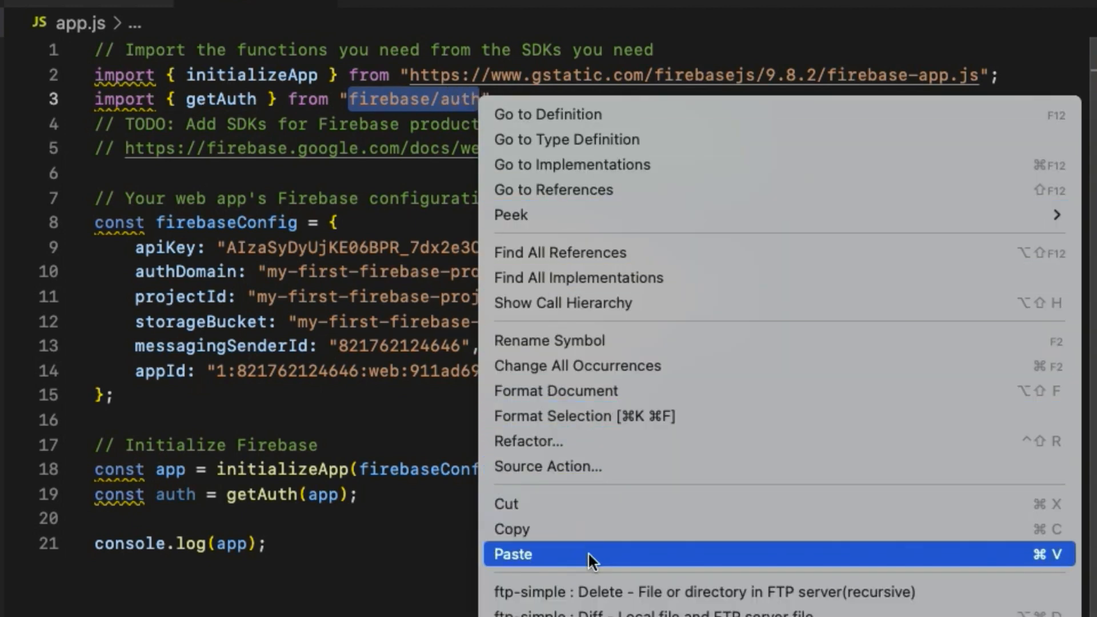
left_click(513, 554)
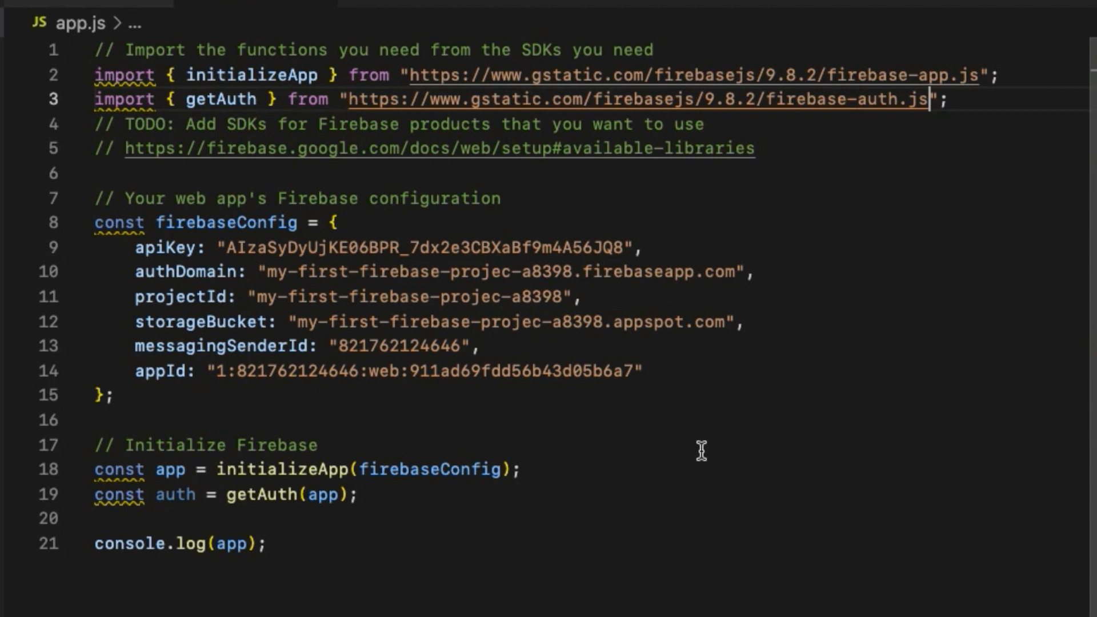
double_click(175, 494)
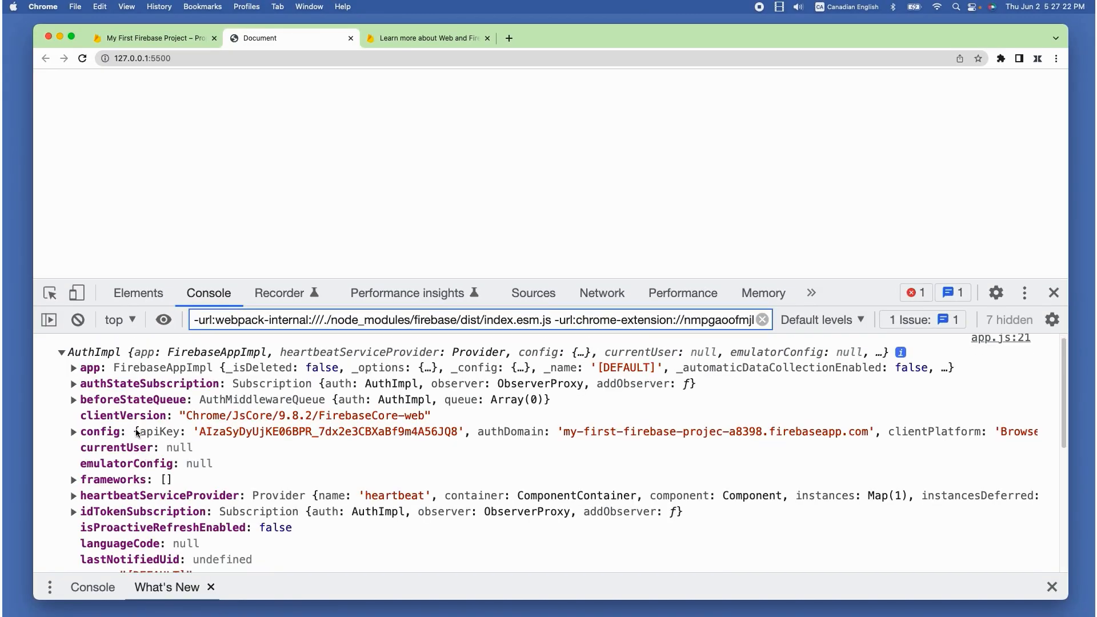
Step: Scroll through the expanded AuthImpl object's properties in the 127.0.0.1:5500 console
scroll("down", 3)
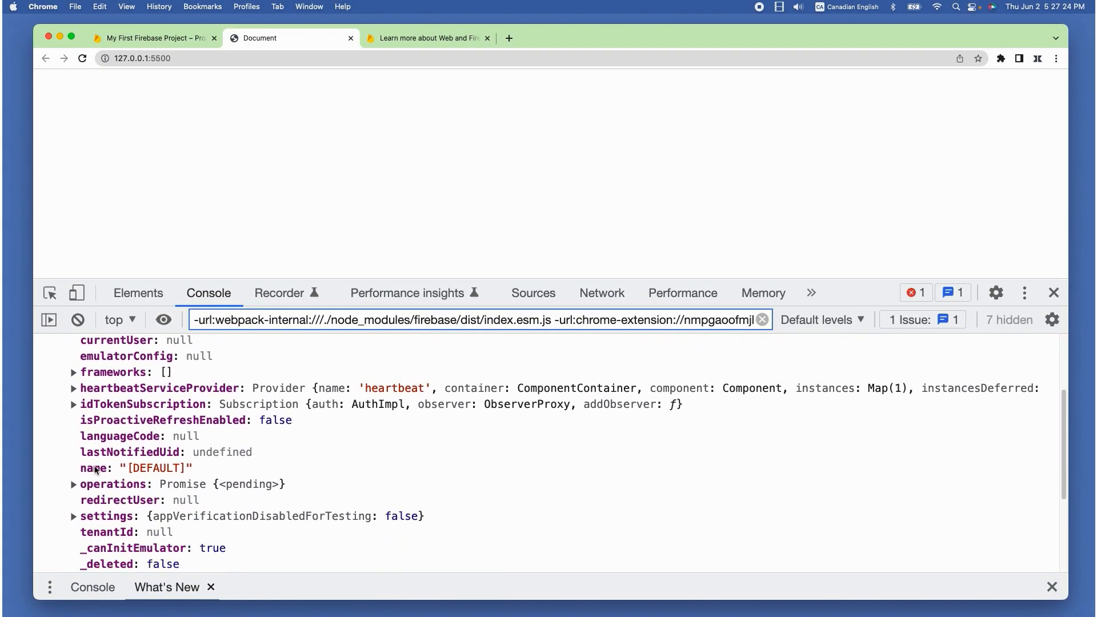